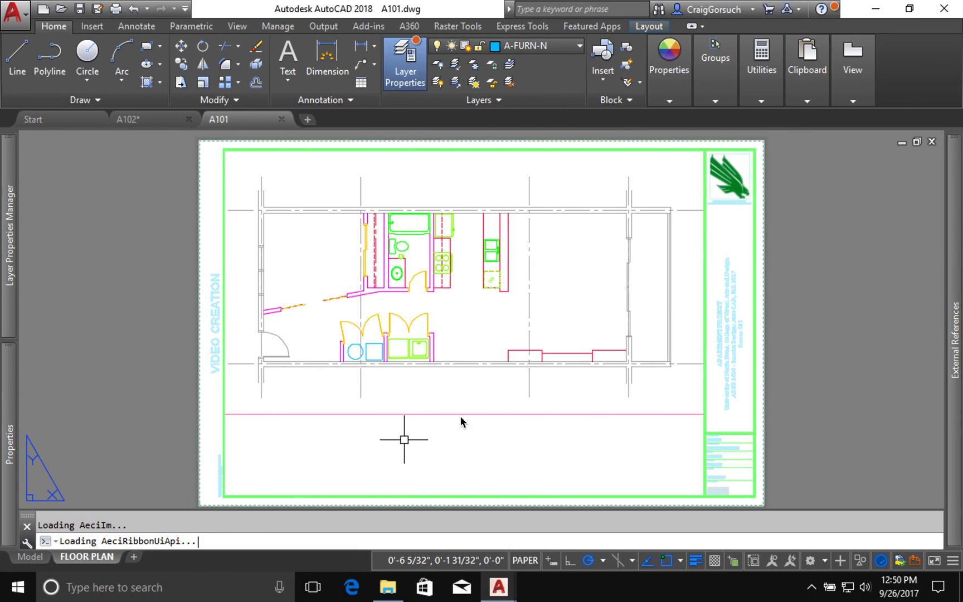
mouse_move(437, 398)
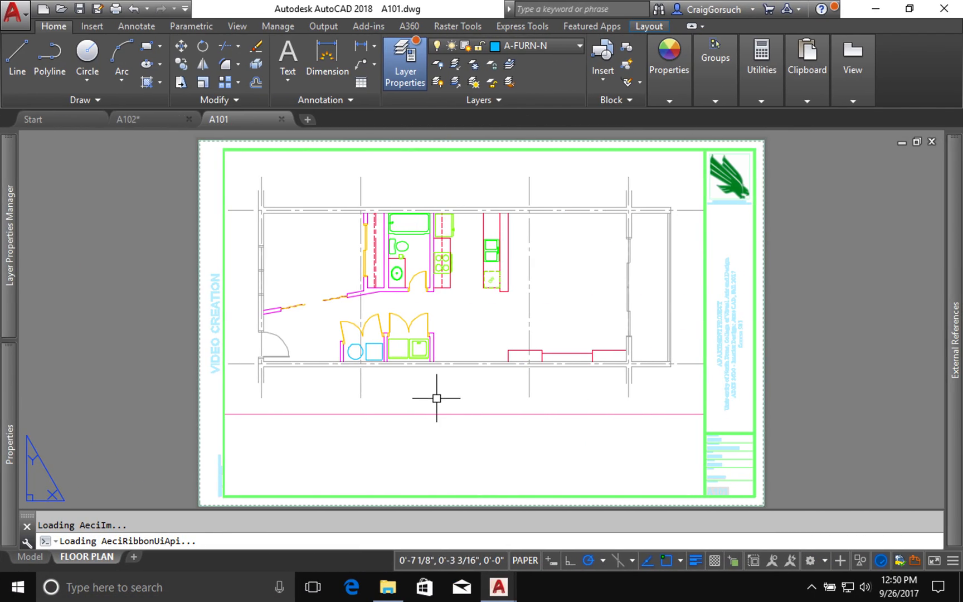
mouse_move(431, 399)
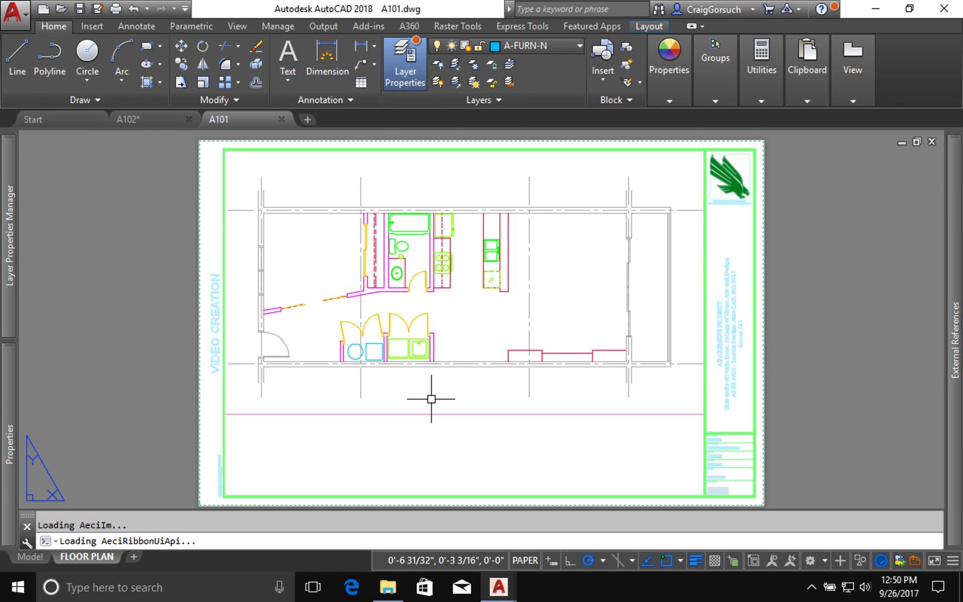
mouse_move(459, 430)
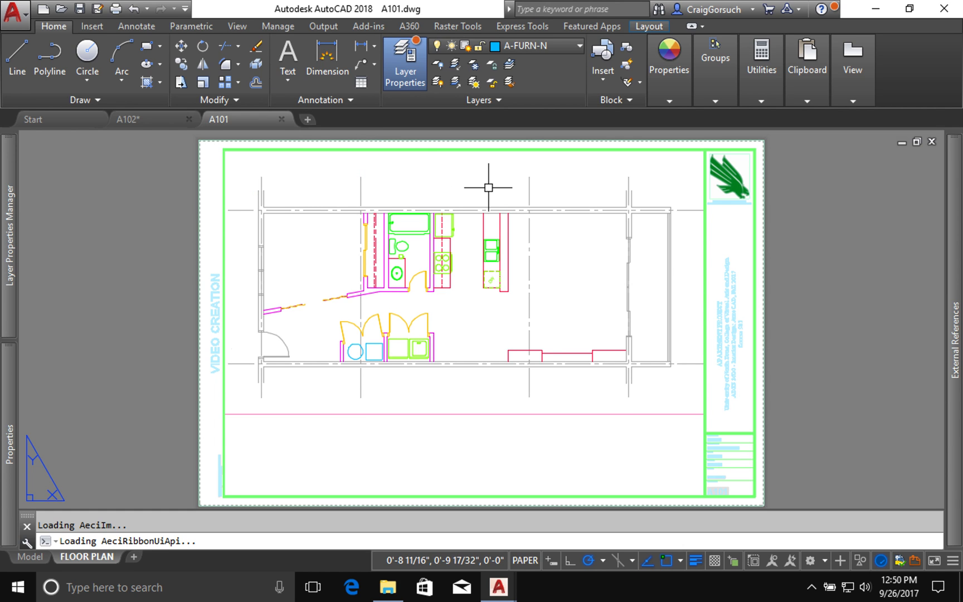
mouse_move(263, 436)
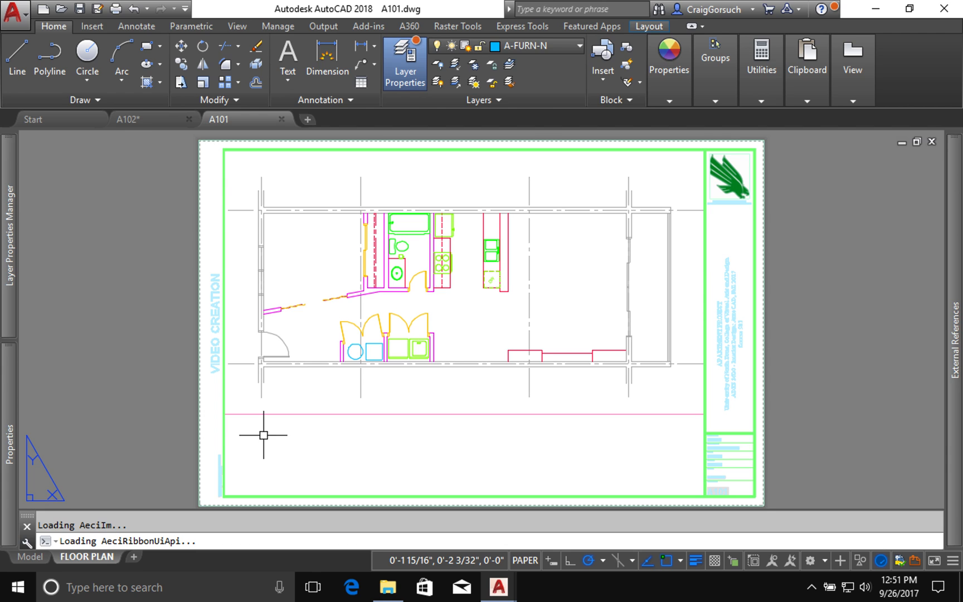
Bring up the layer manager via LA and show all 55 layers used in A101
type("la")
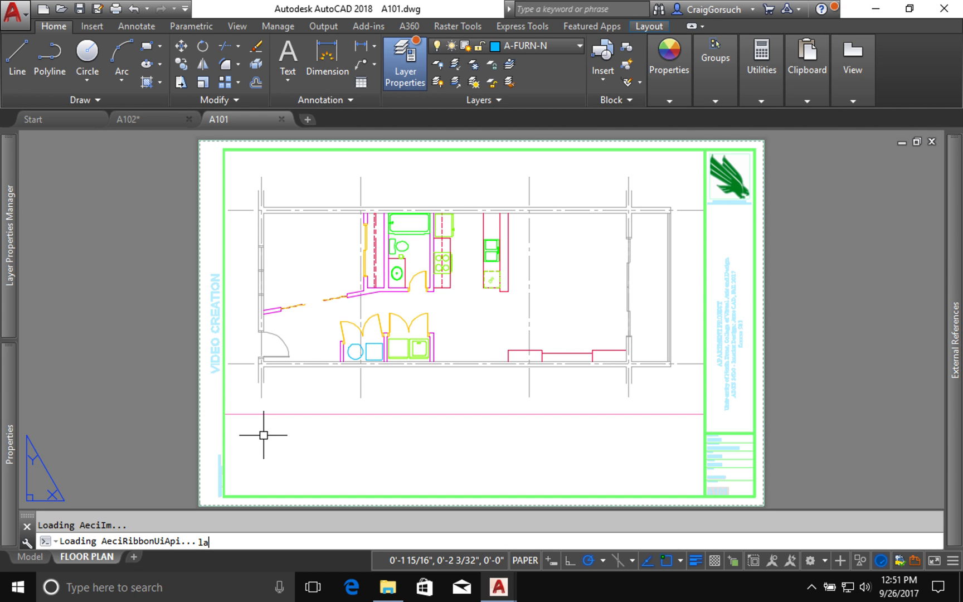
mouse_move(263, 435)
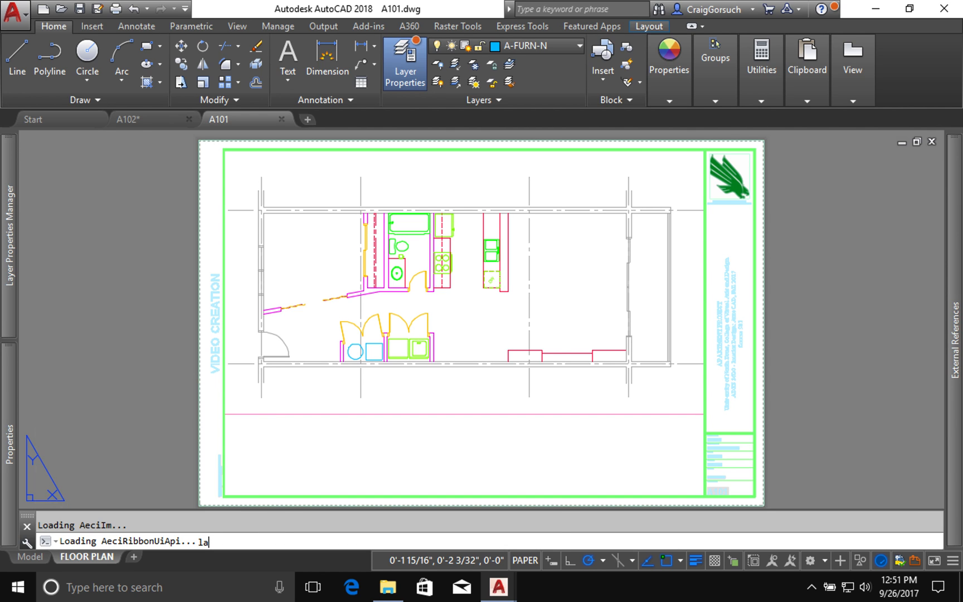
left_click(403, 61)
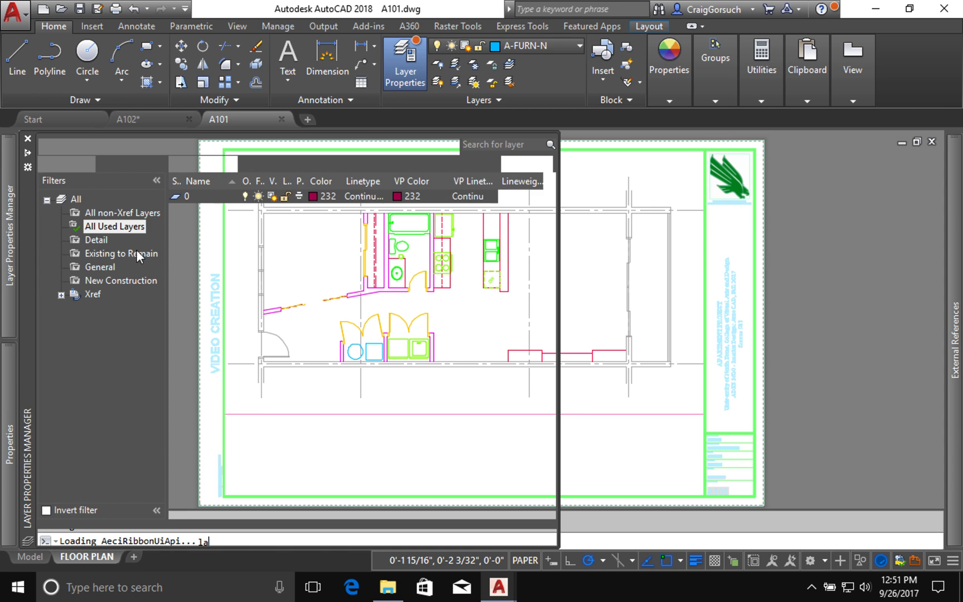
left_click(76, 199)
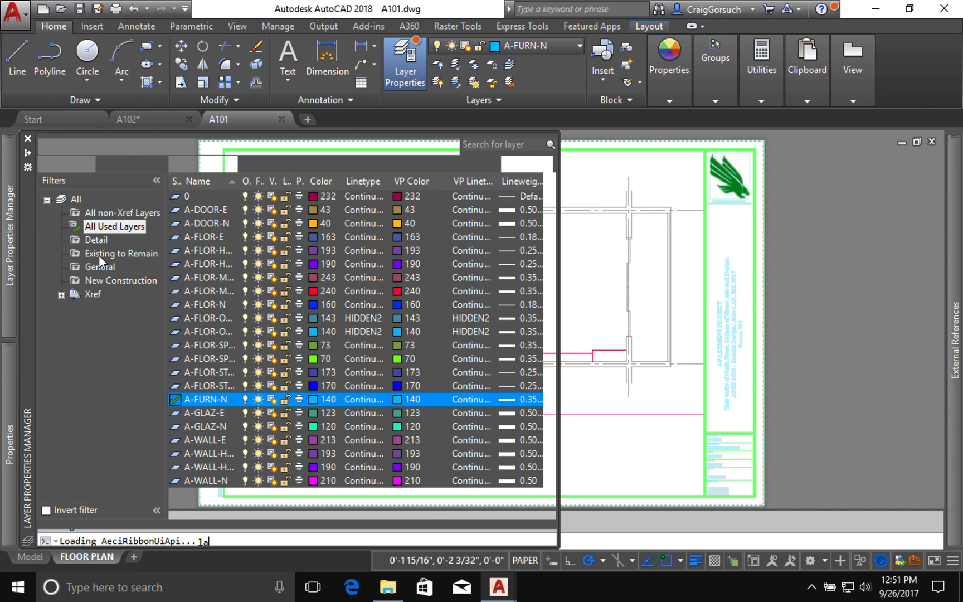
left_click(122, 253)
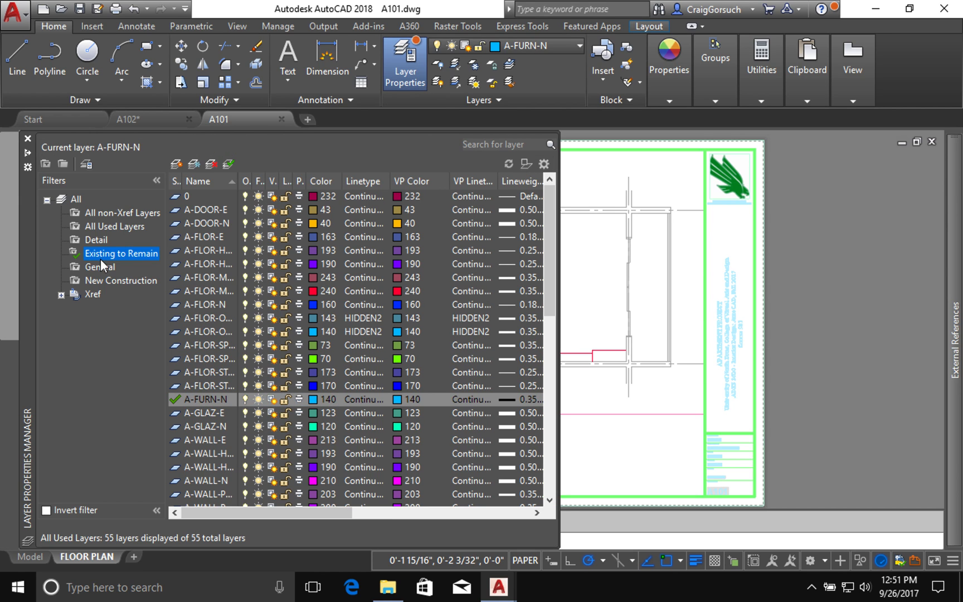
Filter to Existing to Remain and select A-FLOR-MLWK-E, A-FLOR-SPCL-E, A-FLOR-STAR-E, A-WALL-PART-E through P-FIXT-E and S-COLS-E
left_click(122, 253)
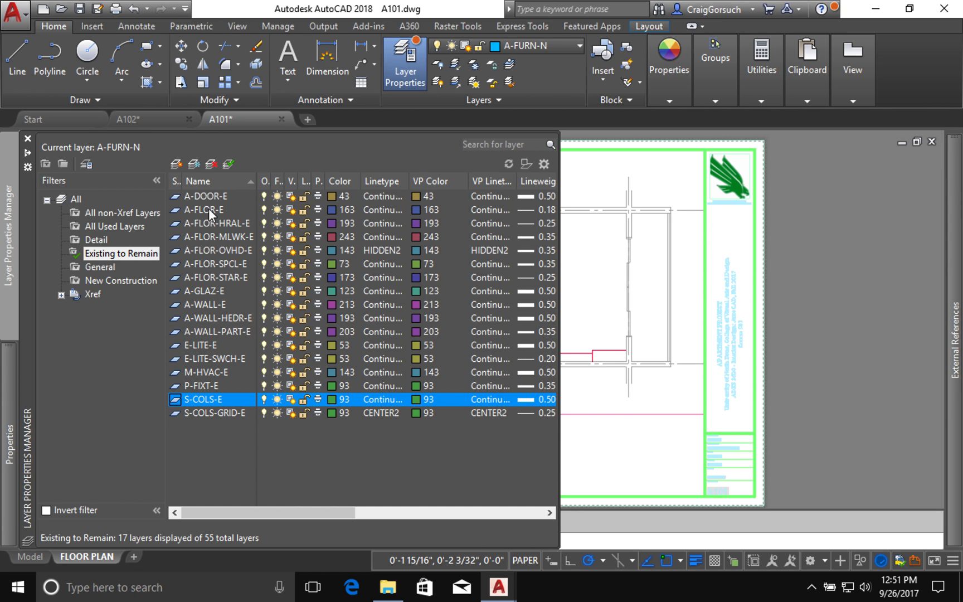
left_click(219, 237)
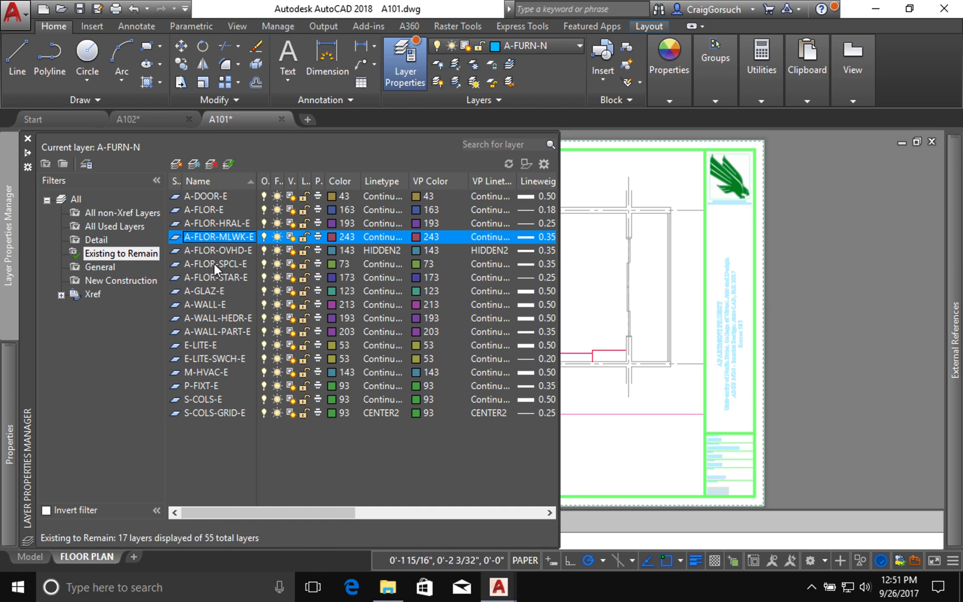
left_click(214, 263)
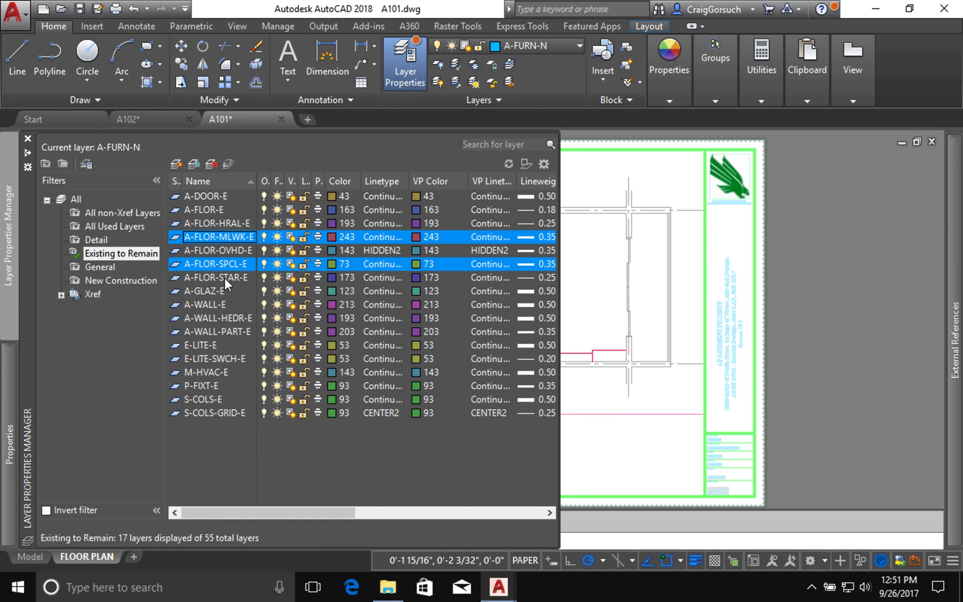
left_click(212, 277)
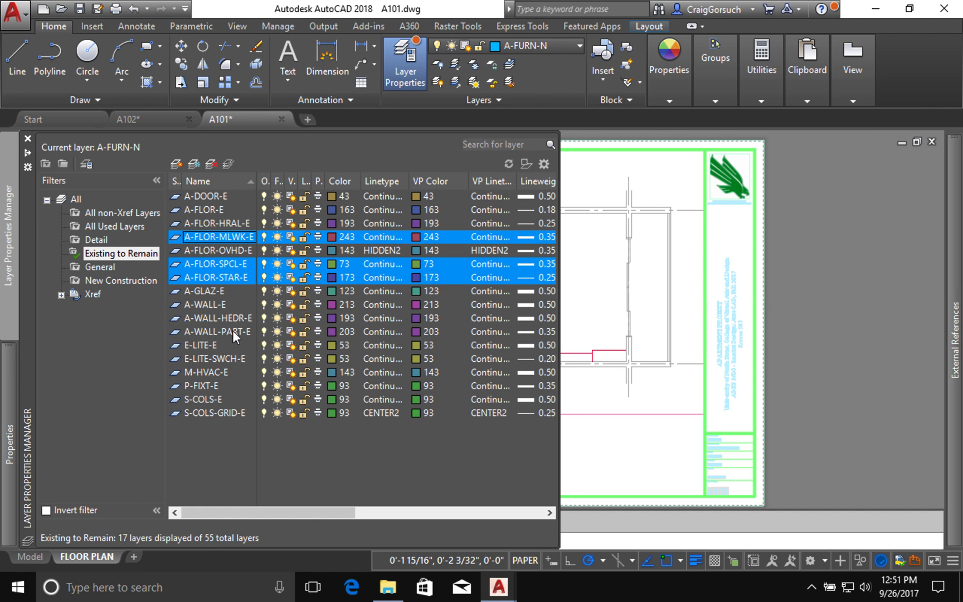
left_click(219, 332)
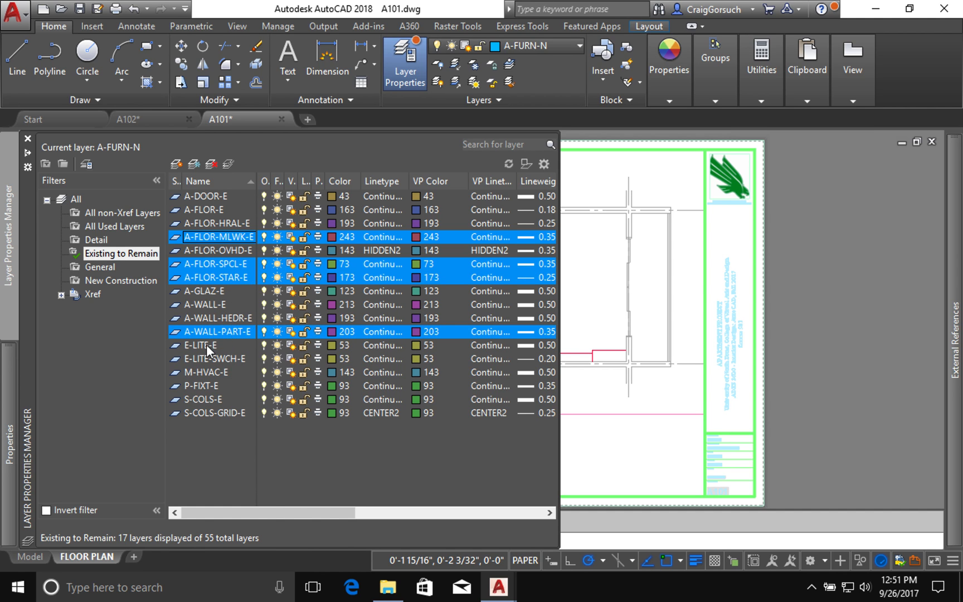
left_click(212, 357)
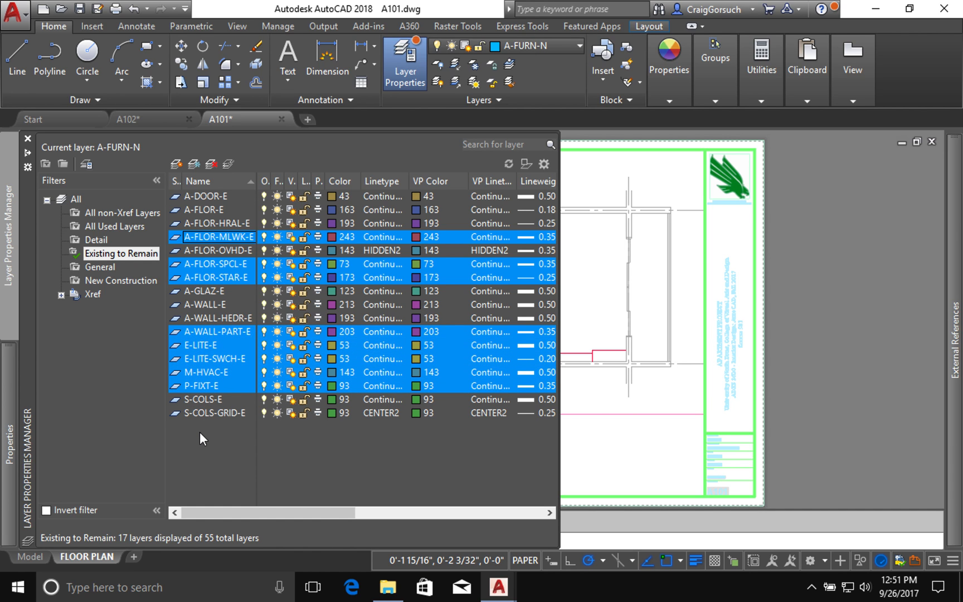
mouse_move(215, 423)
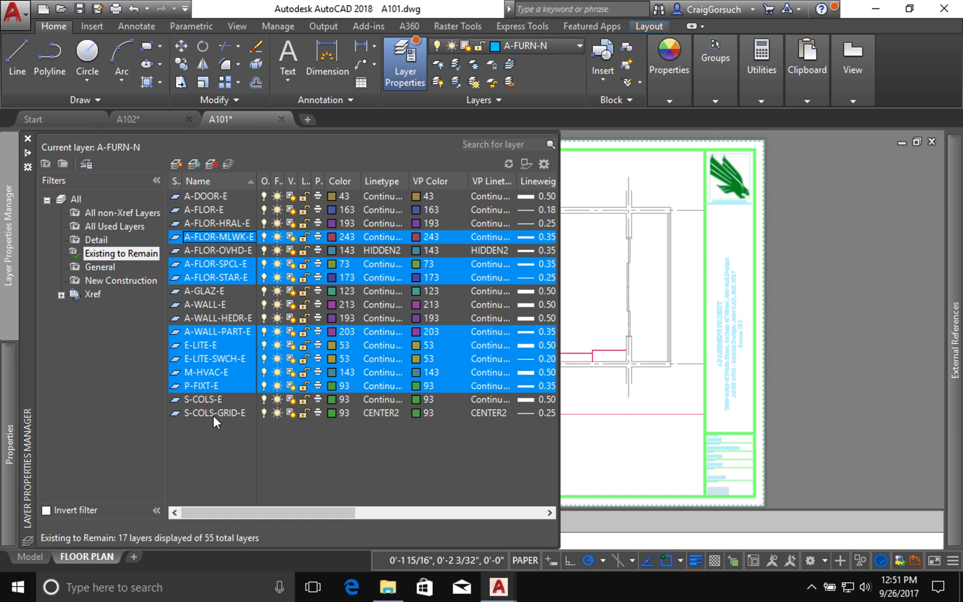
mouse_move(211, 406)
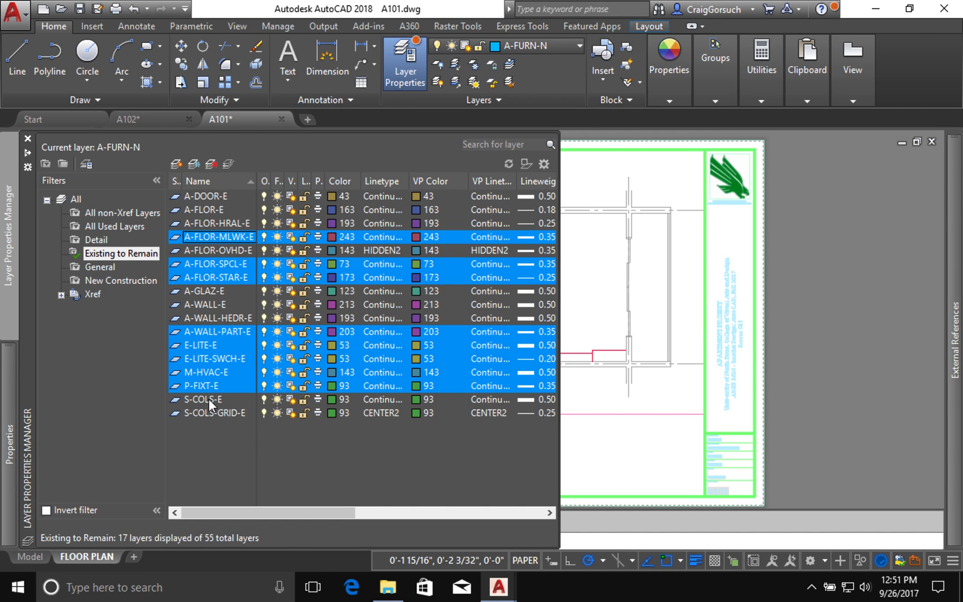
left_click(202, 399)
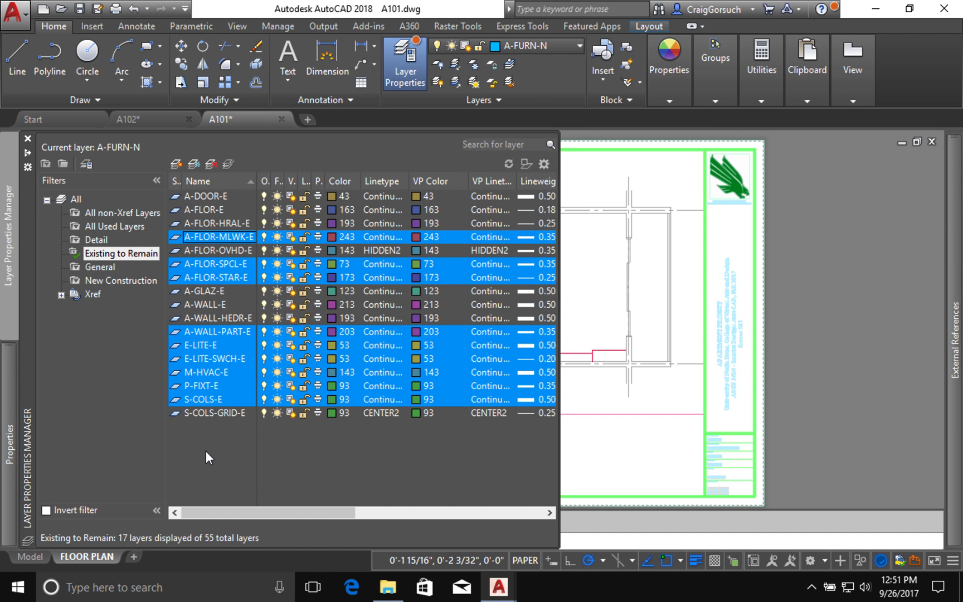
mouse_move(206, 386)
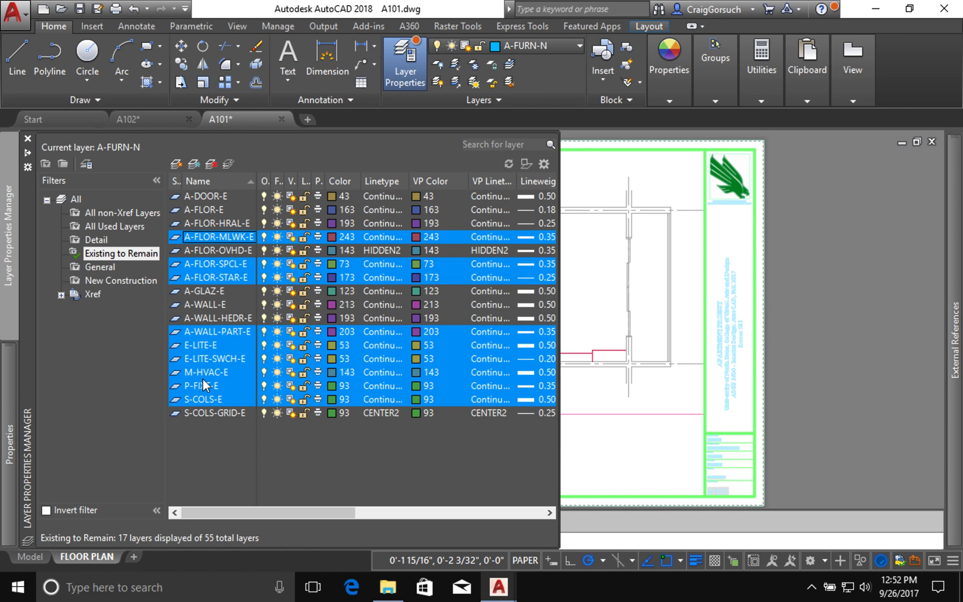
left_click(344, 290)
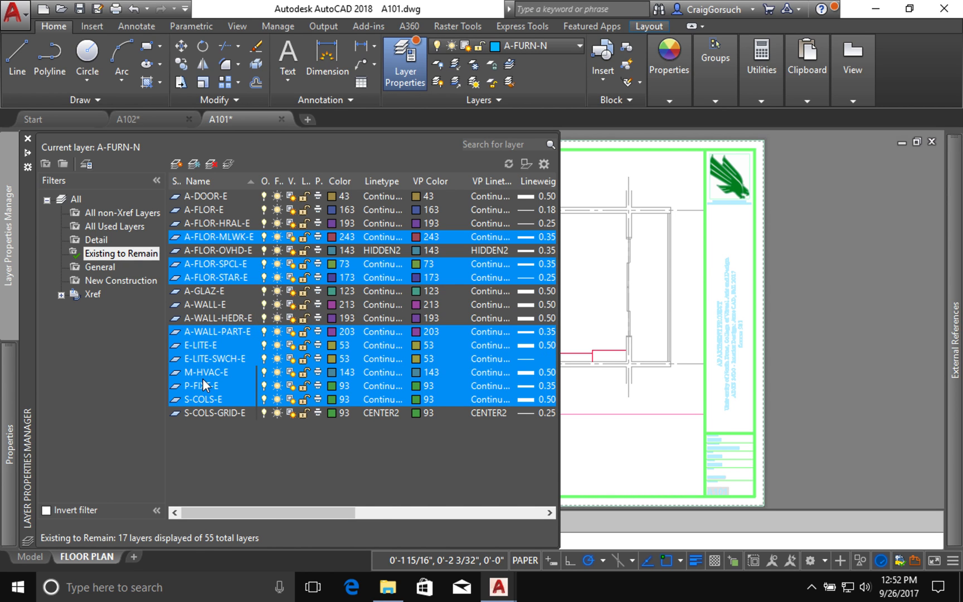
Bring up the layer actions for the nine selected Existing to Remain layers
right_click(204, 384)
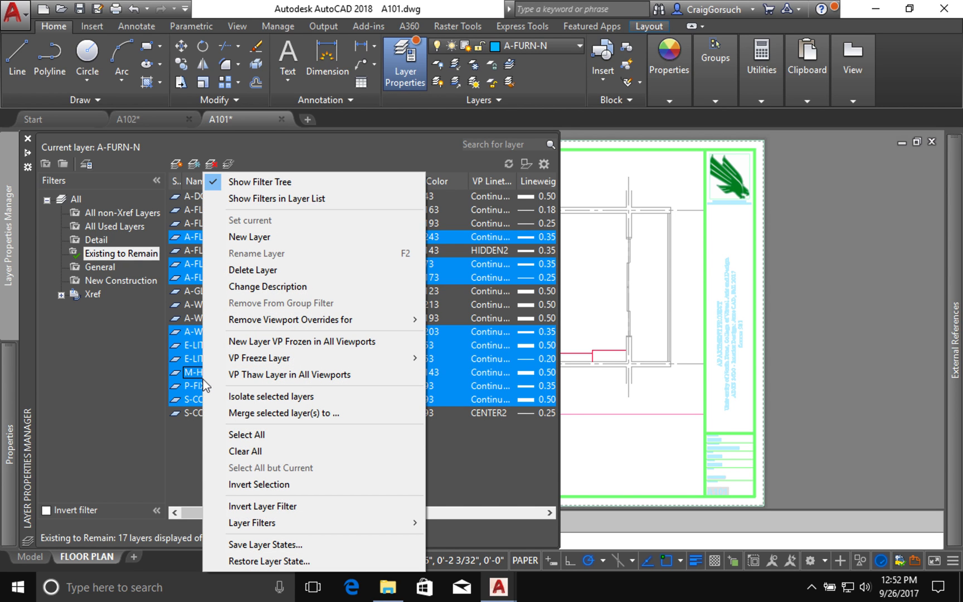
mouse_move(251, 269)
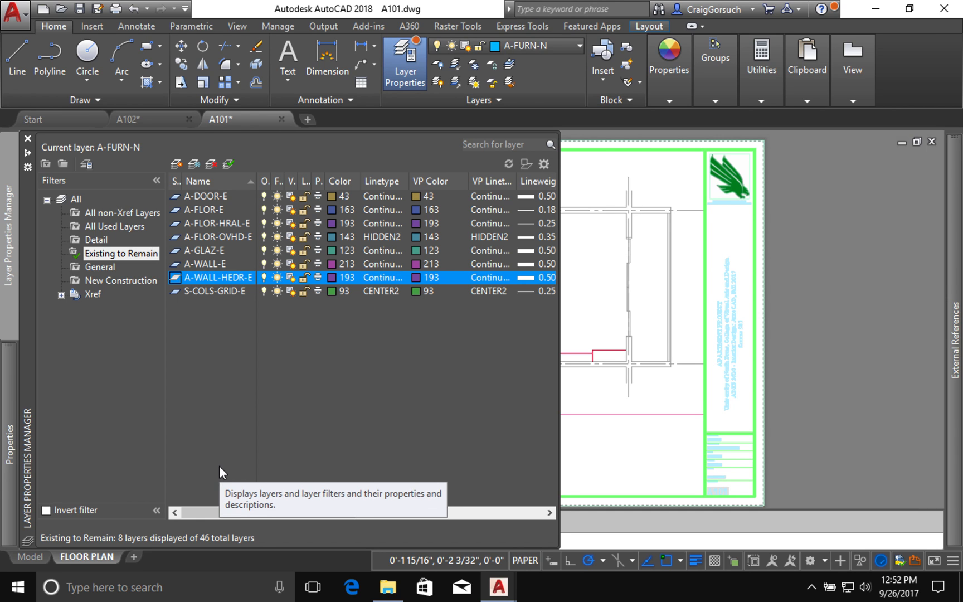
mouse_move(124, 290)
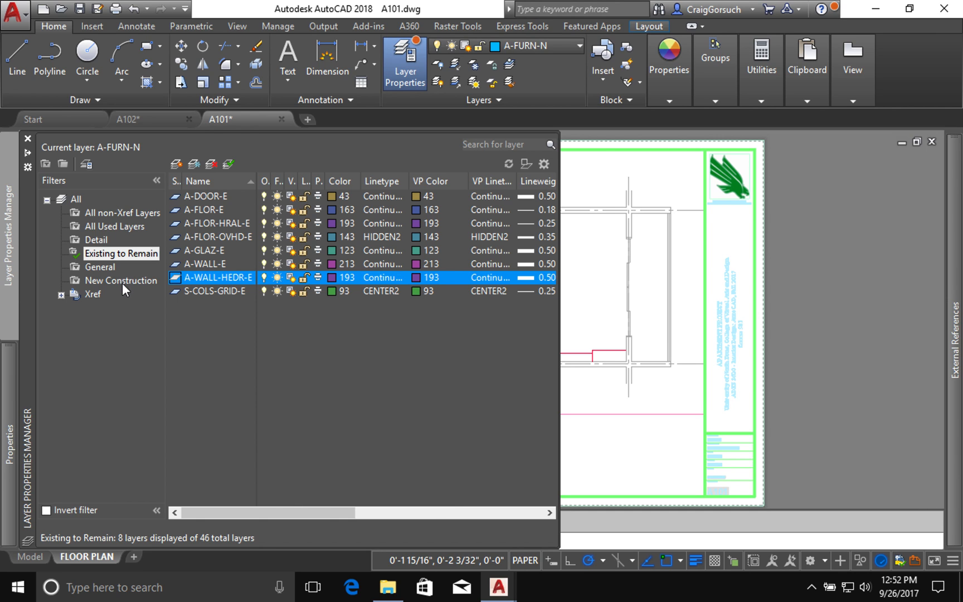
mouse_move(119, 284)
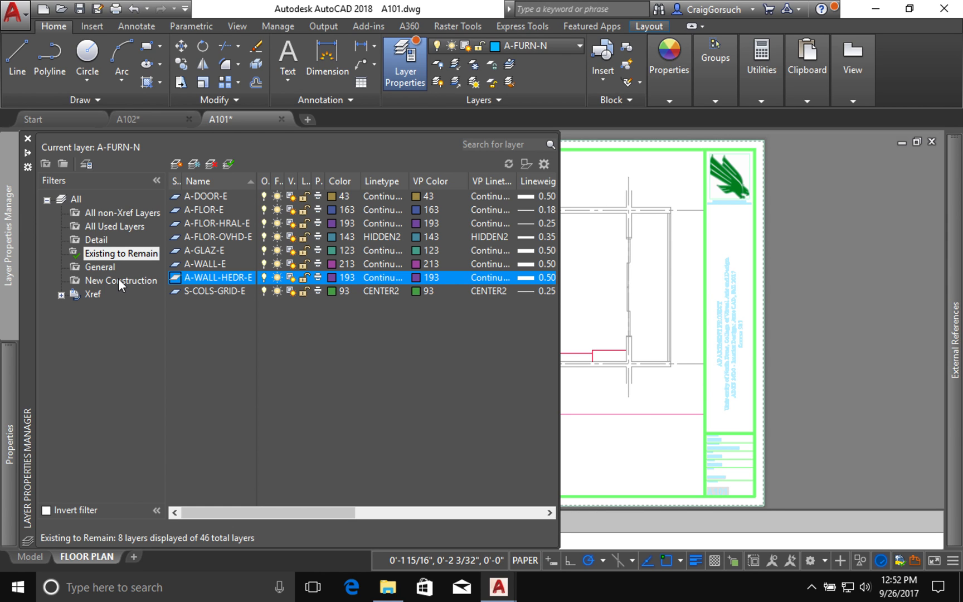
mouse_move(110, 285)
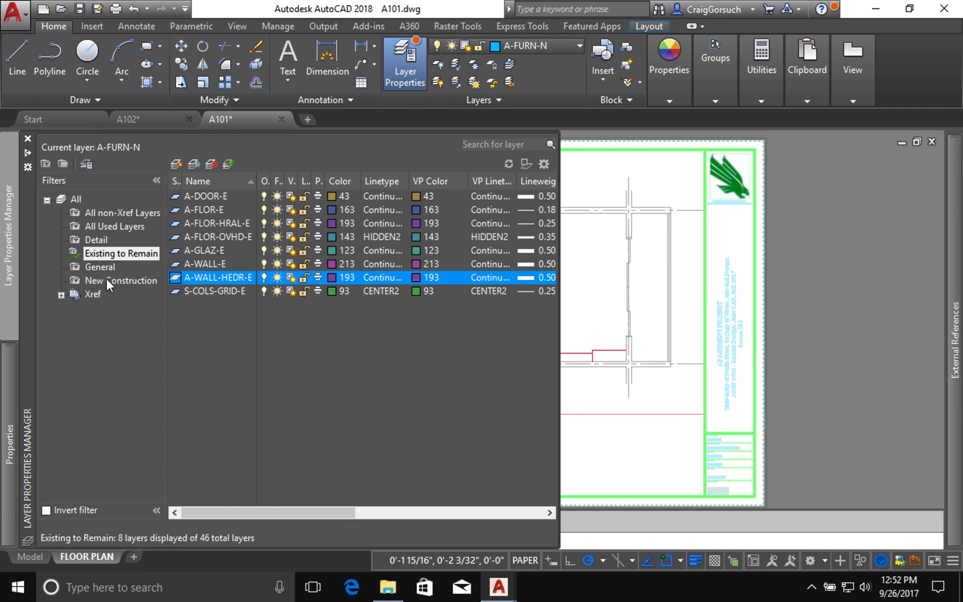
Filter to New Construction and select A-FLOR-N, A-FLOR-STAR-N, A-GLAZ-N, A-WALL-PART-N, E-LITE layers and S-COLS layers for removal
left_click(121, 280)
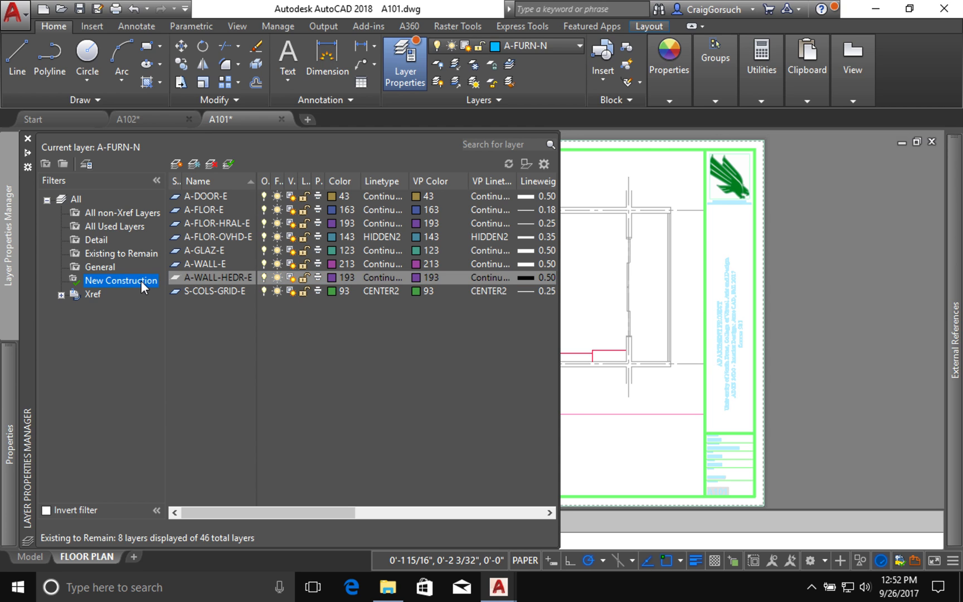
left_click(122, 281)
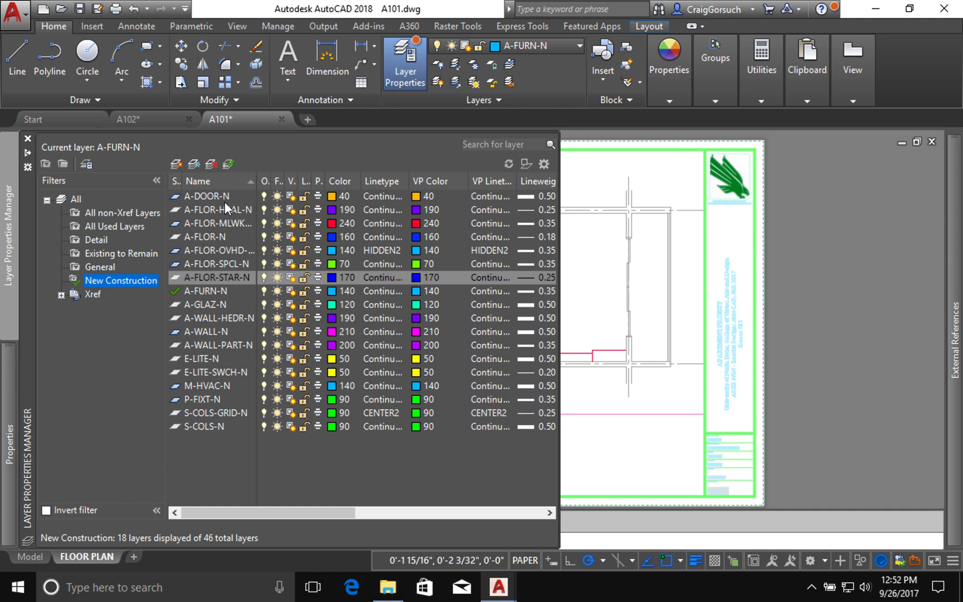
mouse_move(233, 214)
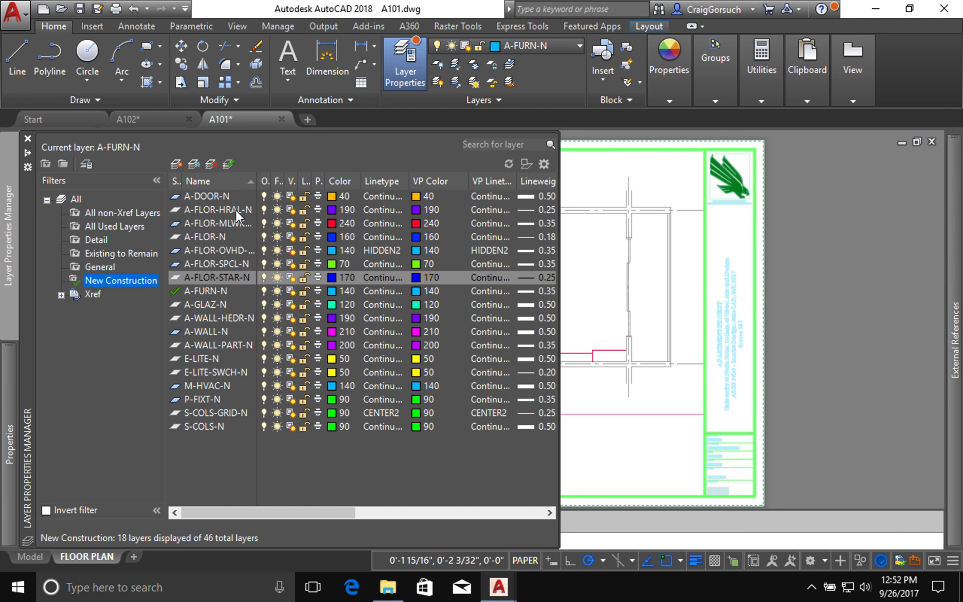
left_click(218, 209)
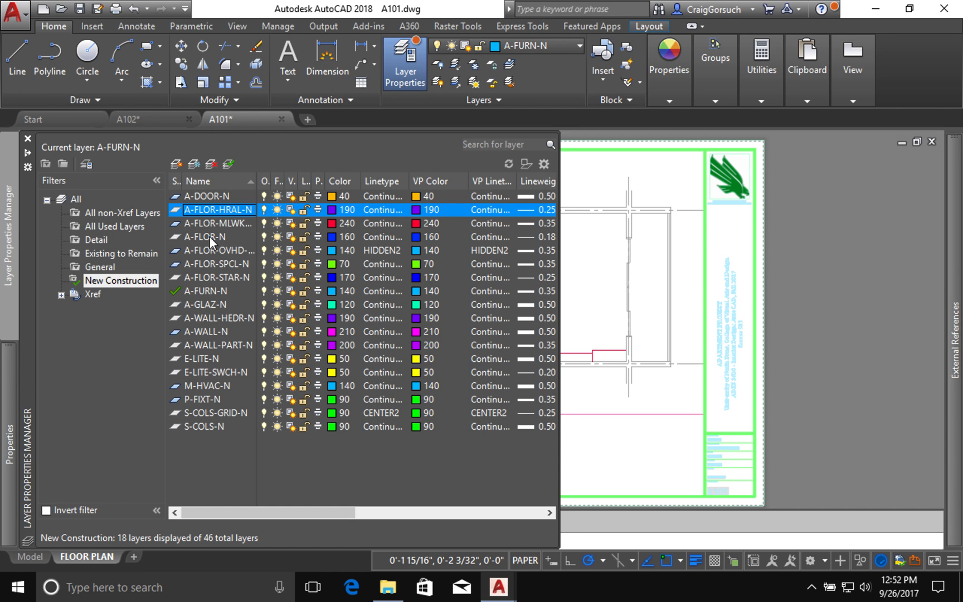
left_click(205, 236)
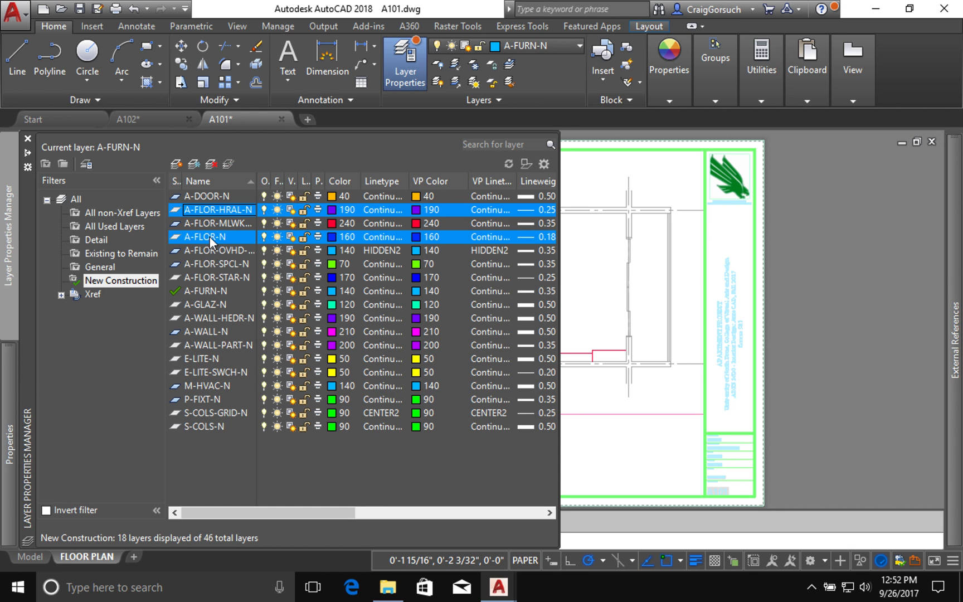
mouse_move(216, 281)
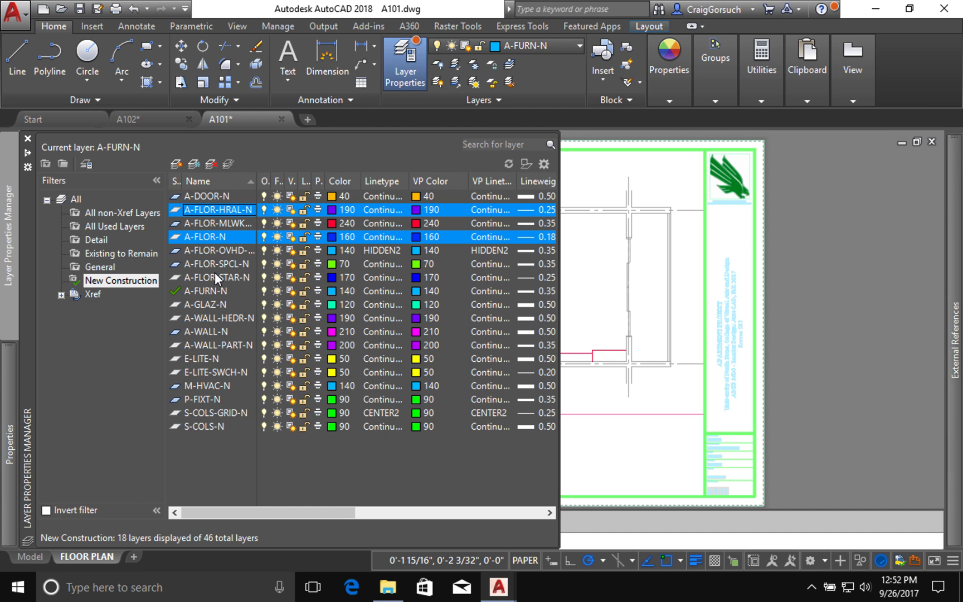
left_click(215, 277)
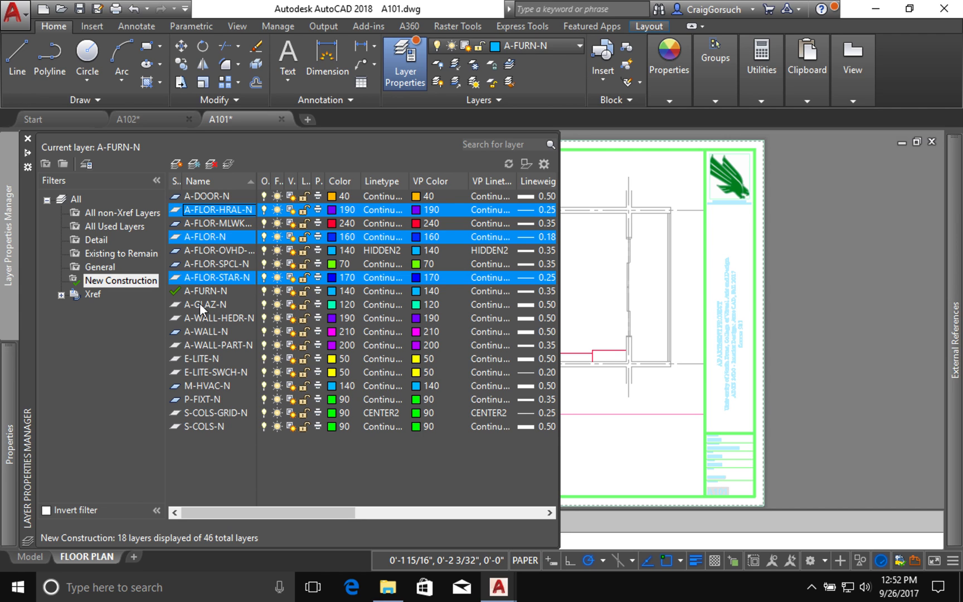
left_click(205, 305)
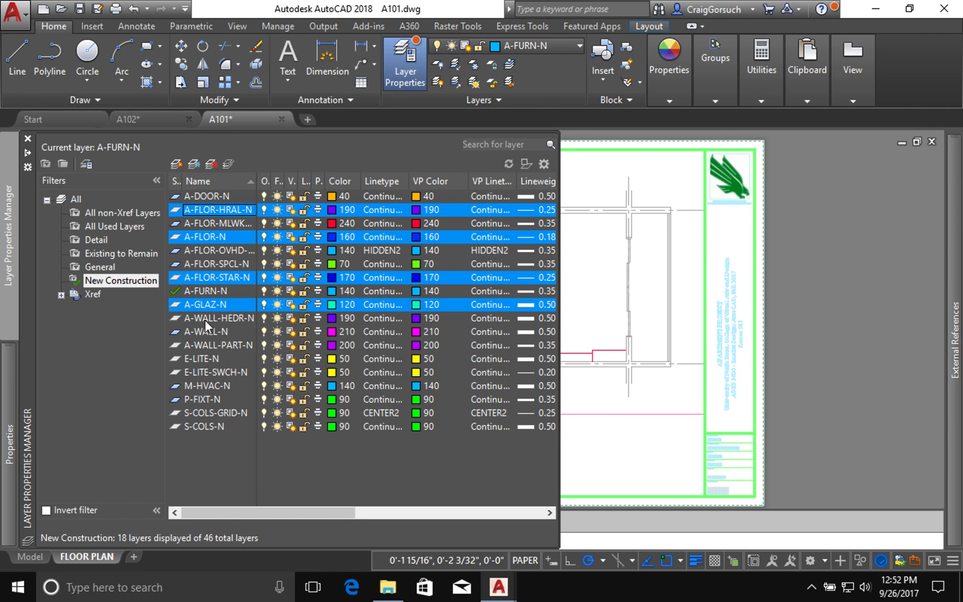
mouse_move(229, 326)
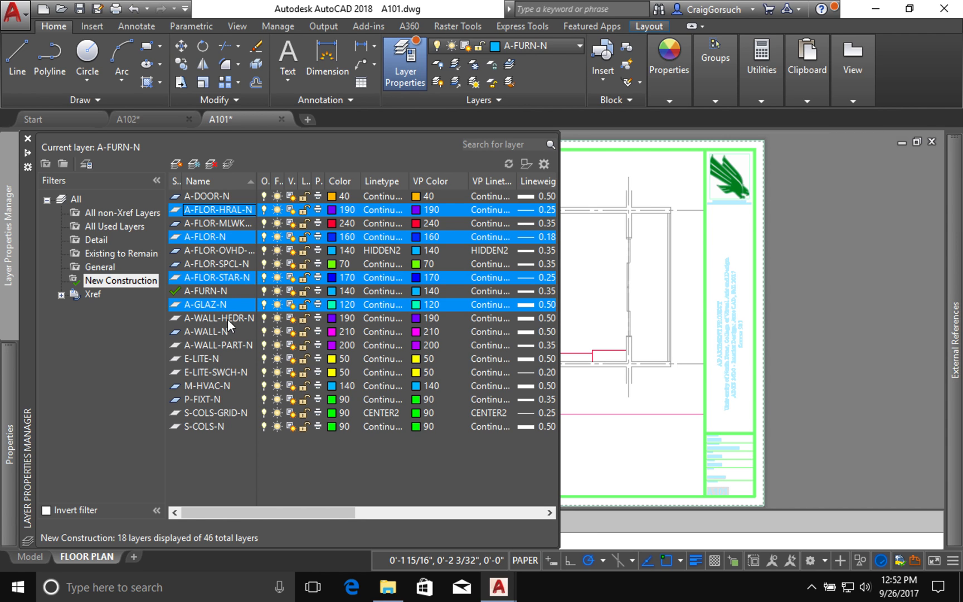
mouse_move(224, 359)
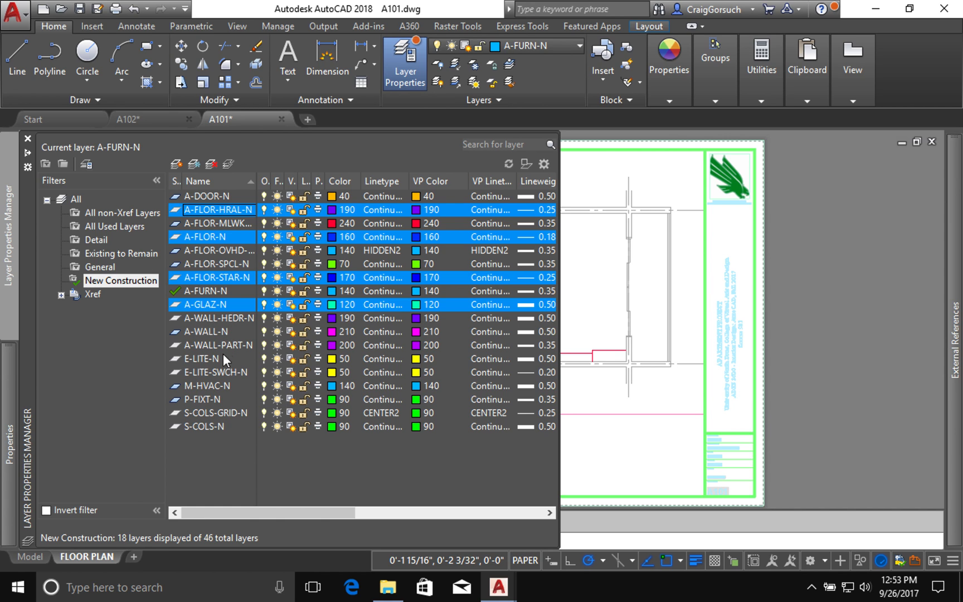
mouse_move(231, 350)
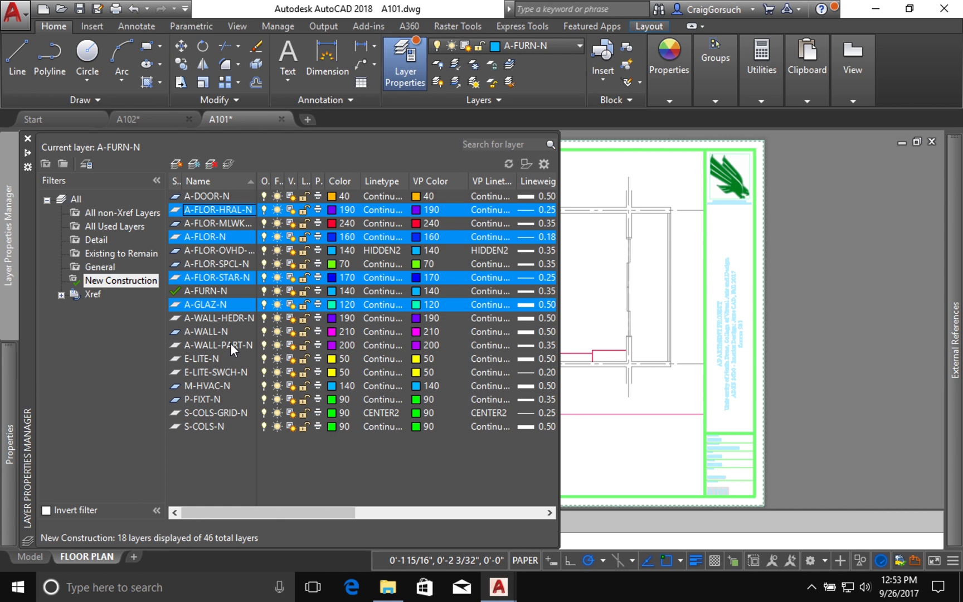
mouse_move(232, 351)
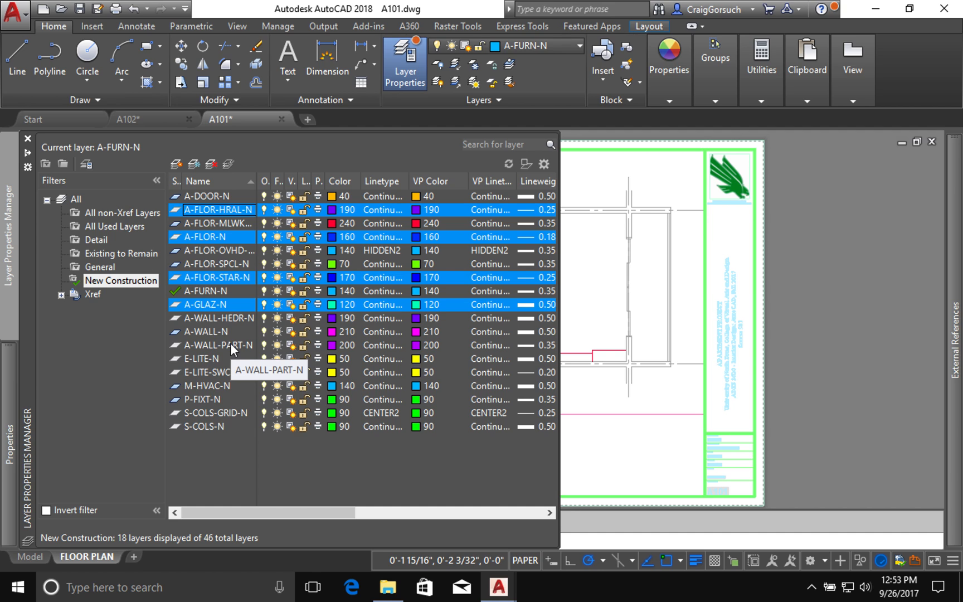
left_click(219, 345)
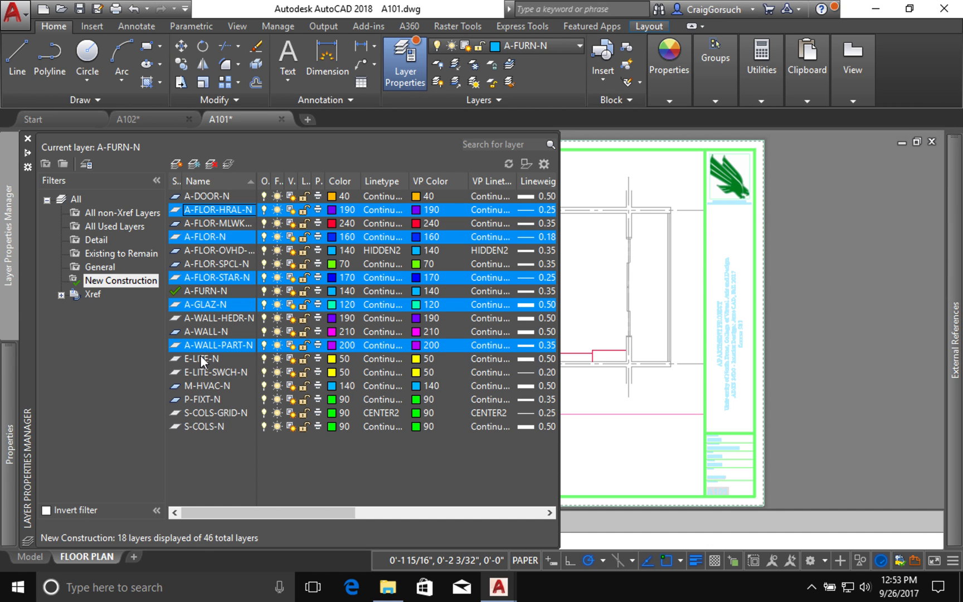
left_click(203, 359)
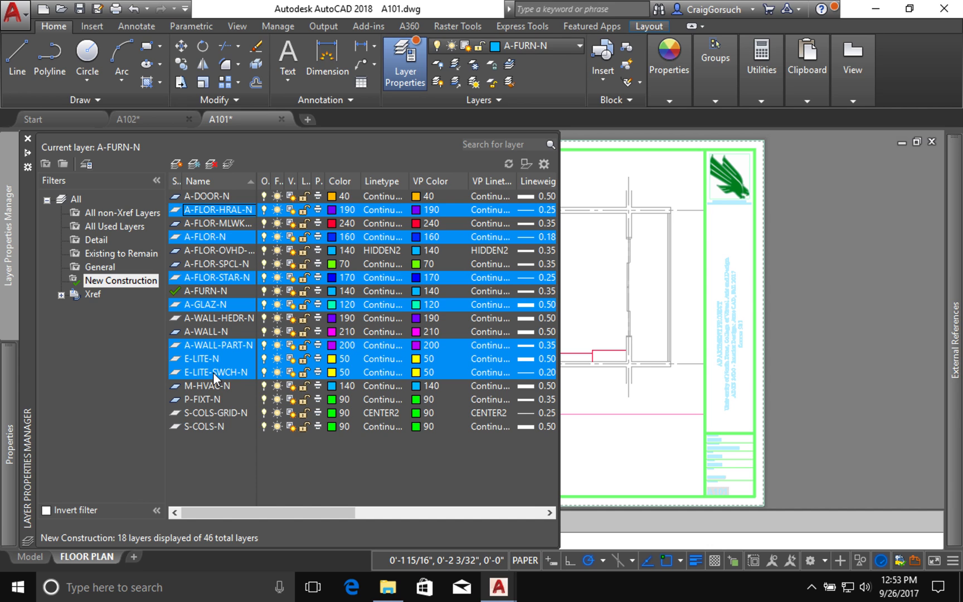
mouse_move(212, 418)
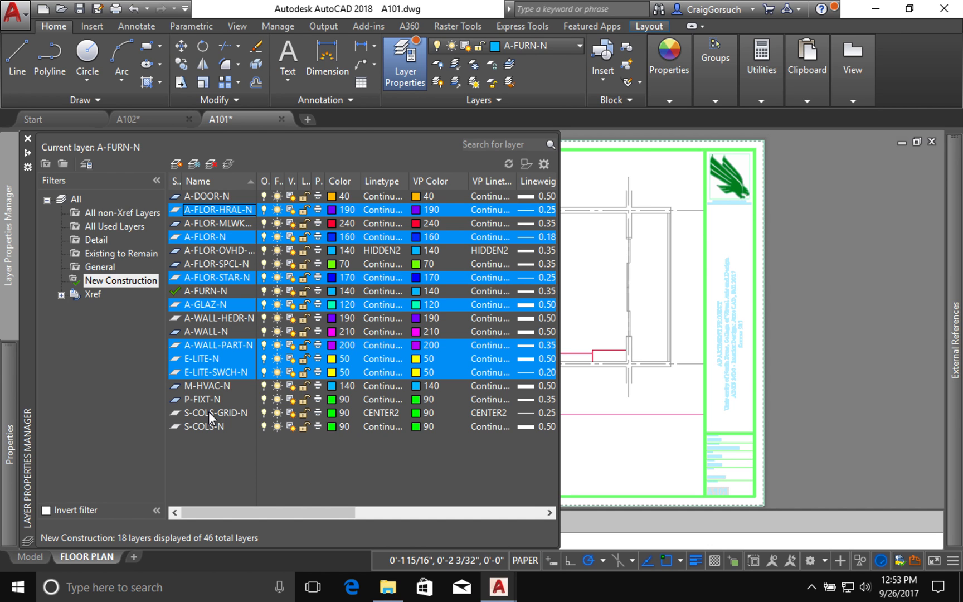
left_click(215, 413)
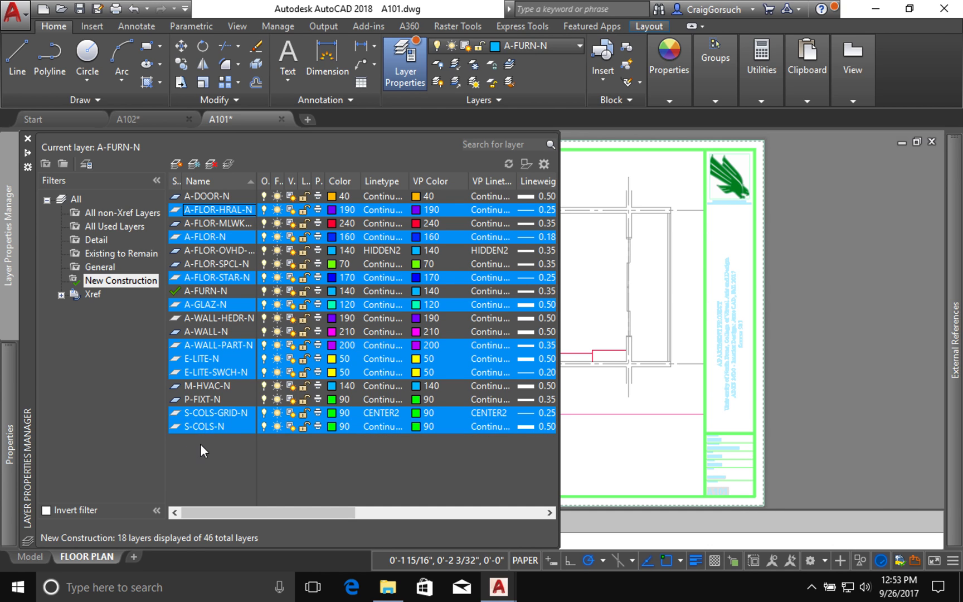
mouse_move(203, 427)
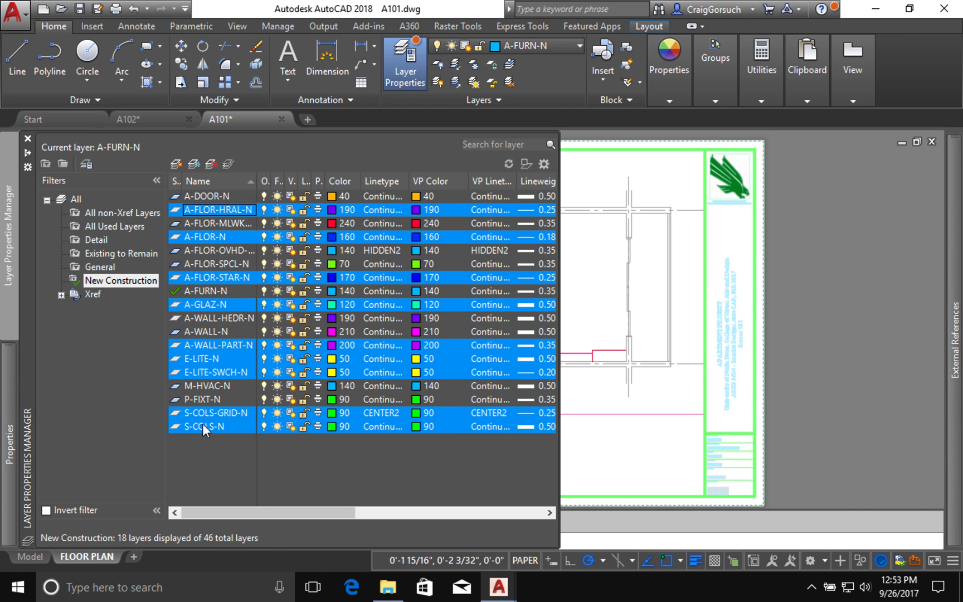
mouse_move(215, 447)
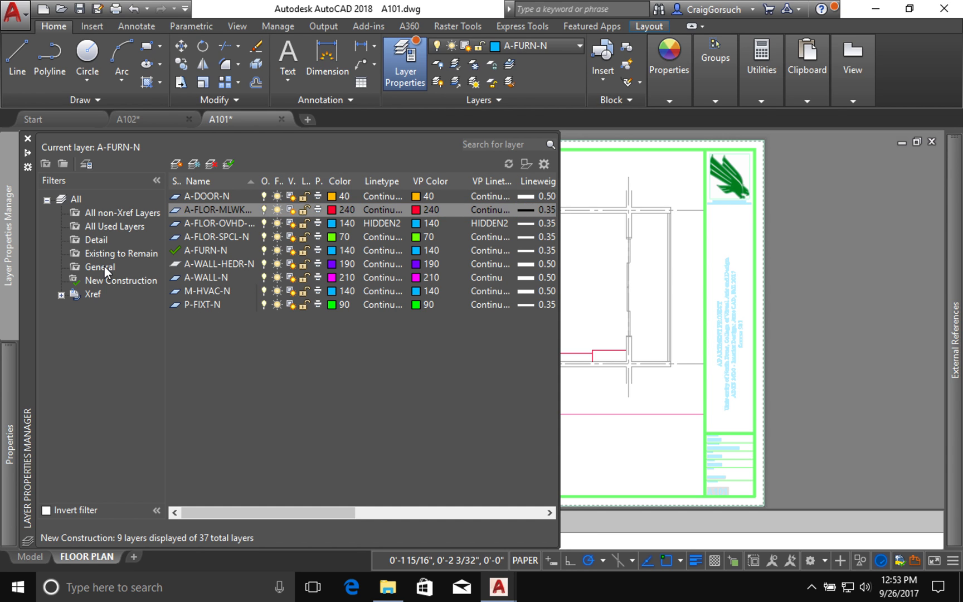
Review the General, Detail and All non-Xref Layers groups to check the remaining 37 layers
left_click(99, 266)
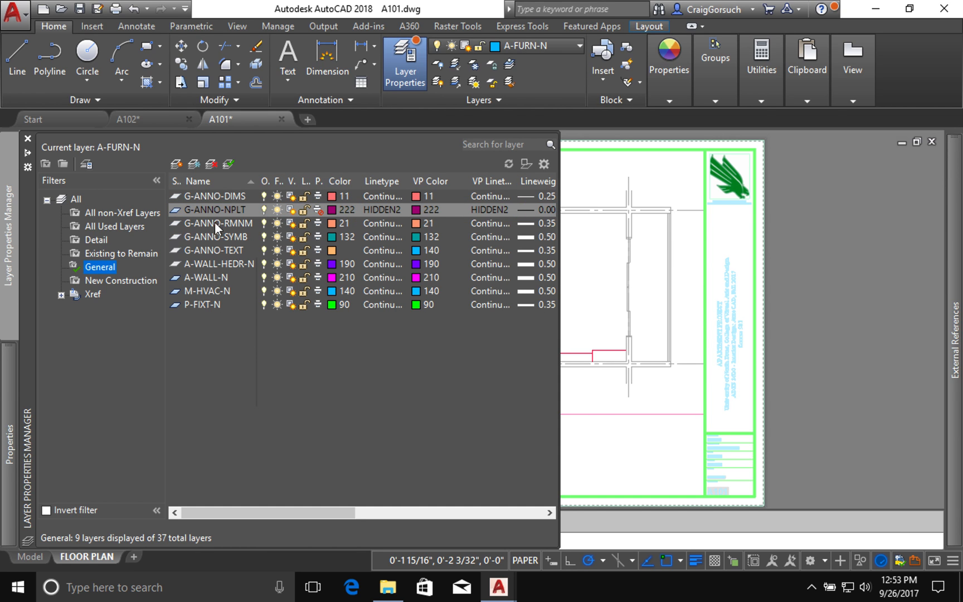
scroll("down", 3)
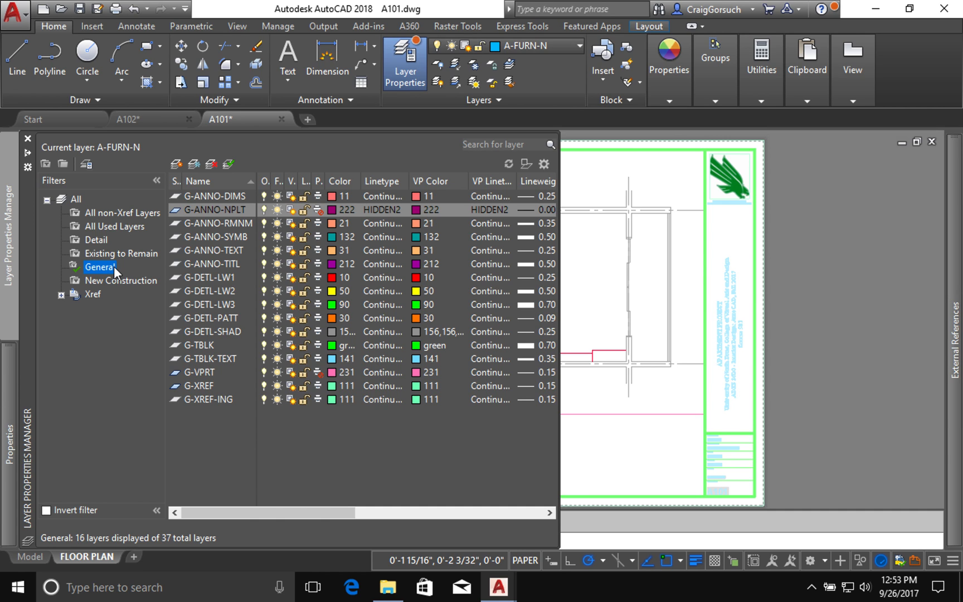
mouse_move(114, 245)
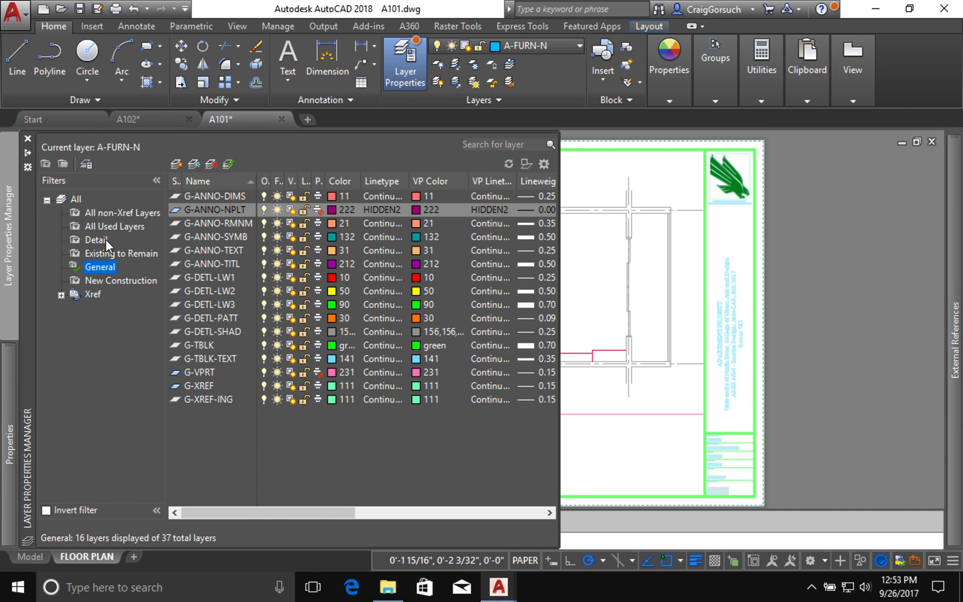
left_click(97, 239)
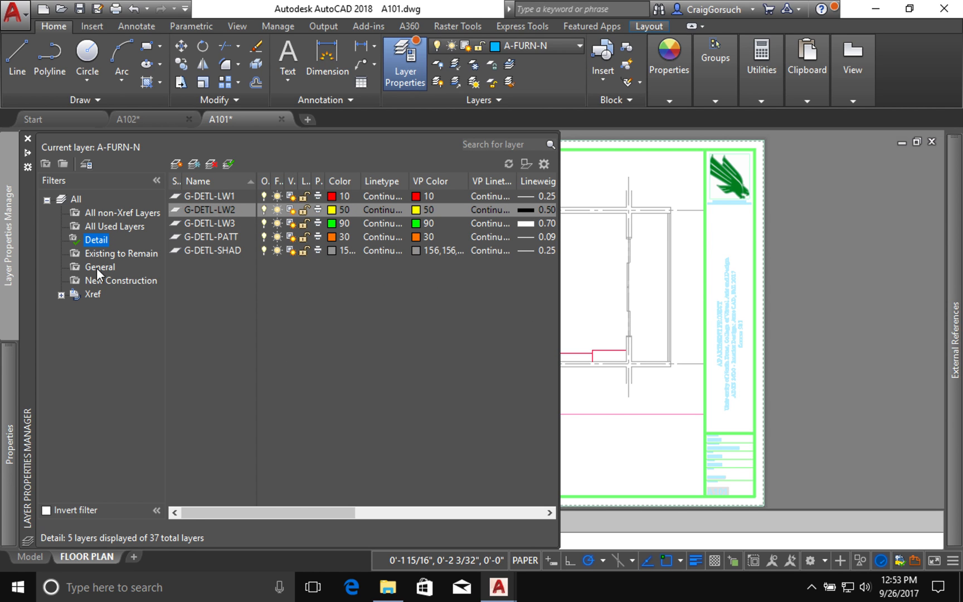
left_click(61, 294)
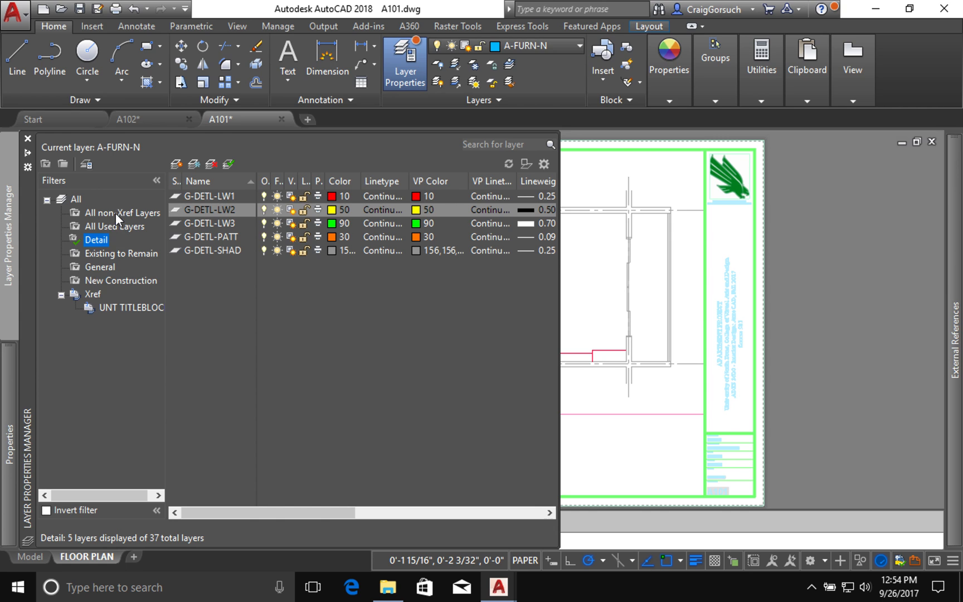
left_click(123, 213)
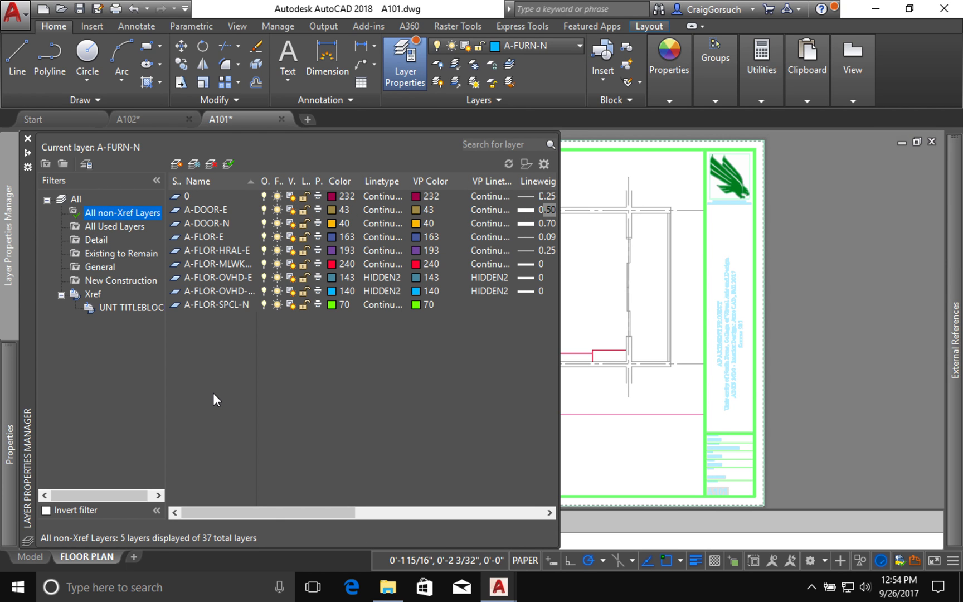
scroll("down", 3)
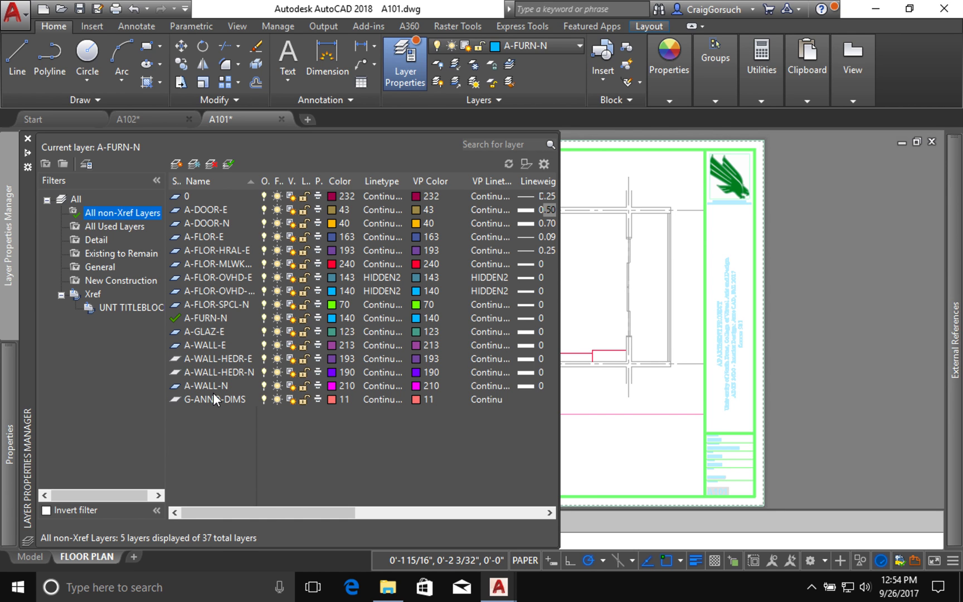
scroll("down", 3)
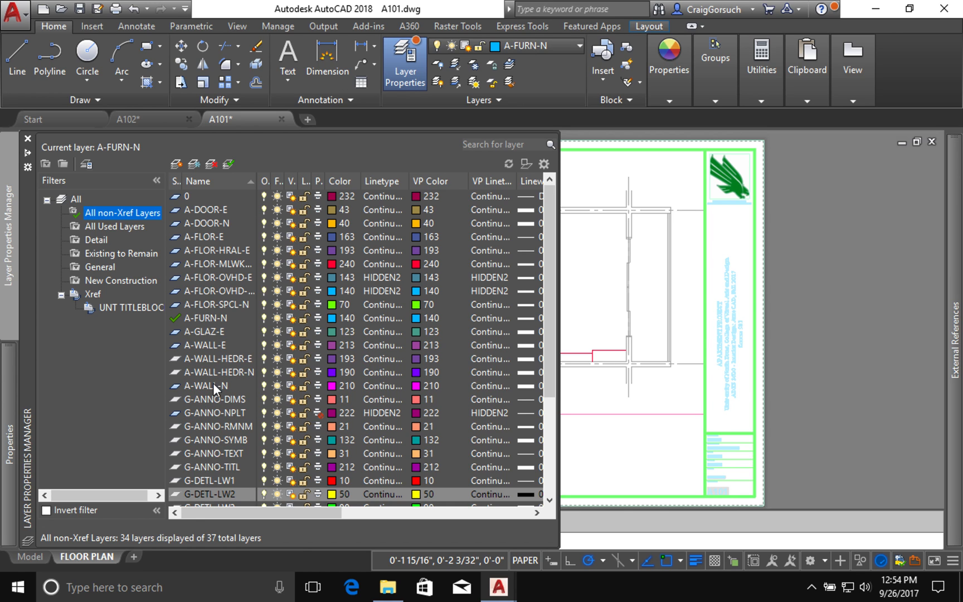
mouse_move(559, 412)
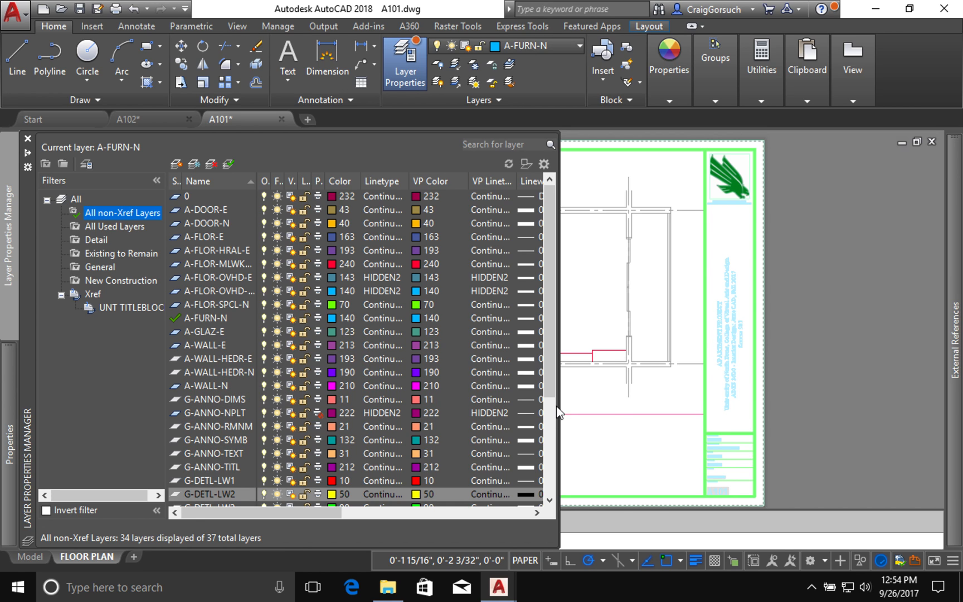
mouse_move(611, 396)
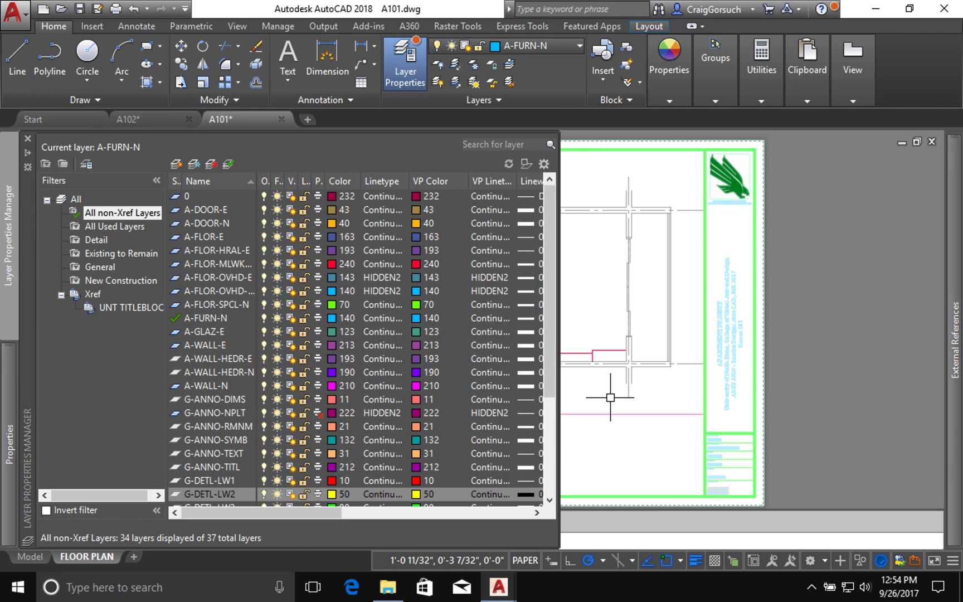
mouse_move(609, 457)
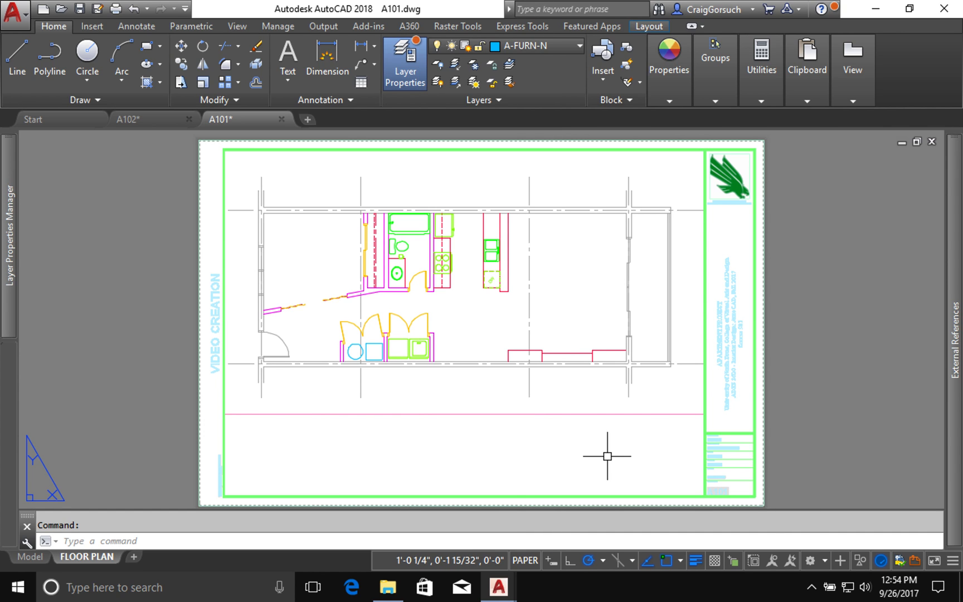
Save A101, switch to the A102 drawing and reload the changed A101 reference
left_click(80, 9)
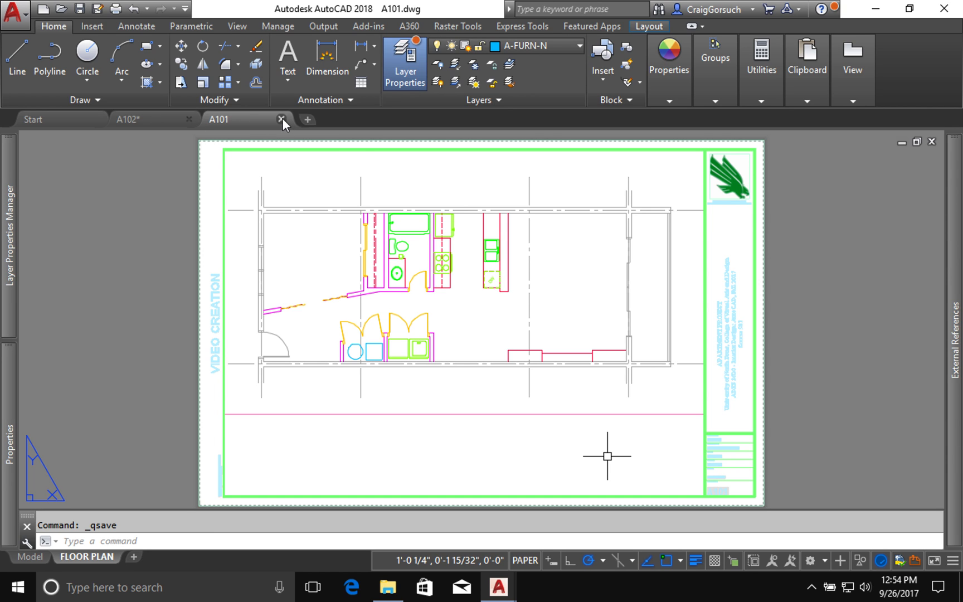
mouse_move(219, 120)
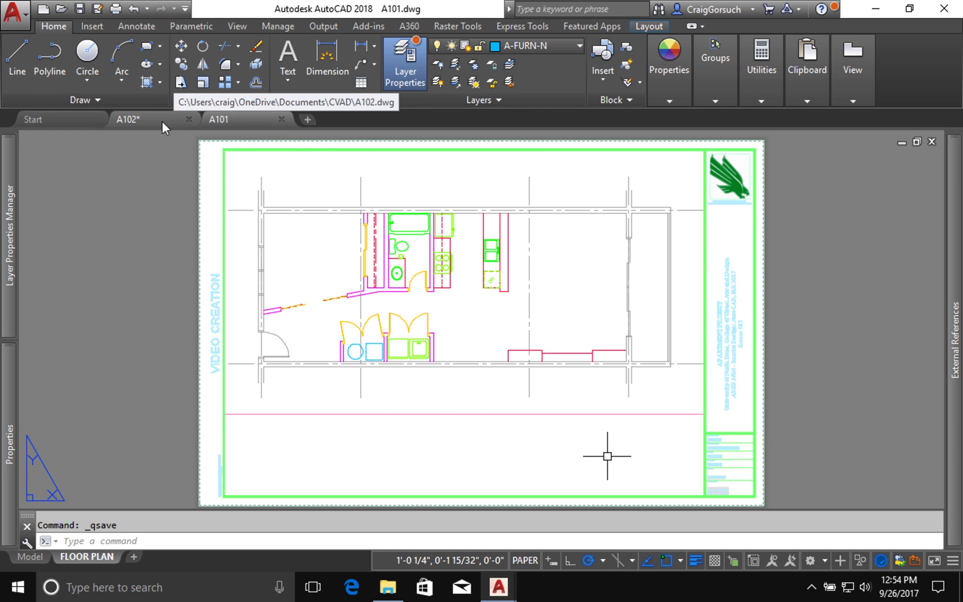
left_click(129, 119)
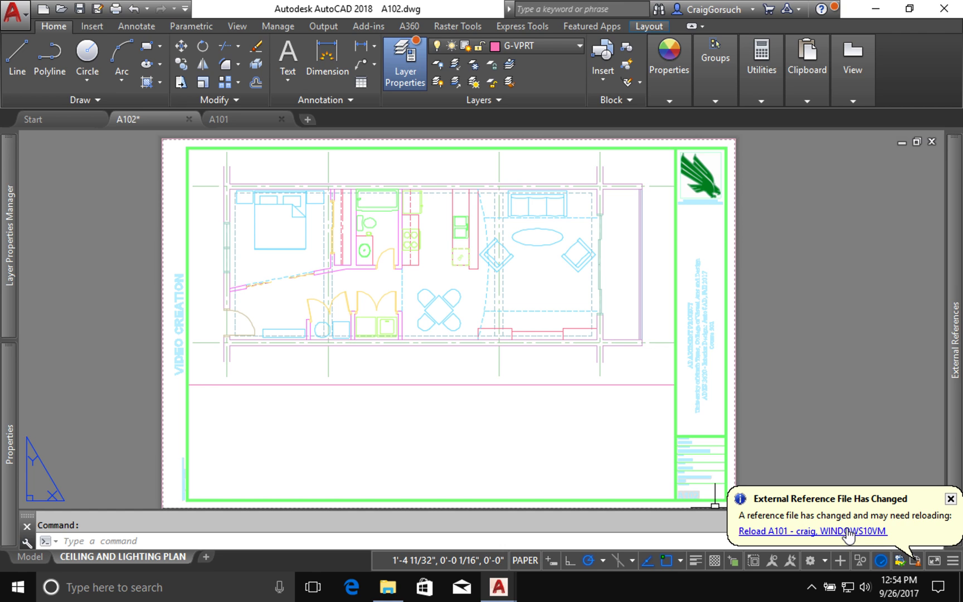
left_click(811, 532)
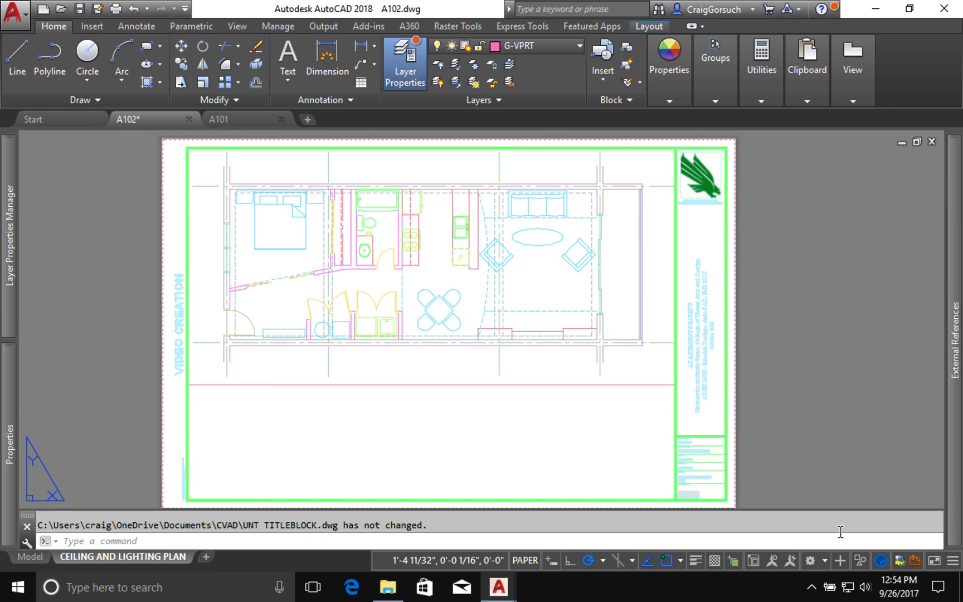
mouse_move(259, 455)
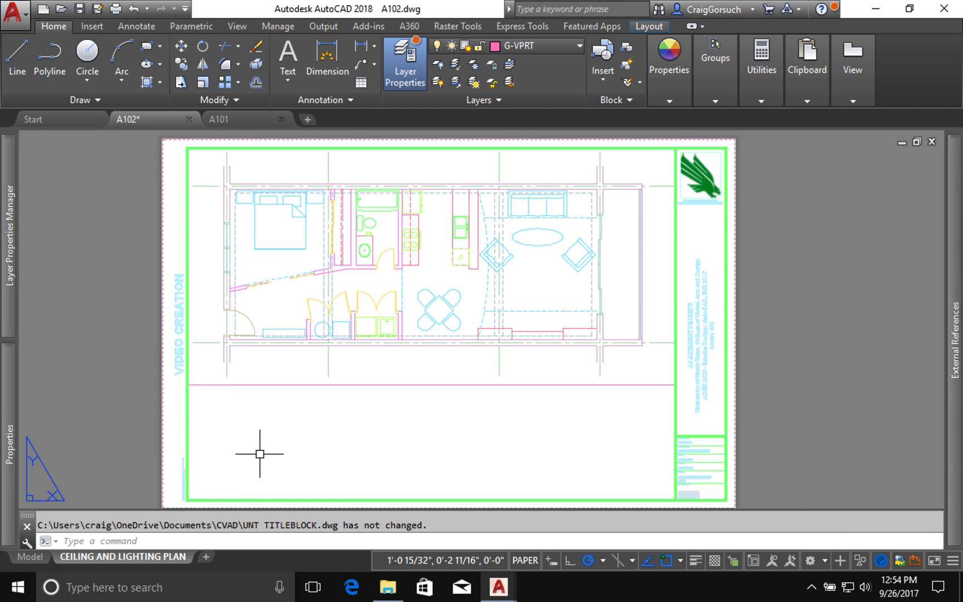
mouse_move(208, 374)
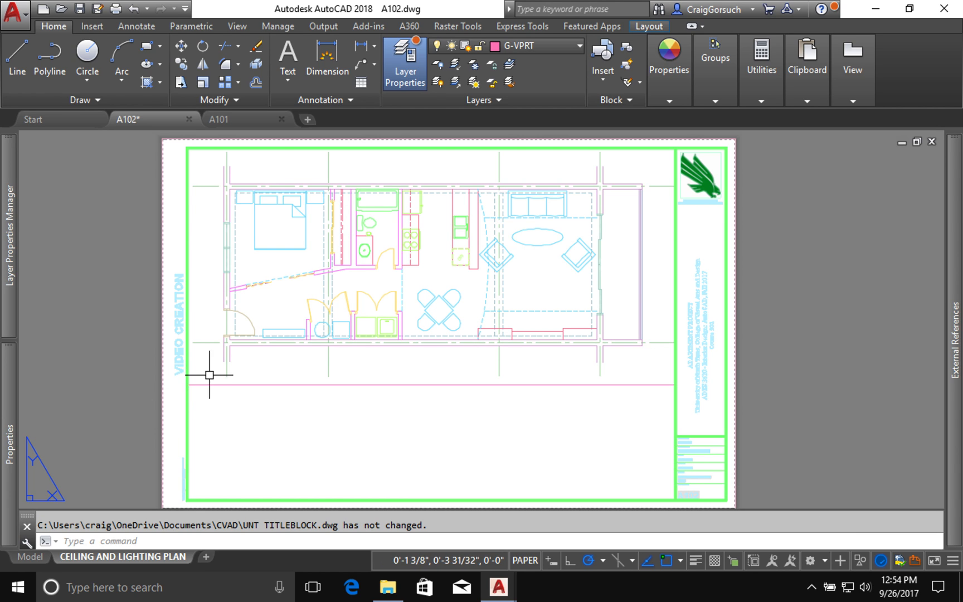
mouse_move(218, 120)
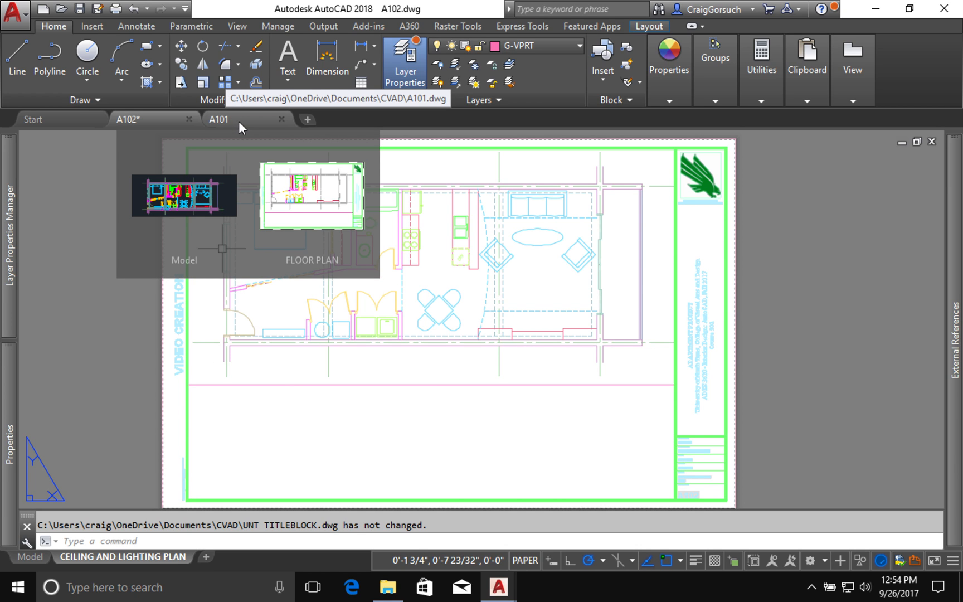
mouse_move(206, 129)
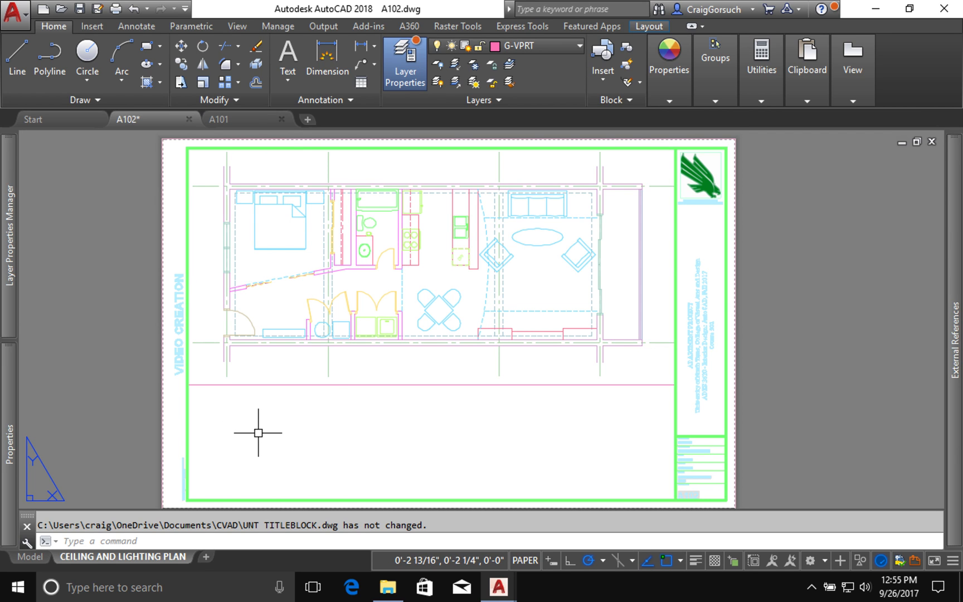
mouse_move(273, 424)
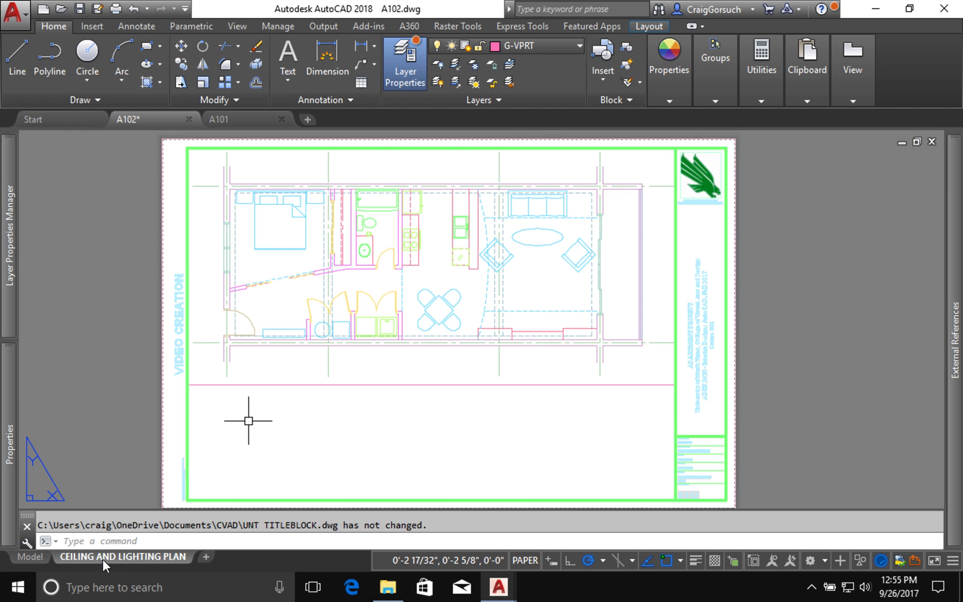
mouse_move(99, 443)
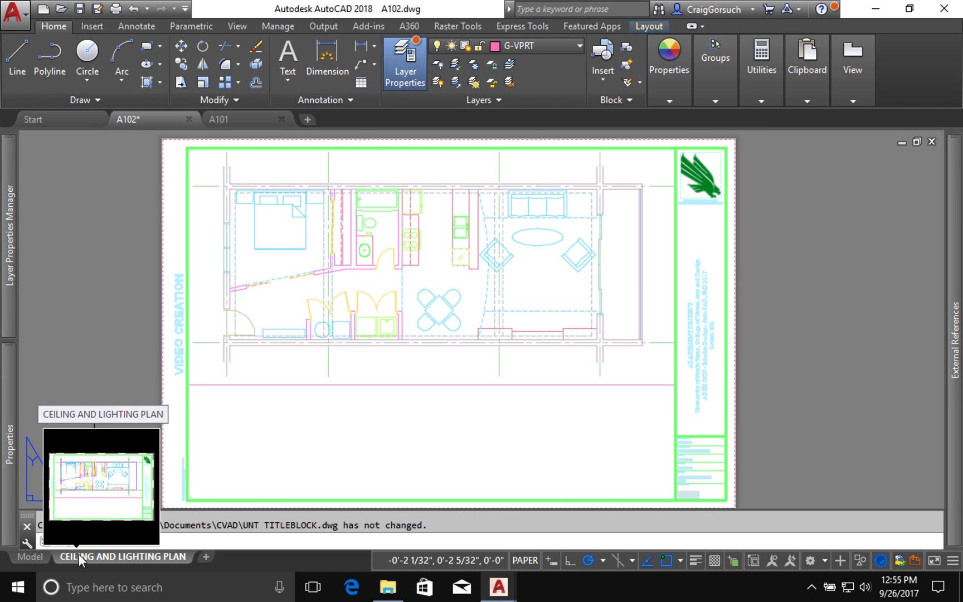
mouse_move(46, 562)
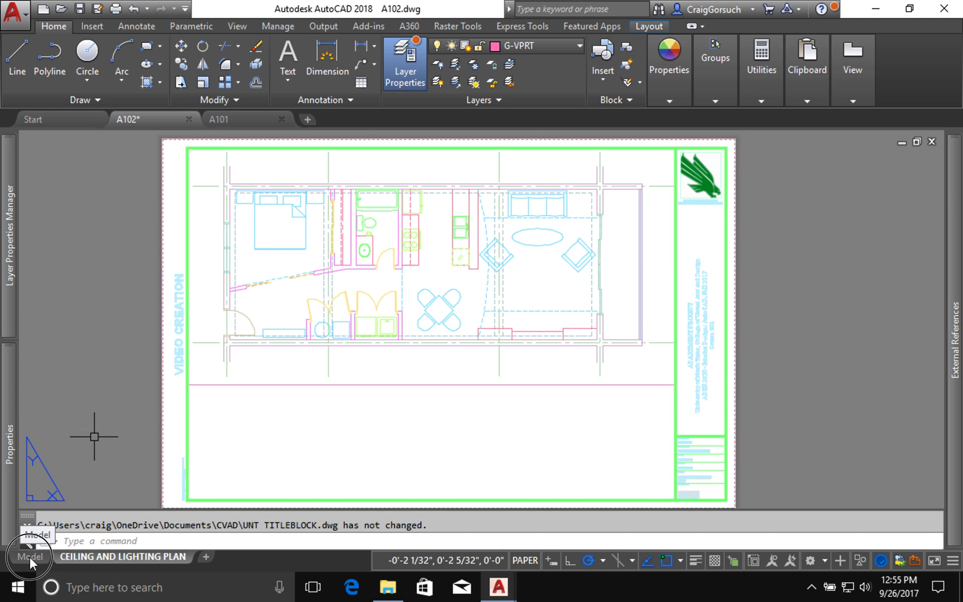
Switch A102 to model space showing the full floor plan and start LA
left_click(29, 556)
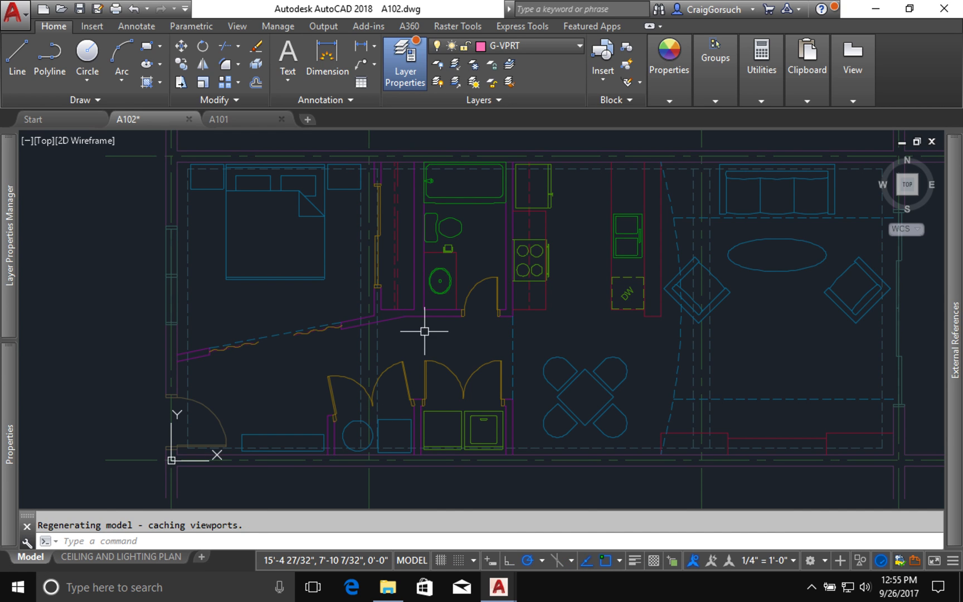
mouse_move(424, 340)
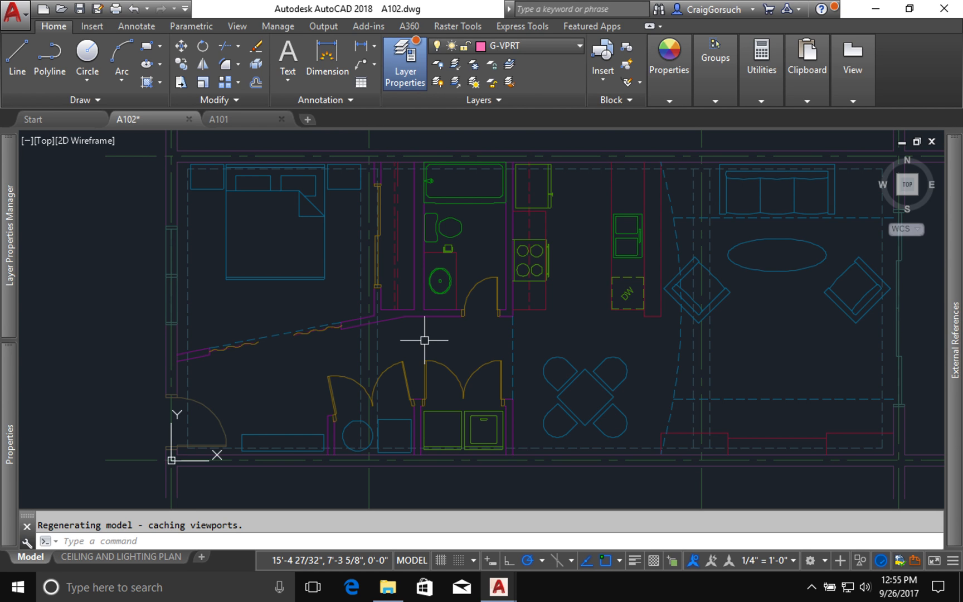
type("la")
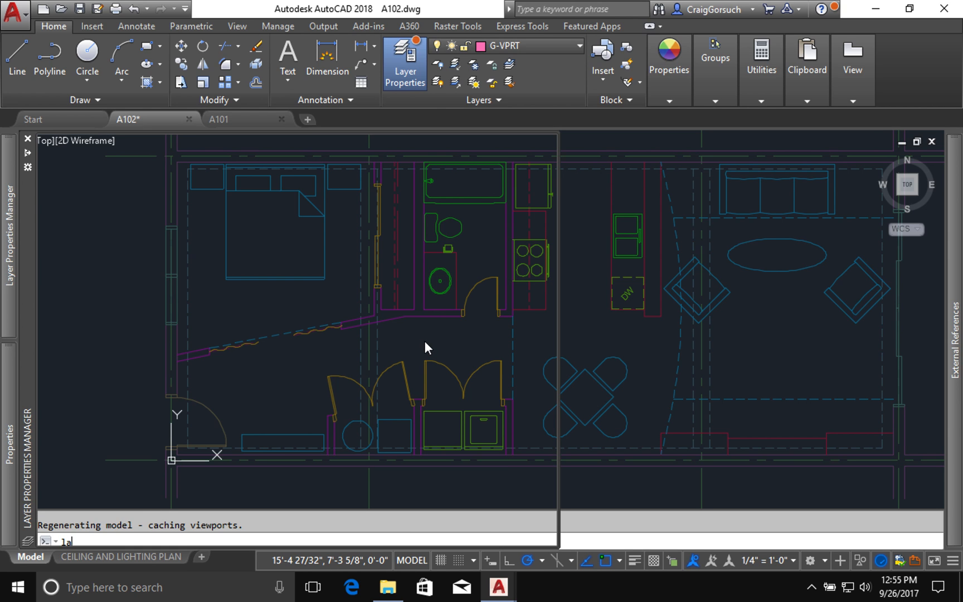
In the layer manager, filter the list to the 33 layers from the A101 reference
left_click(404, 63)
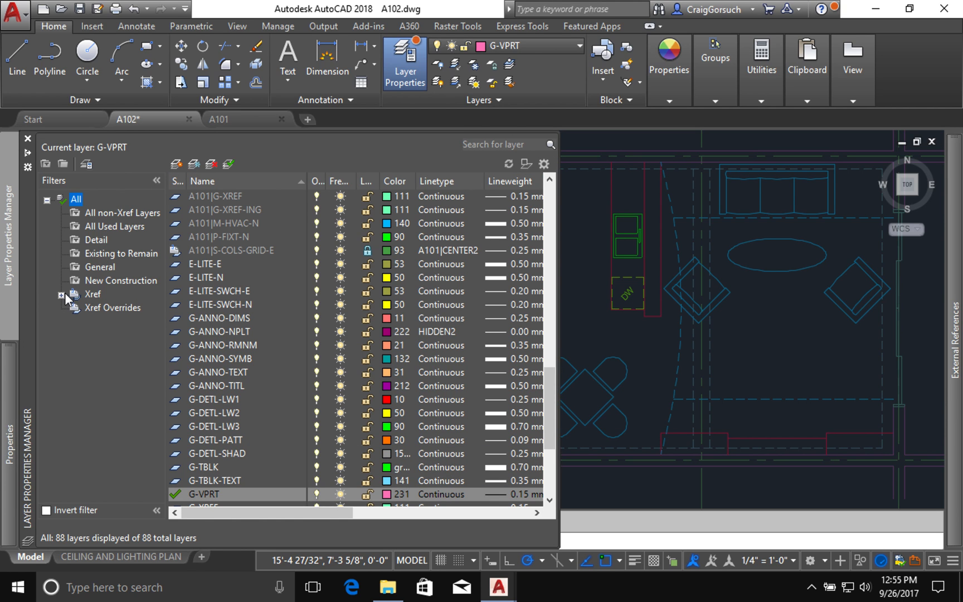
left_click(61, 294)
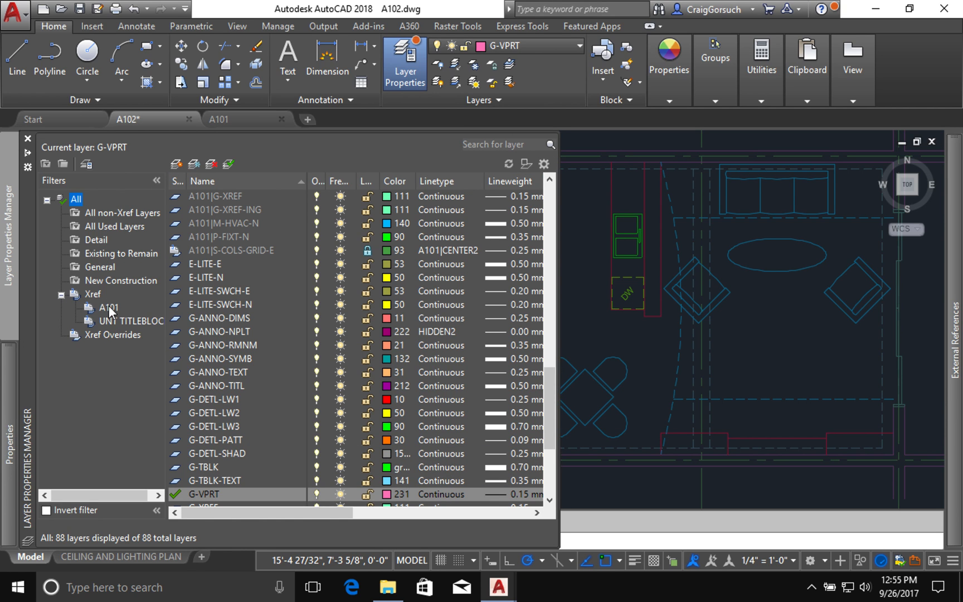
left_click(109, 308)
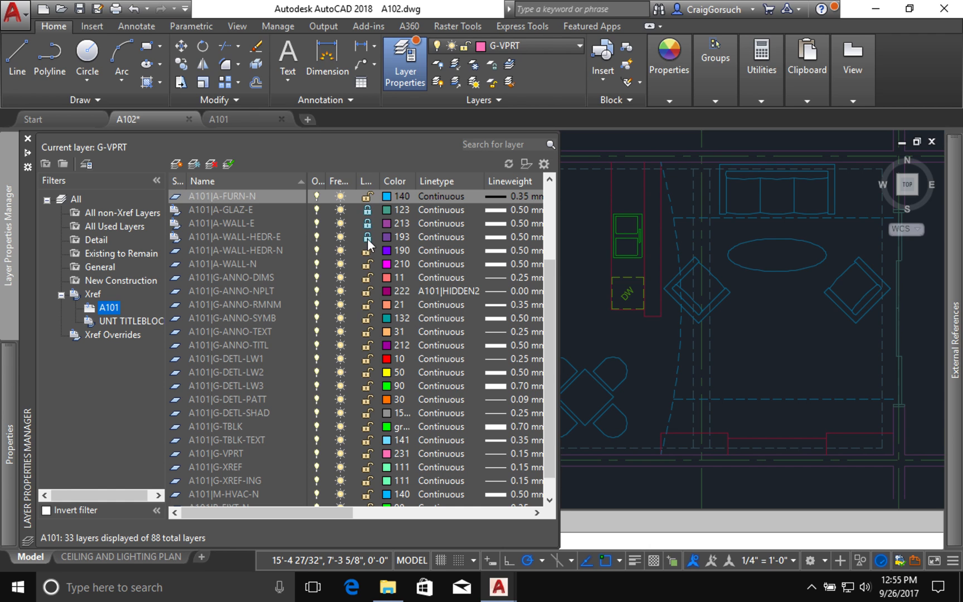
mouse_move(371, 215)
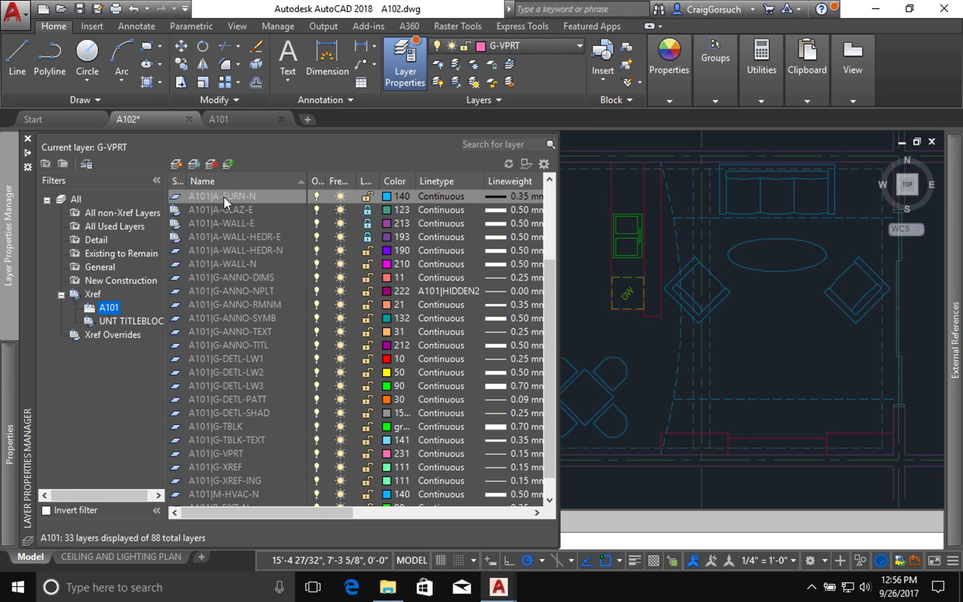
mouse_move(227, 204)
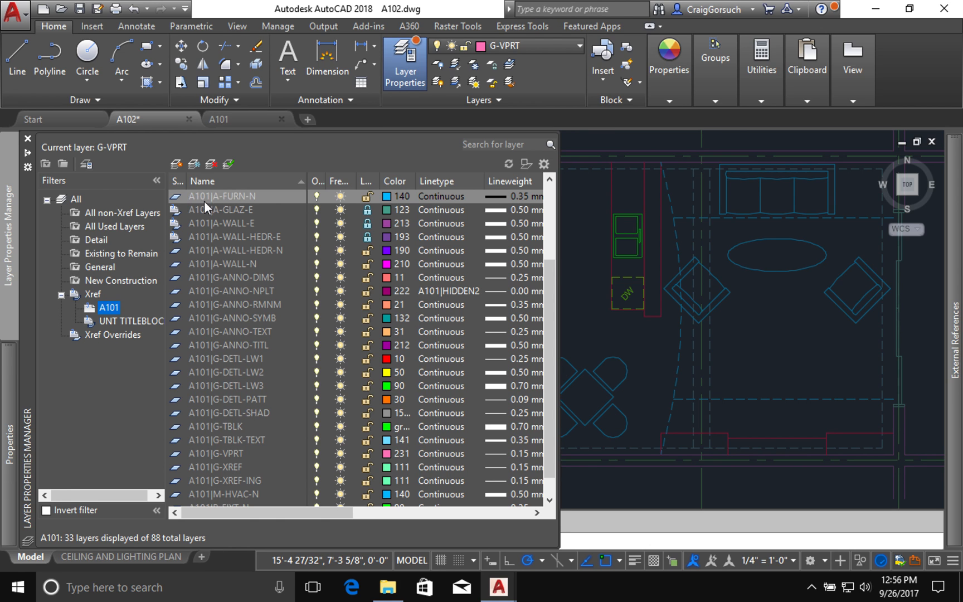
mouse_move(254, 204)
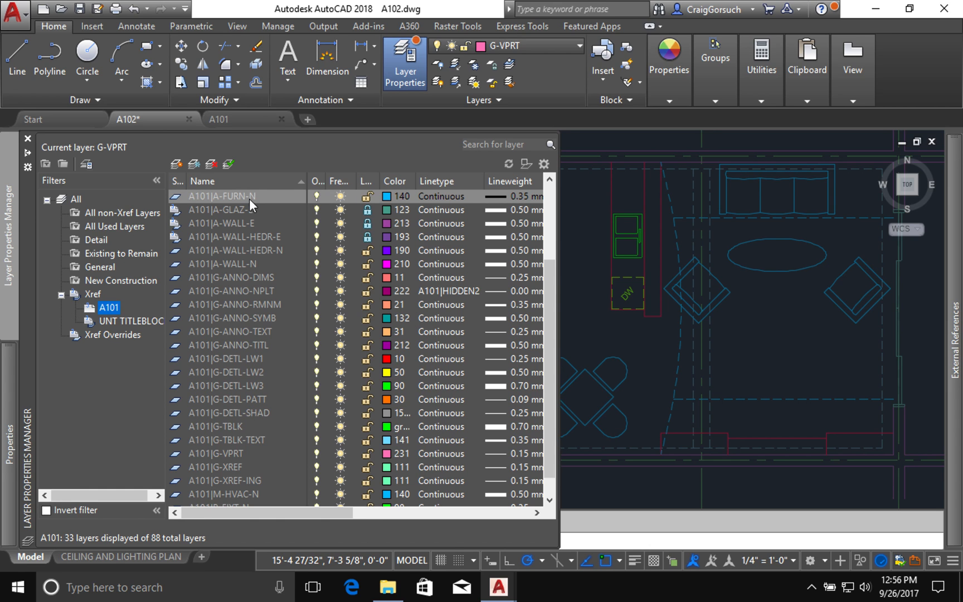
mouse_move(248, 217)
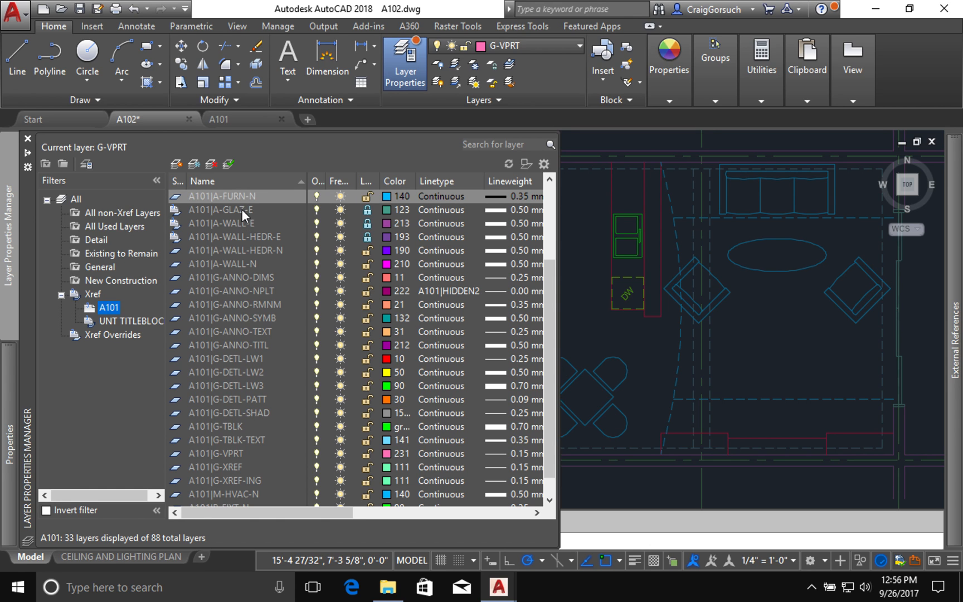
Select A101|A-GLAZ-E through A-WALL-HEDR-E plus the door and floor -E layers together
left_click(220, 209)
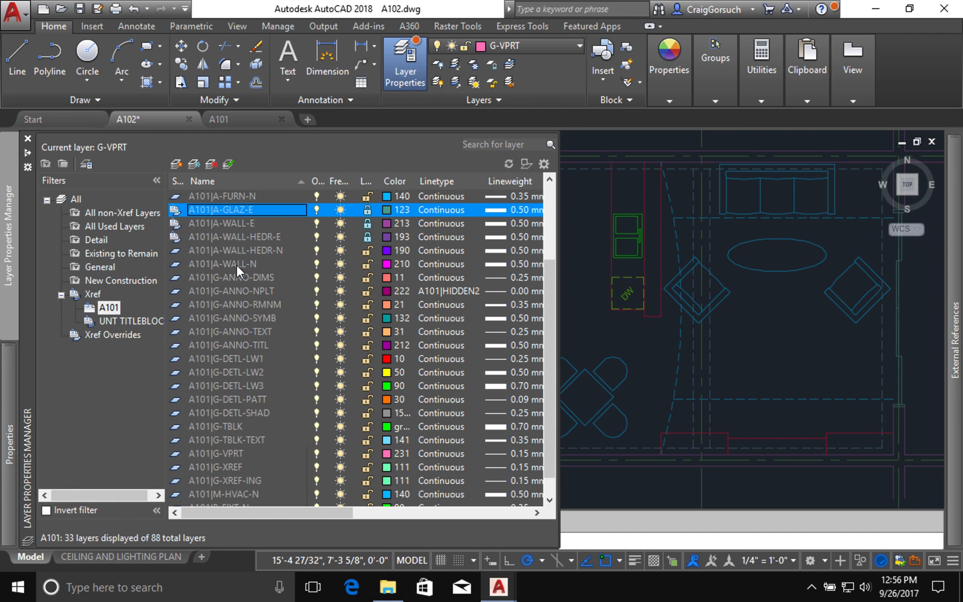
left_click(233, 236)
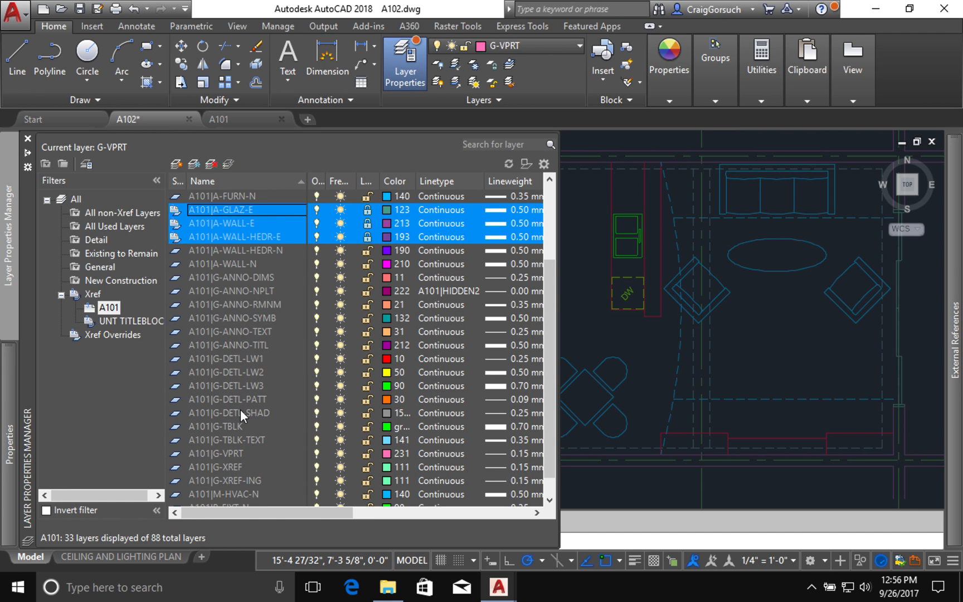
mouse_move(427, 231)
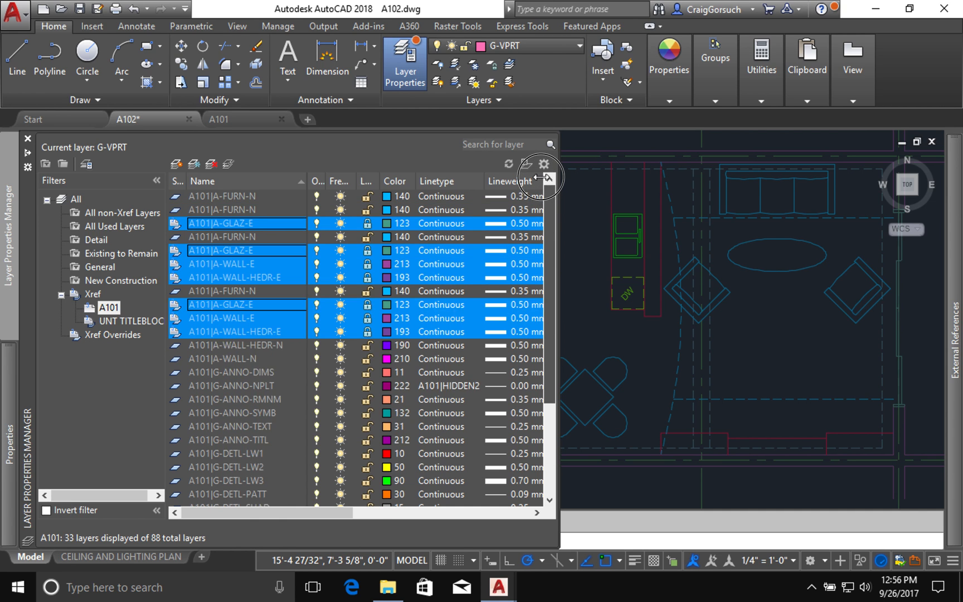
scroll("up", 3)
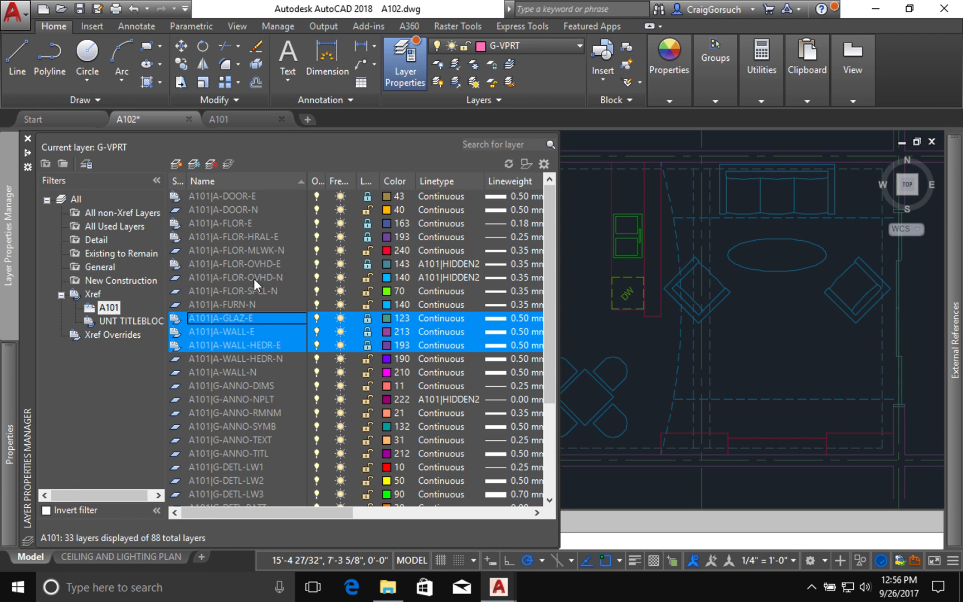
left_click(233, 236)
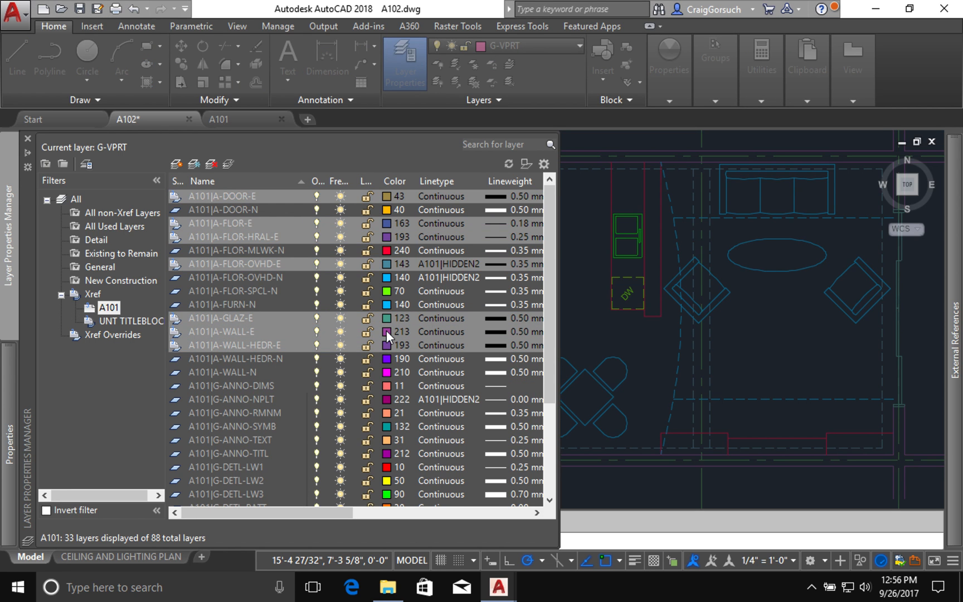
Give the selected existing A101 layers the true color gray 168,168,168
left_click(387, 332)
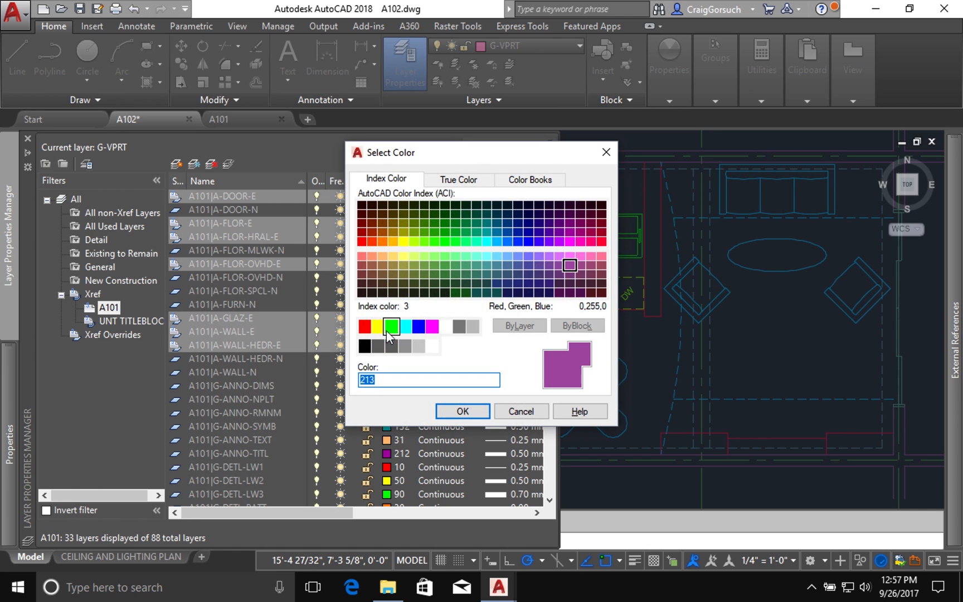
left_click(458, 179)
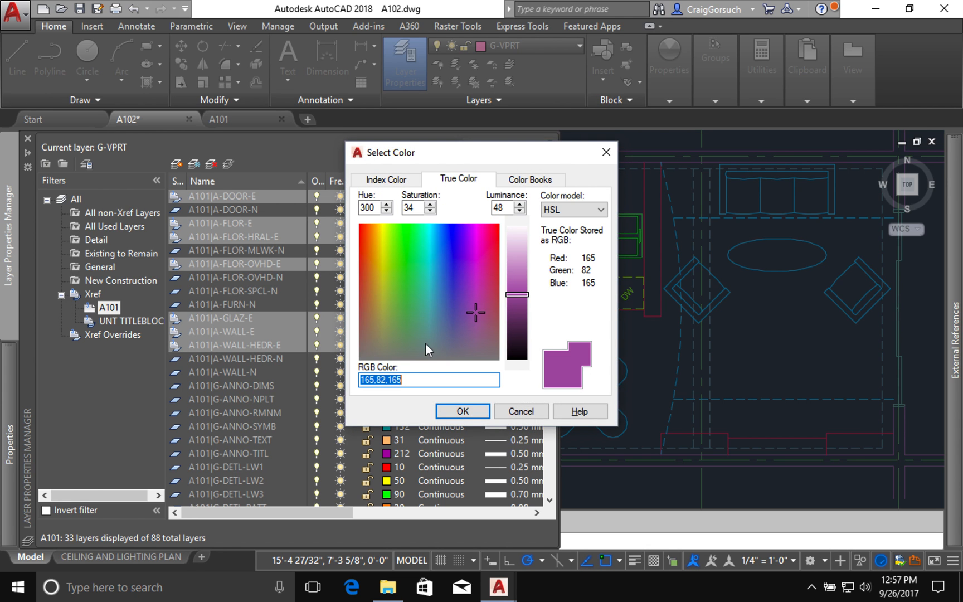
type("1")
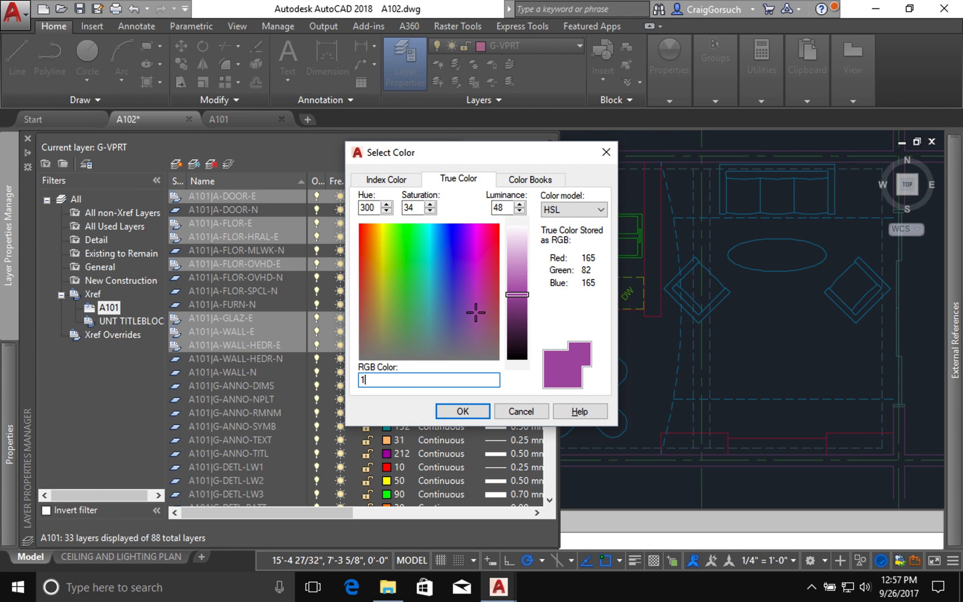
type("68,168")
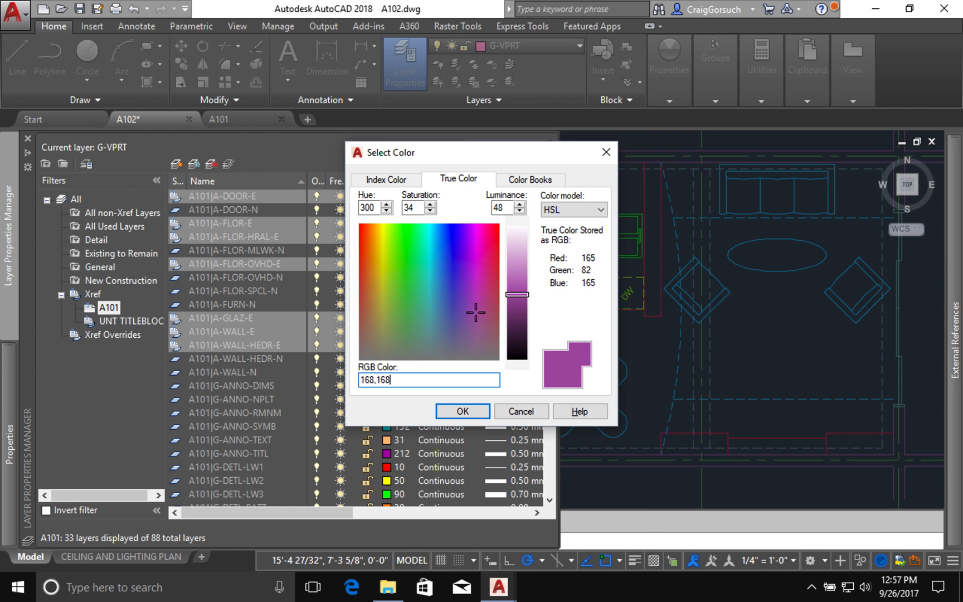
type(",168")
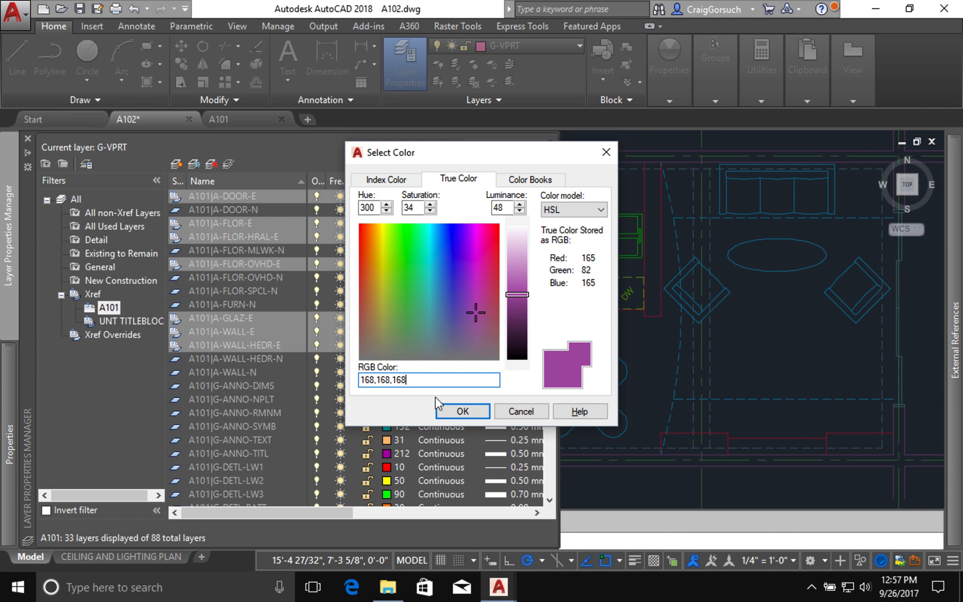
left_click(463, 411)
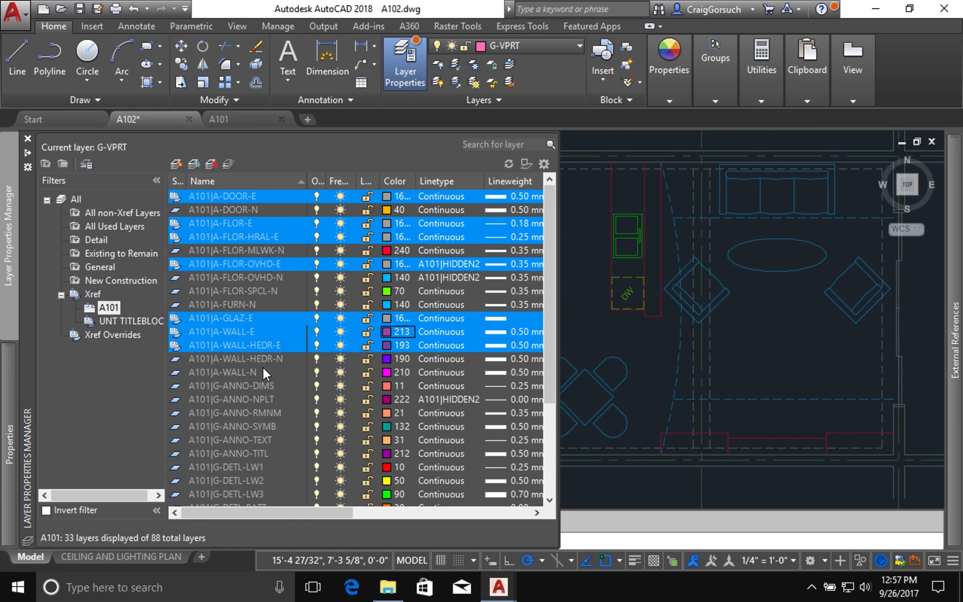
Select A101|A-FLOR-OVHD-E and A101|A-FLOR-OVHD-N and bring up their linetype choices
left_click(239, 278)
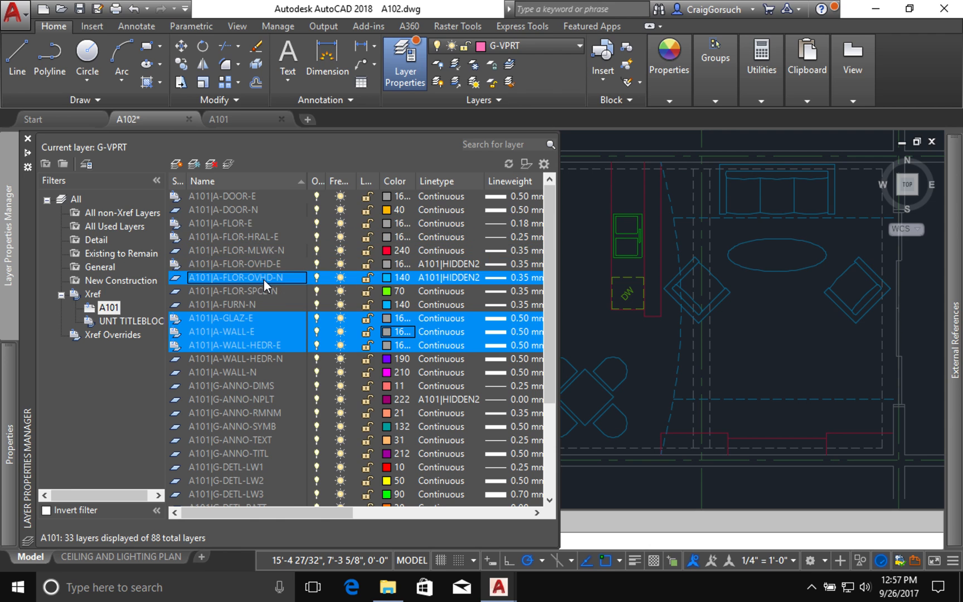
left_click(240, 277)
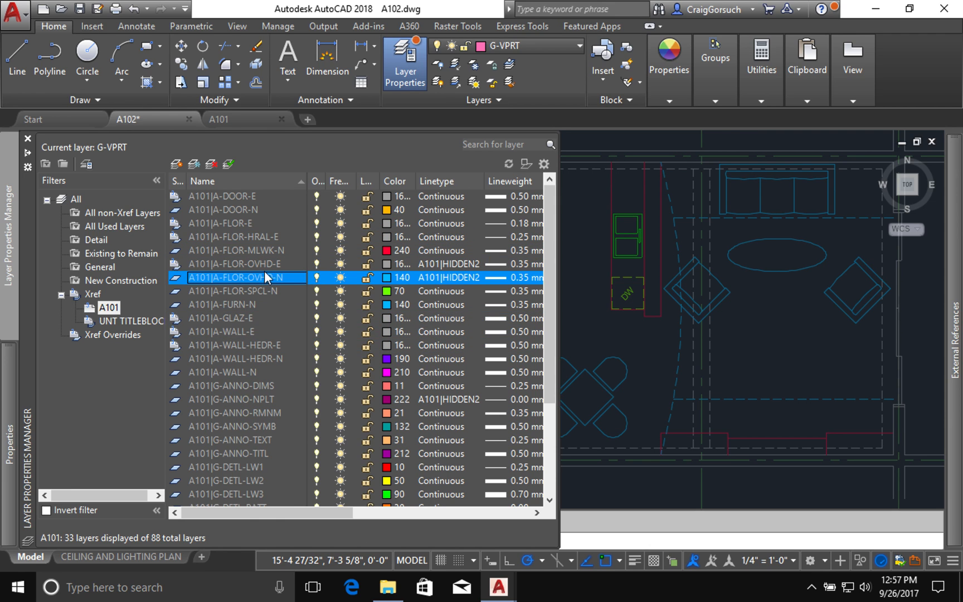
left_click(240, 263)
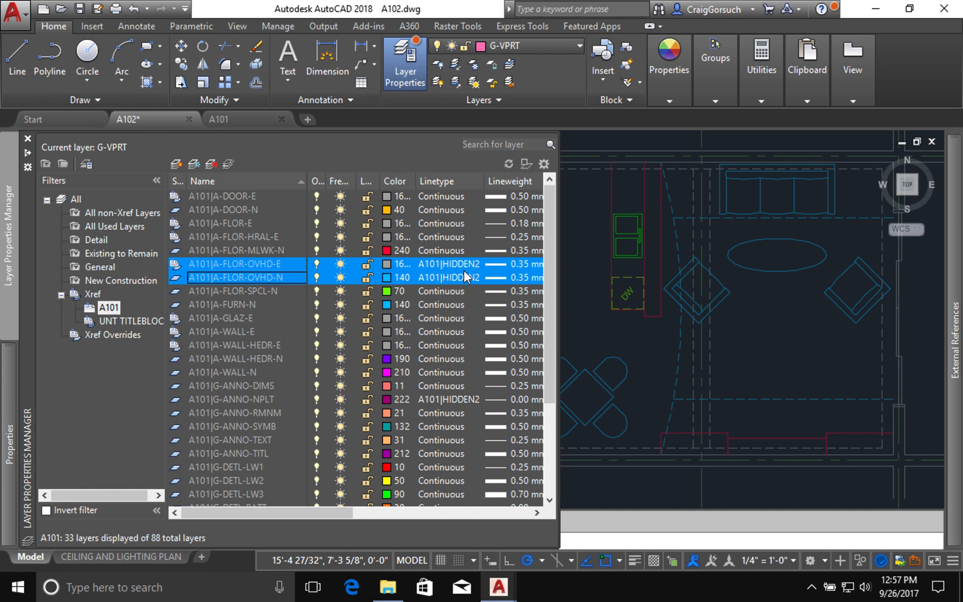
mouse_move(467, 278)
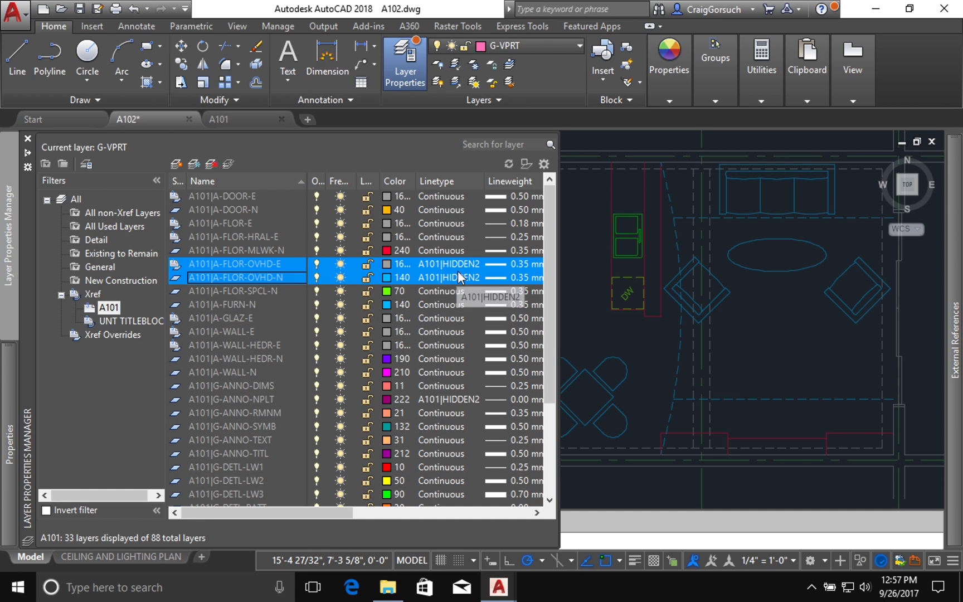
mouse_move(257, 269)
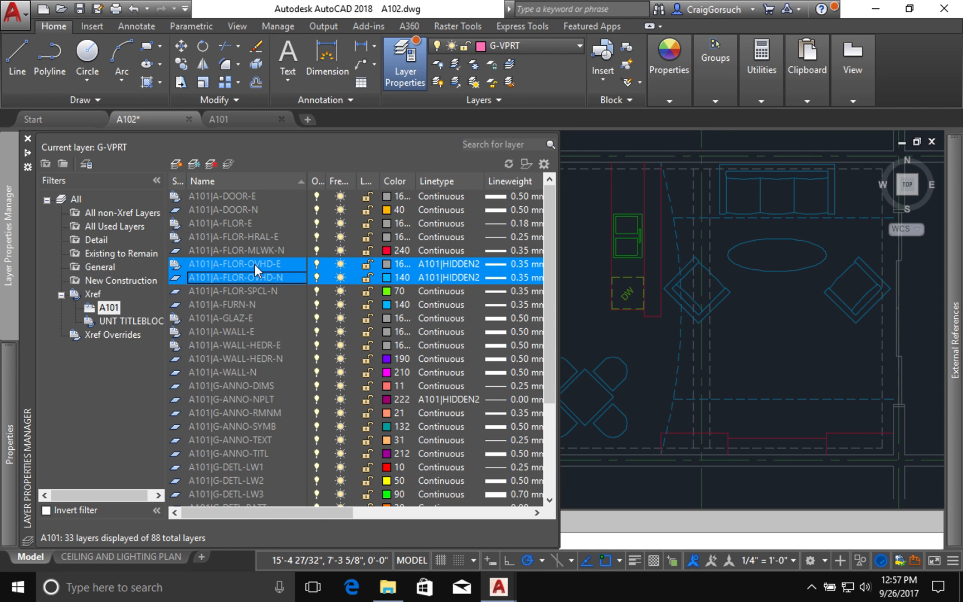
left_click(448, 277)
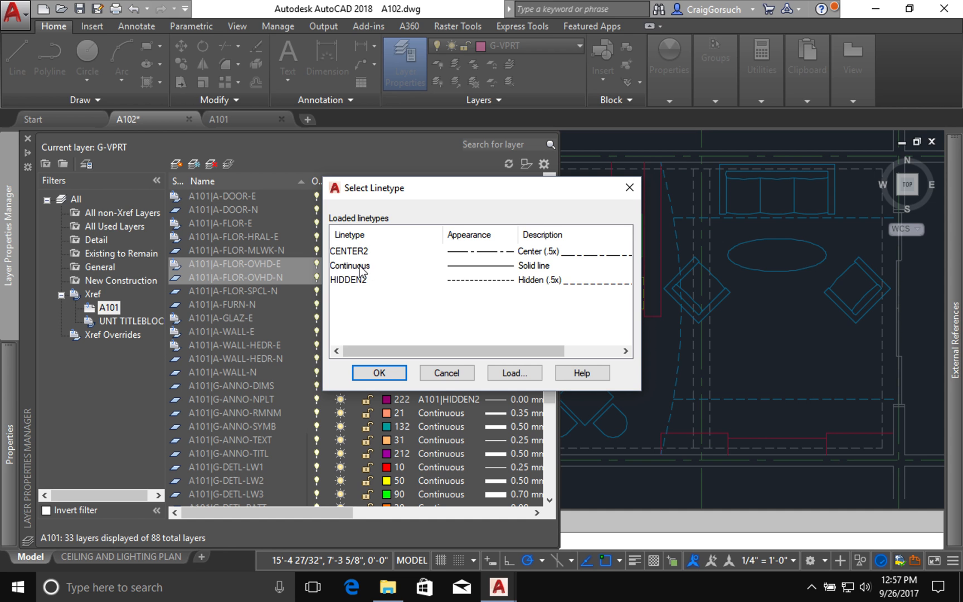
Assign the Continuous linetype to both A101 overhead floor layers, verify, and move to the Ceiling and Lighting Plan layout
left_click(350, 265)
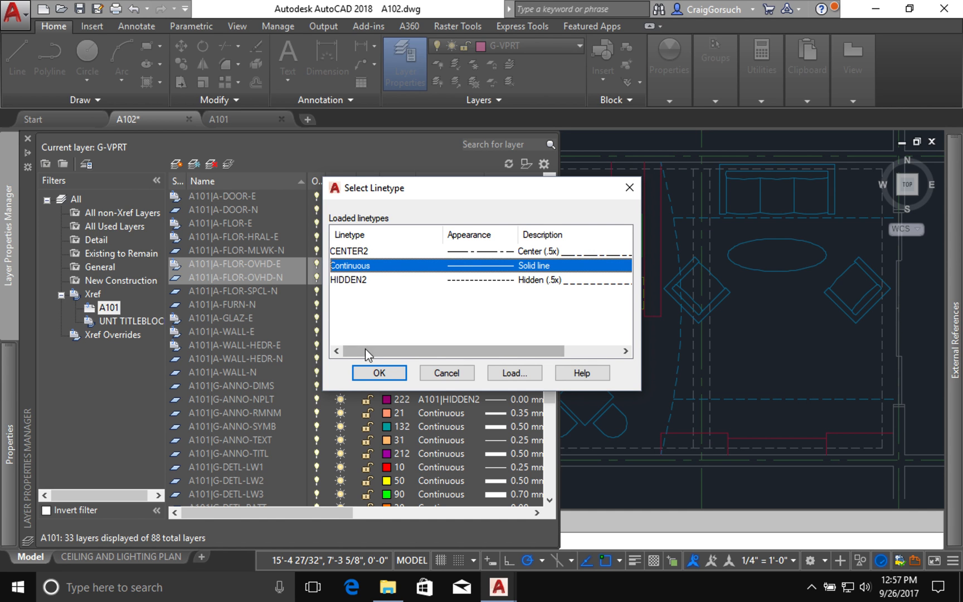
left_click(379, 372)
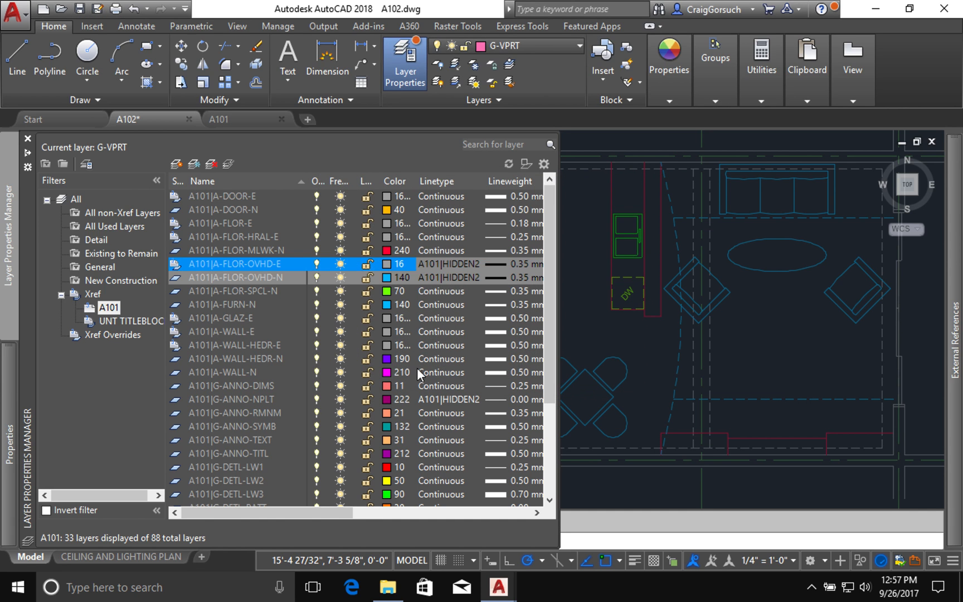
left_click(444, 277)
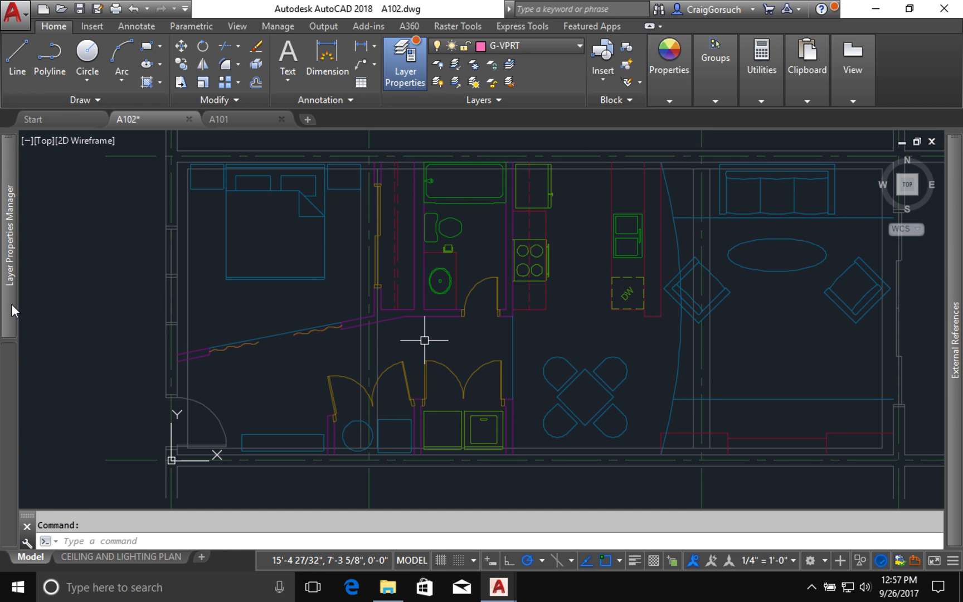
left_click(404, 62)
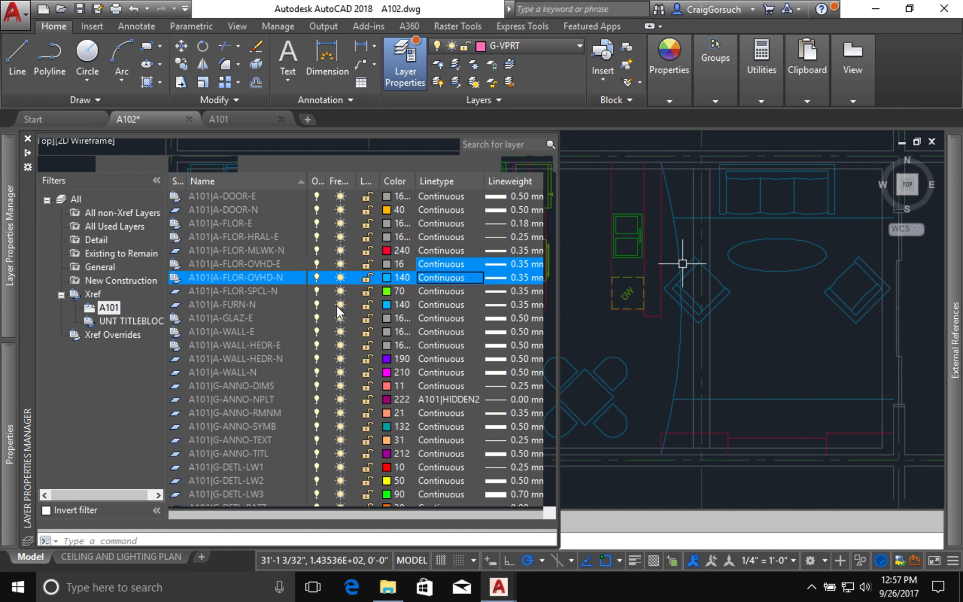
left_click(235, 304)
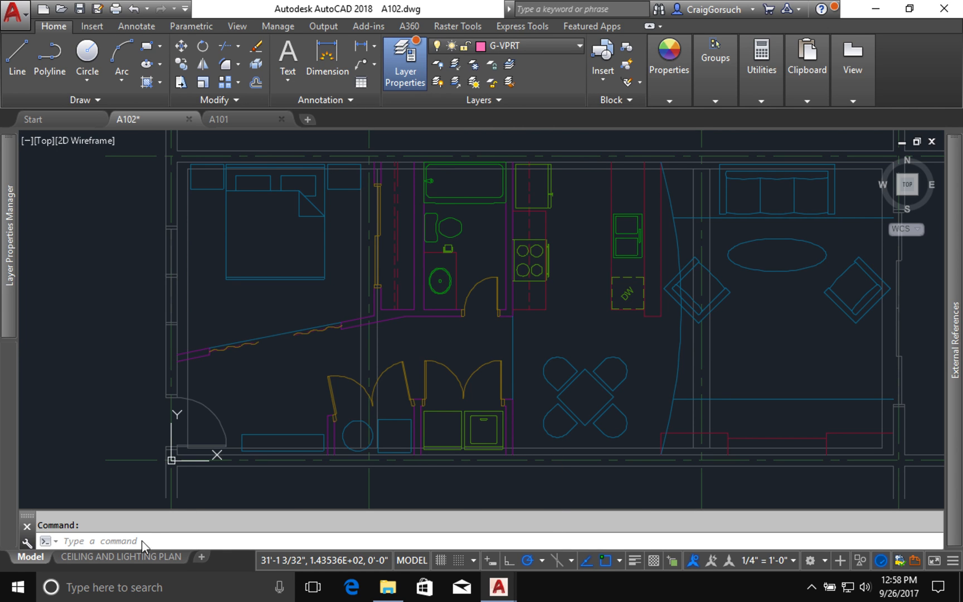
left_click(121, 556)
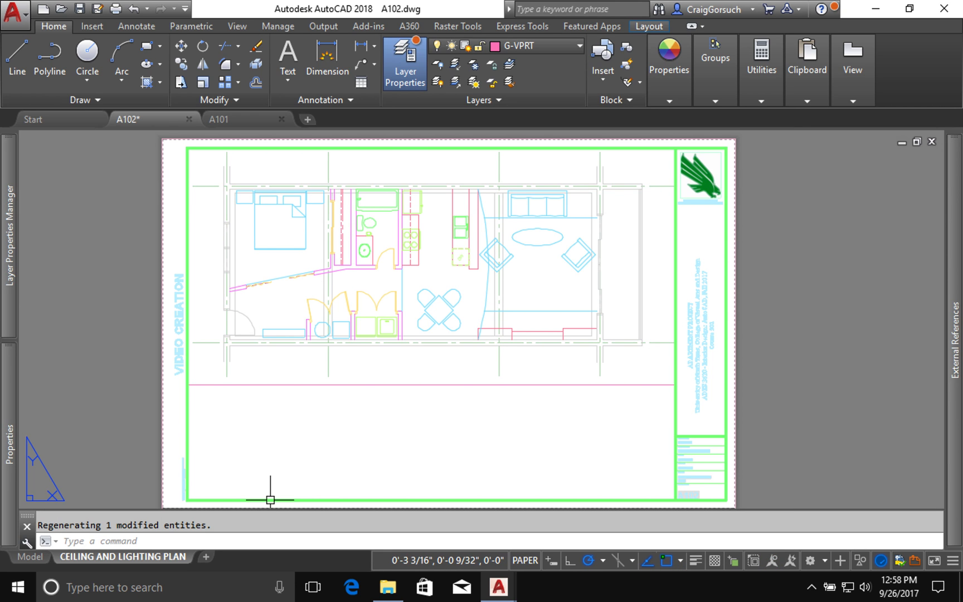
mouse_move(477, 351)
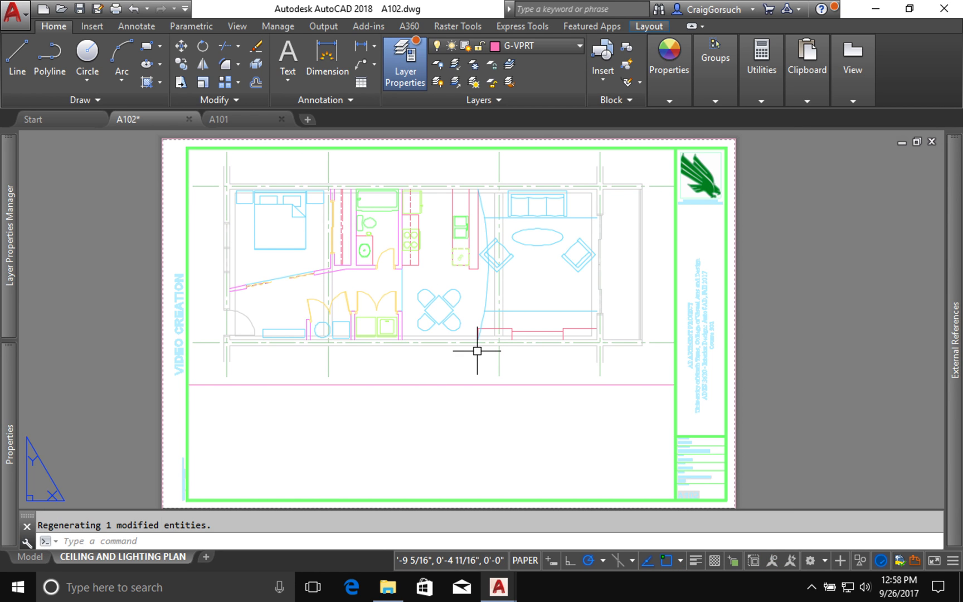
With the layout viewport selected, list the A101 xref layers showing viewport override columns
left_click(449, 382)
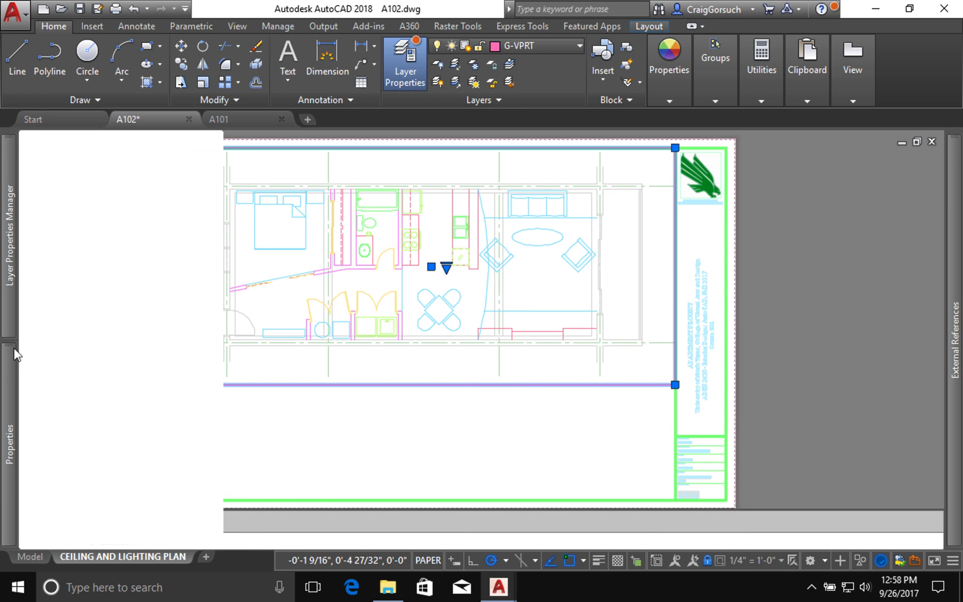
left_click(9, 445)
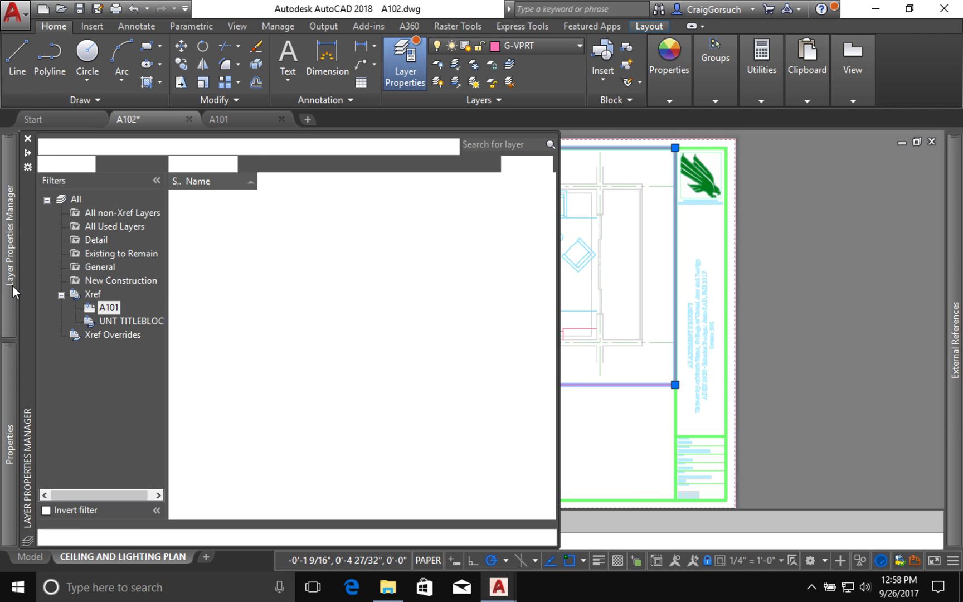
left_click(109, 308)
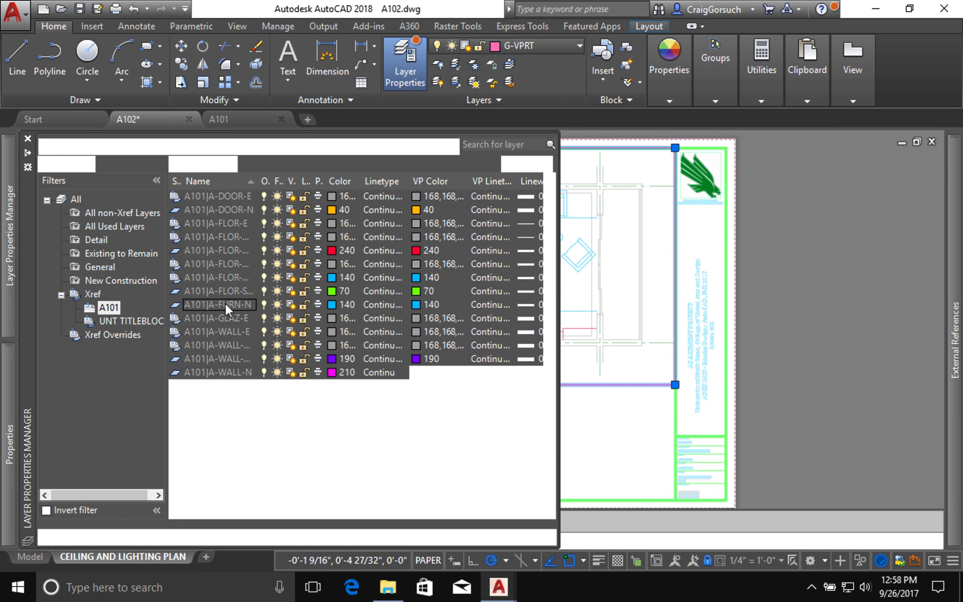
scroll("down", 3)
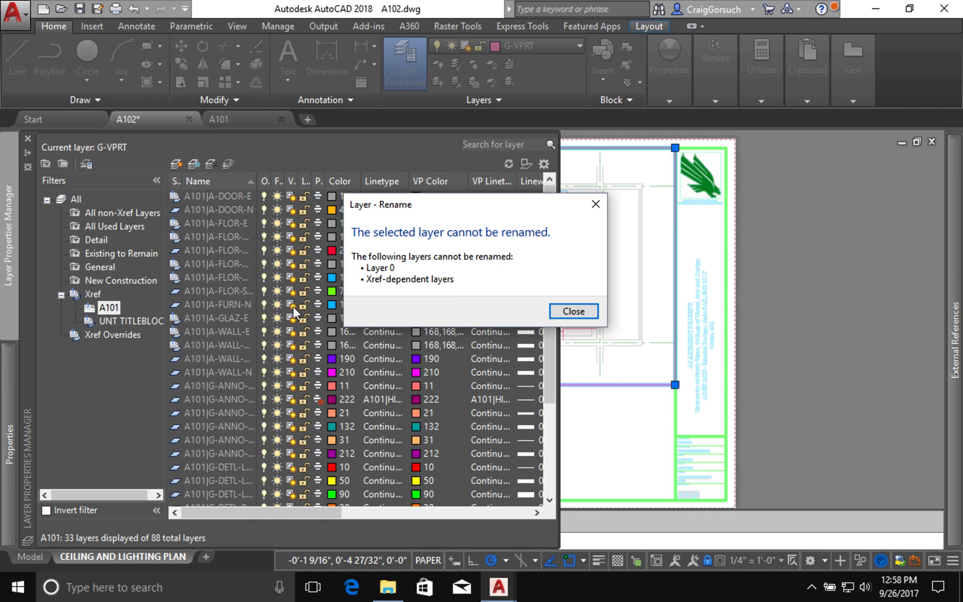
mouse_move(402, 317)
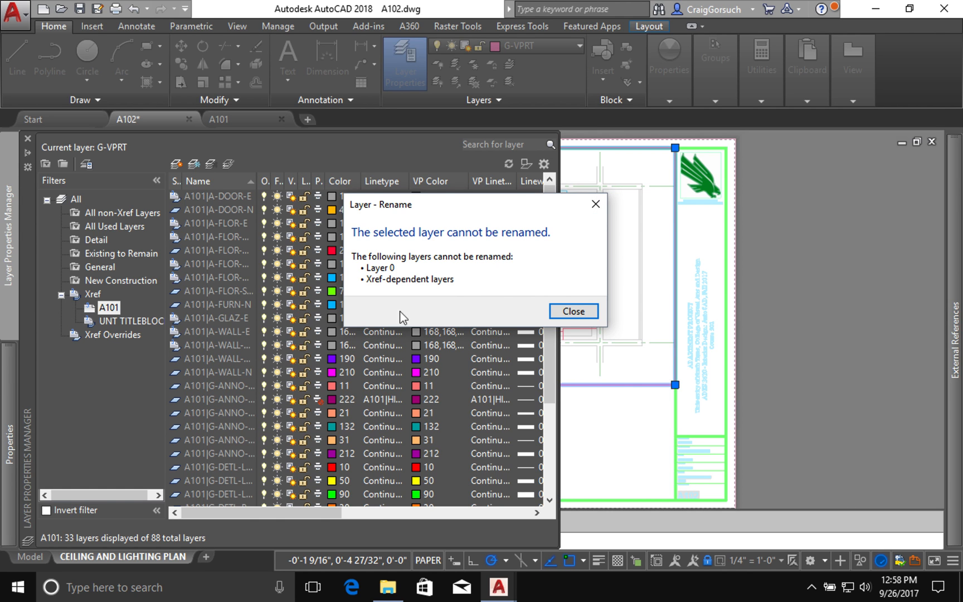
Dismiss the Layer - Rename warning for the xref-dependent layer
left_click(571, 311)
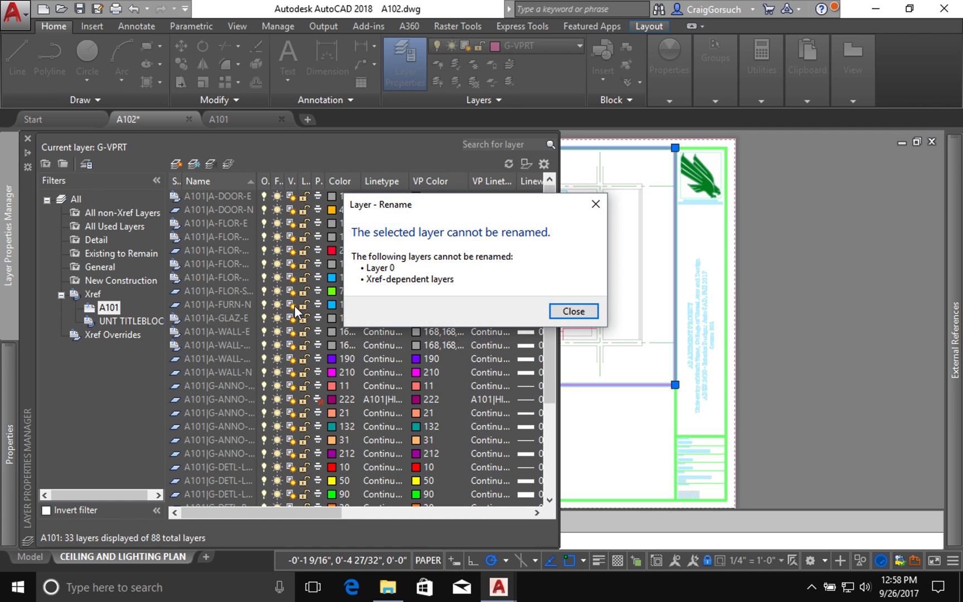
left_click(572, 311)
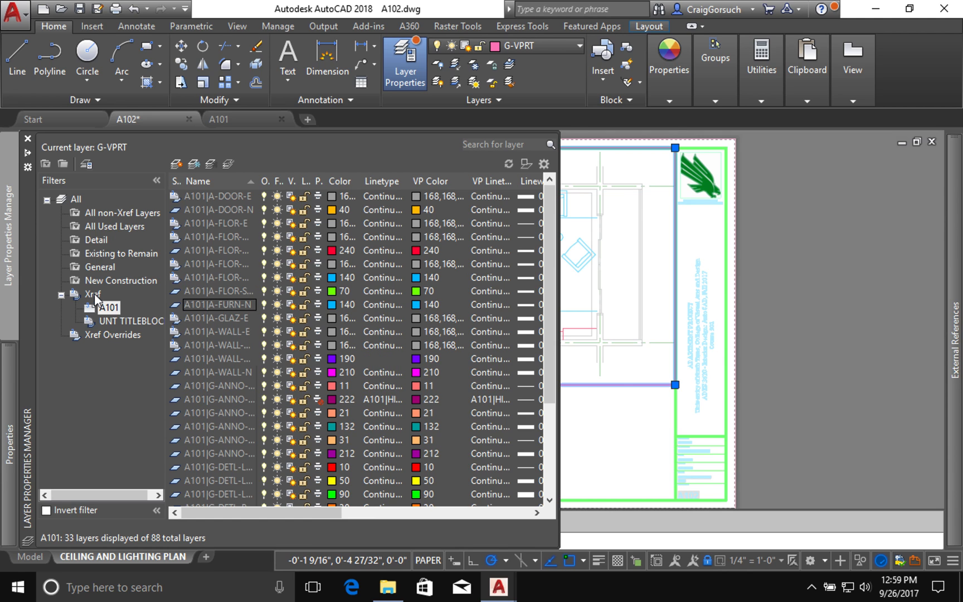
mouse_move(592, 230)
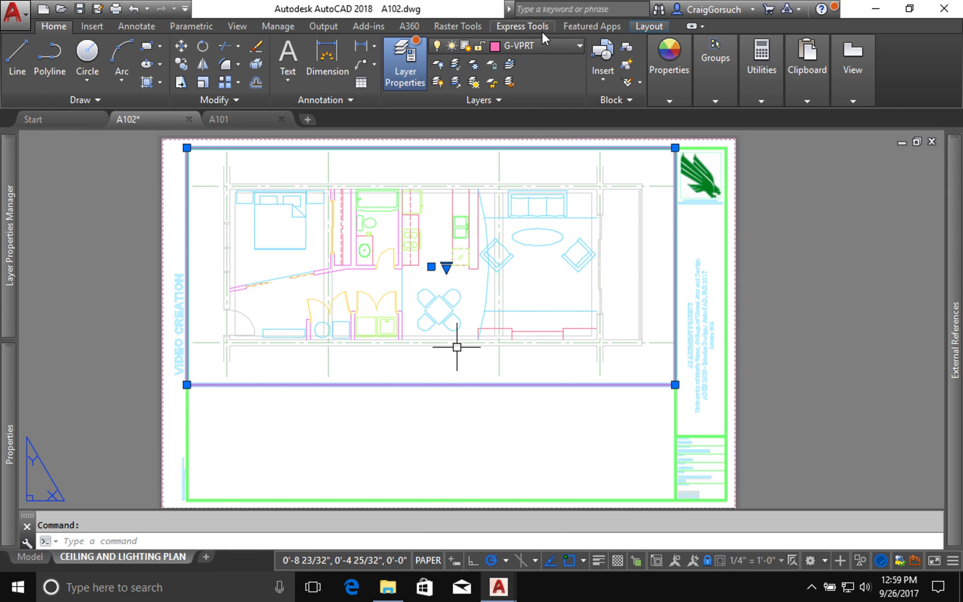
mouse_move(549, 53)
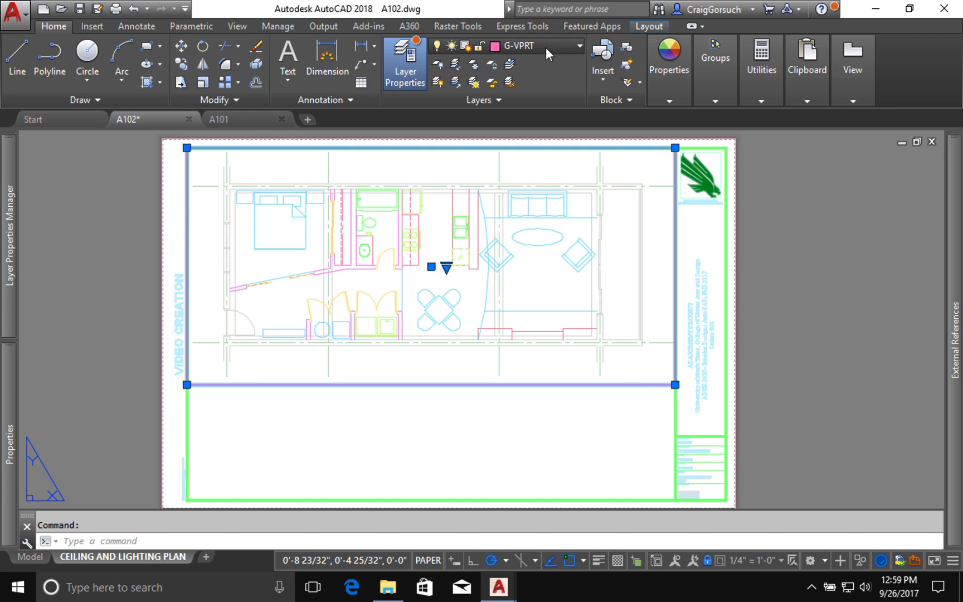
Activate the Ceiling and Lighting Plan viewport to work in its model space
left_click(579, 46)
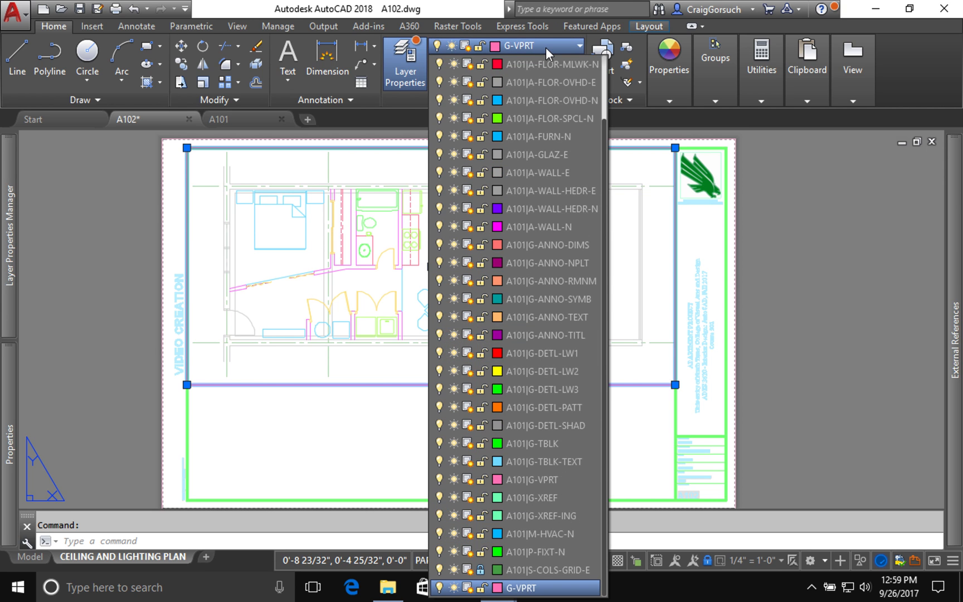
mouse_move(515, 136)
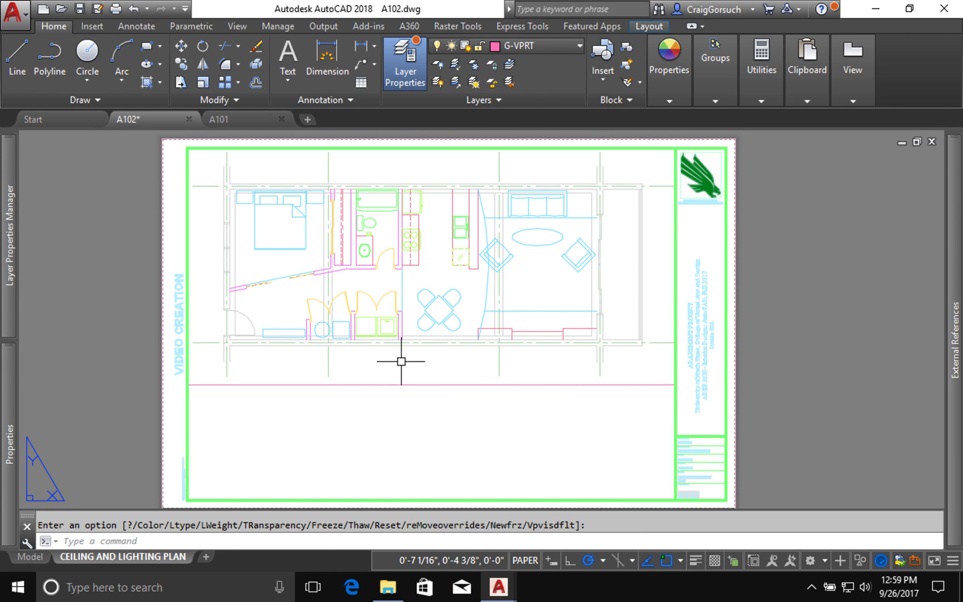
left_click(401, 361)
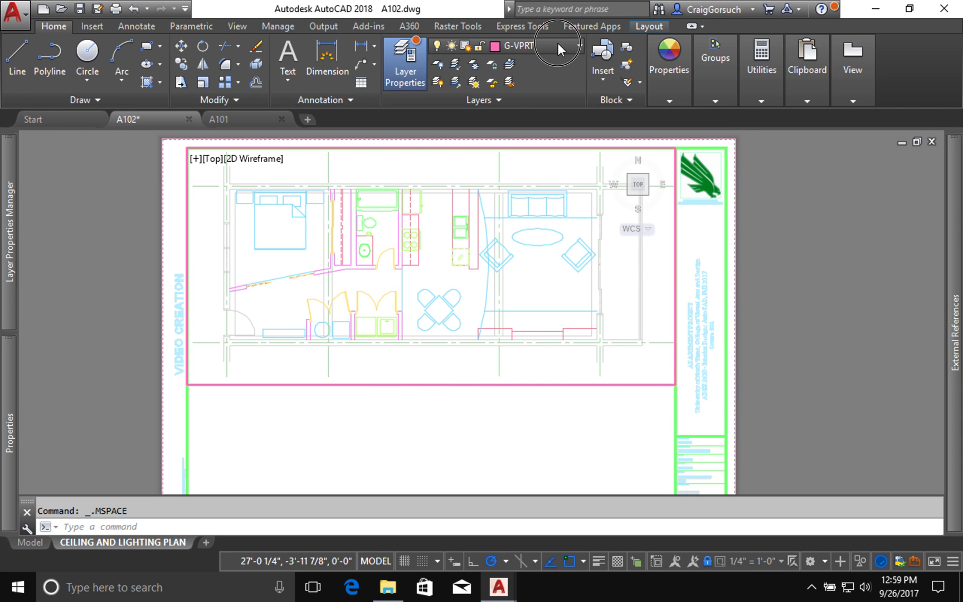
Freeze the furniture layer in this viewport only, then switch to the A101 drawing
left_click(578, 46)
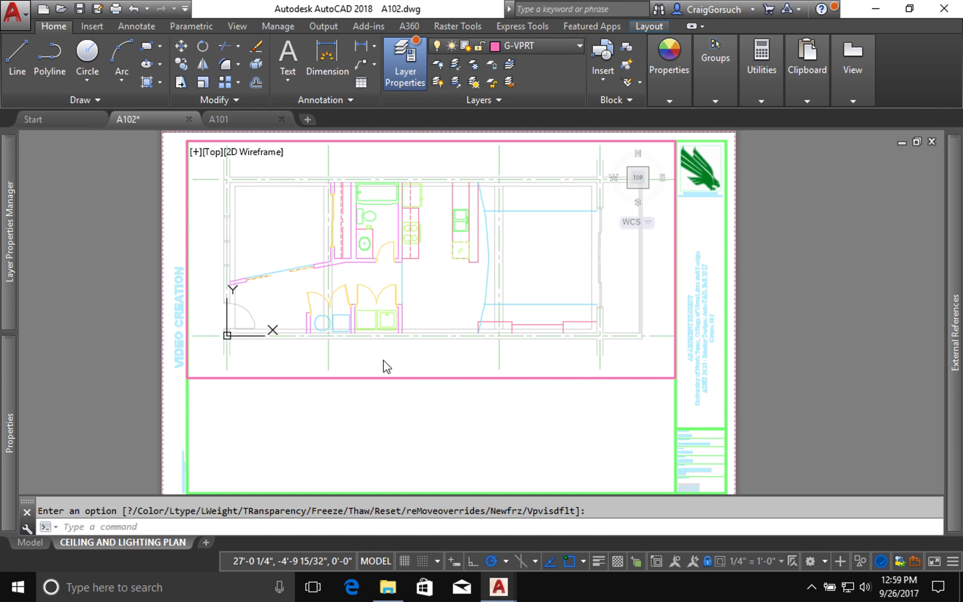
mouse_move(482, 363)
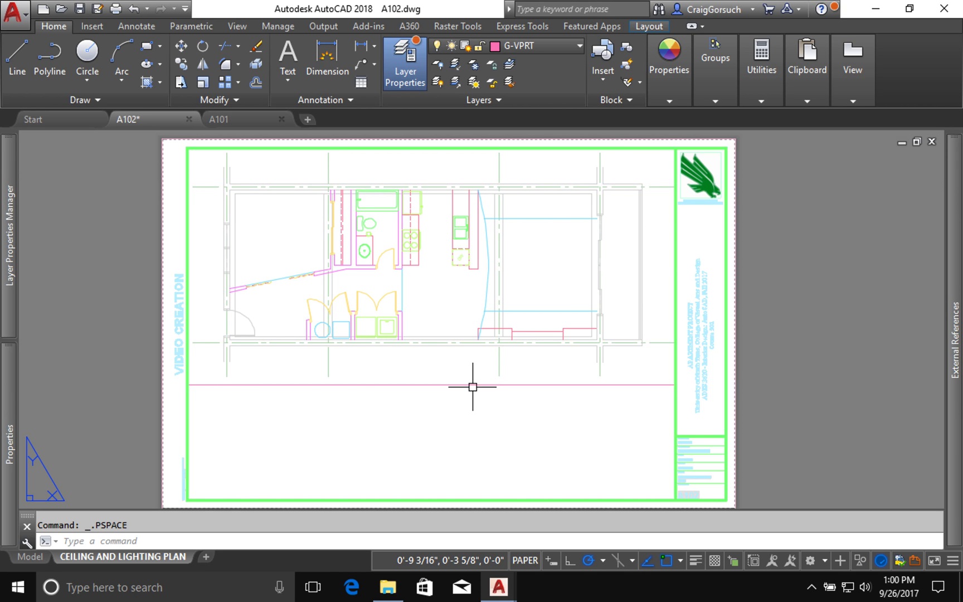
left_click(220, 120)
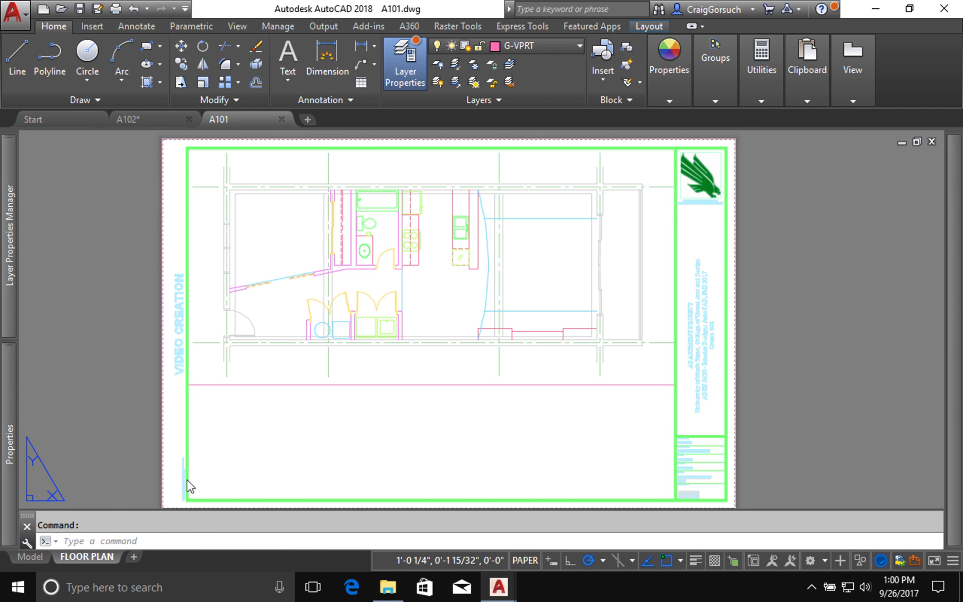
Switch to A101 model space with the layer isolate command awaiting object picks
left_click(29, 557)
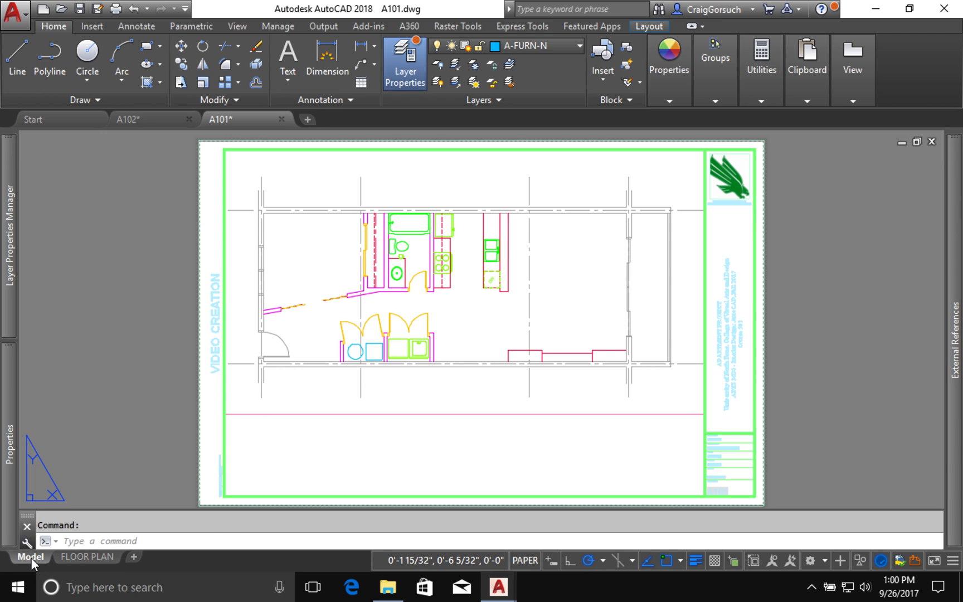
left_click(29, 556)
type("LAYISO")
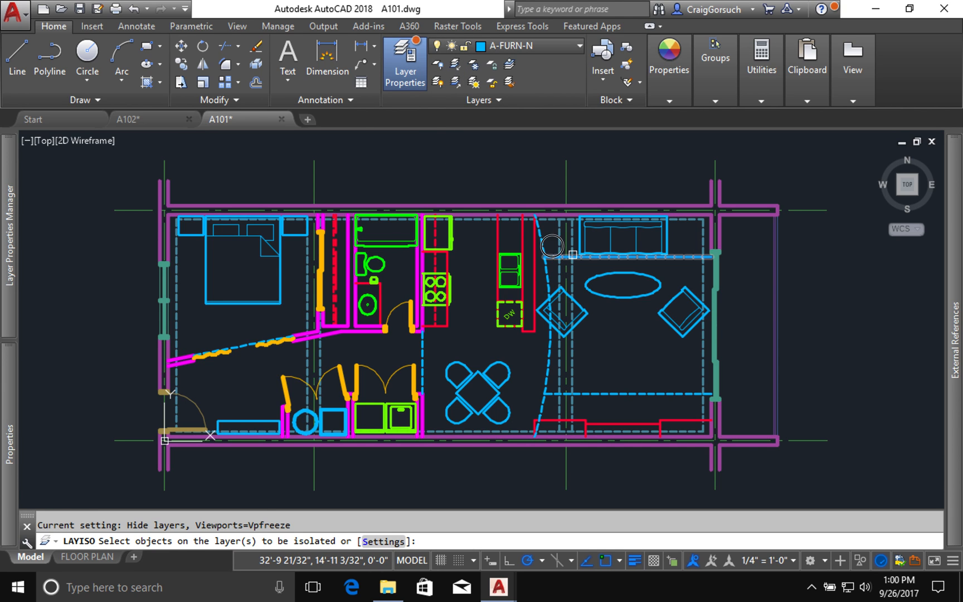
Isolate the dashed overhead ceiling layer by picking a ceiling line, then restore the wall layer
left_click(570, 269)
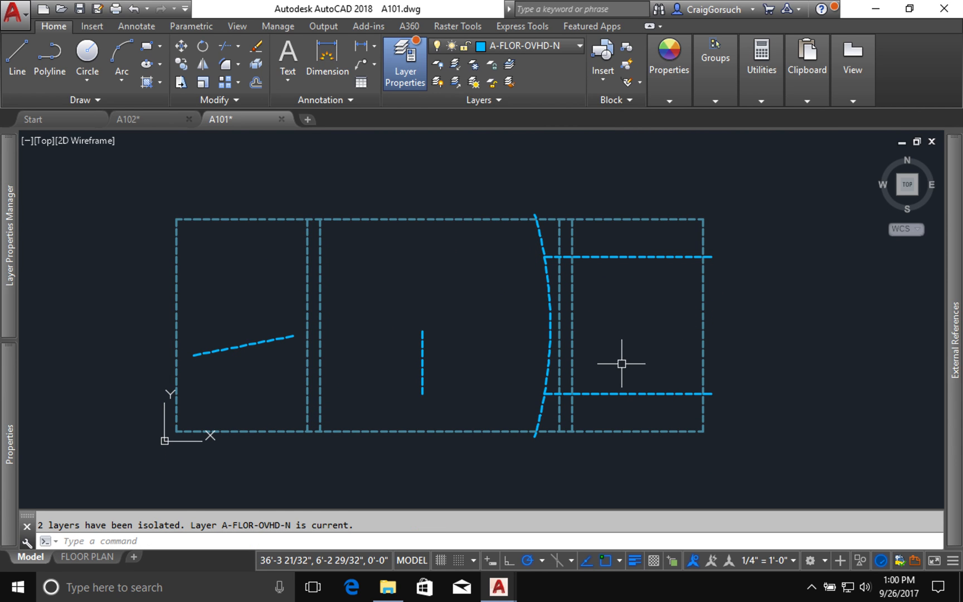
mouse_move(635, 363)
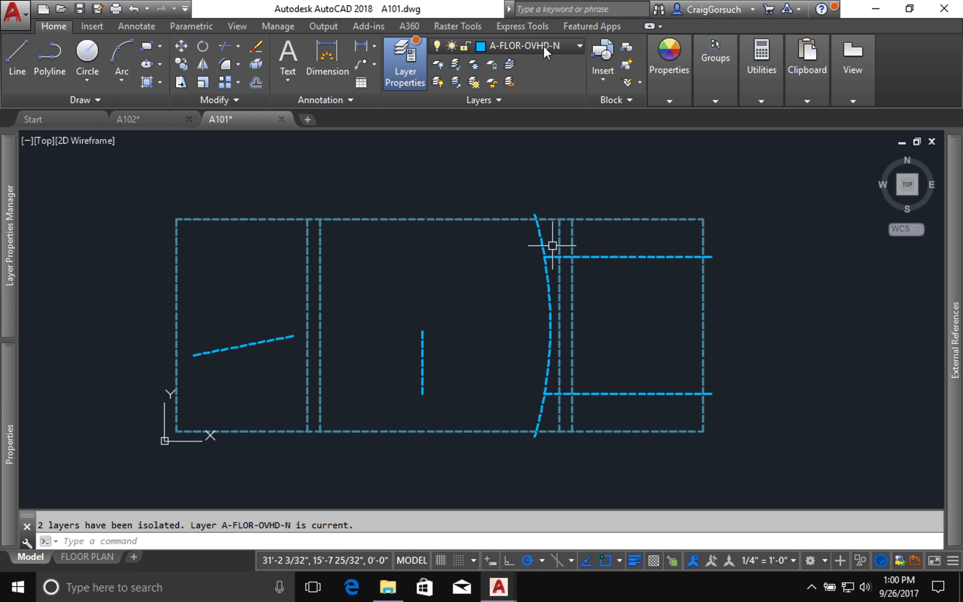
left_click(578, 46)
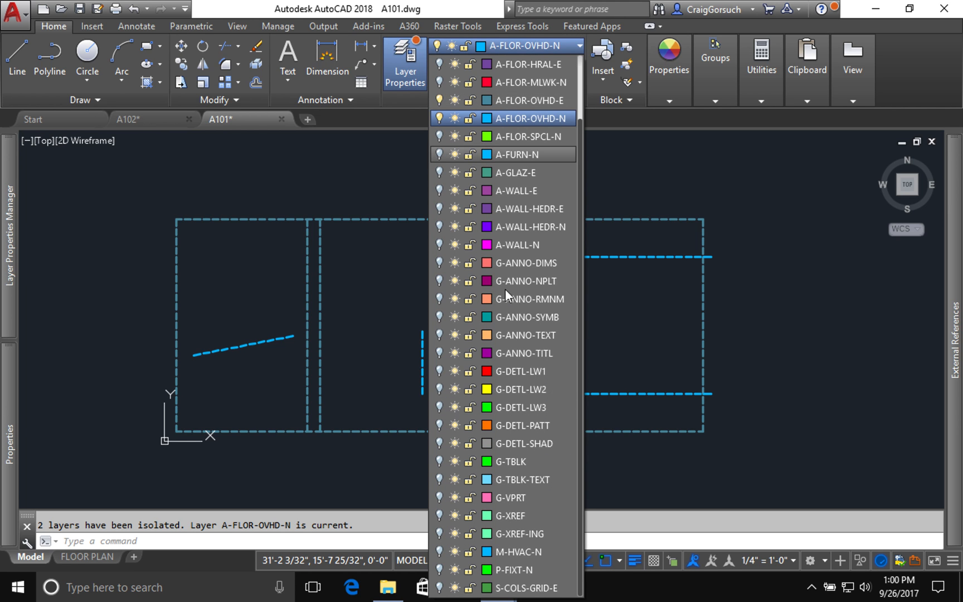
mouse_move(507, 255)
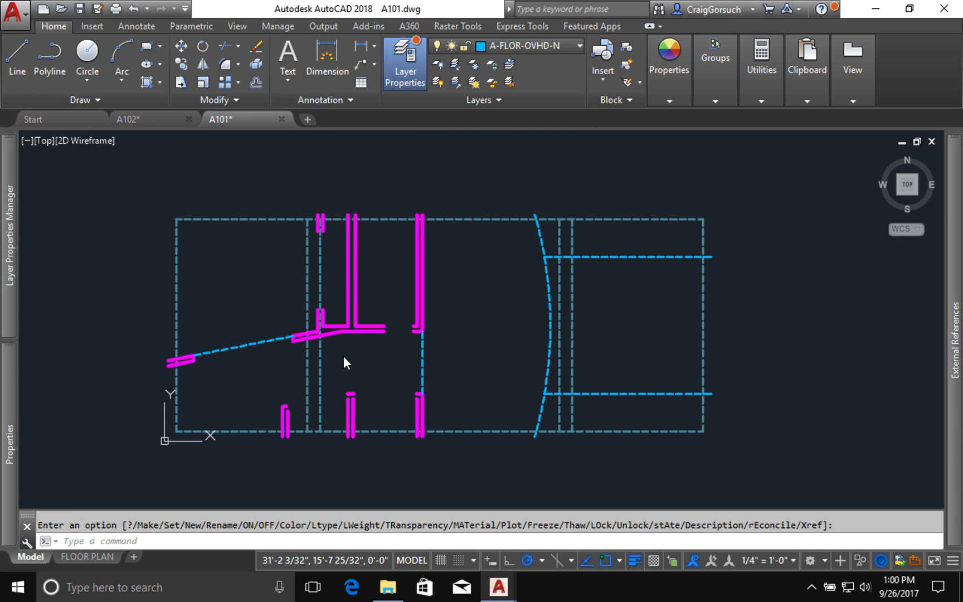
mouse_move(317, 197)
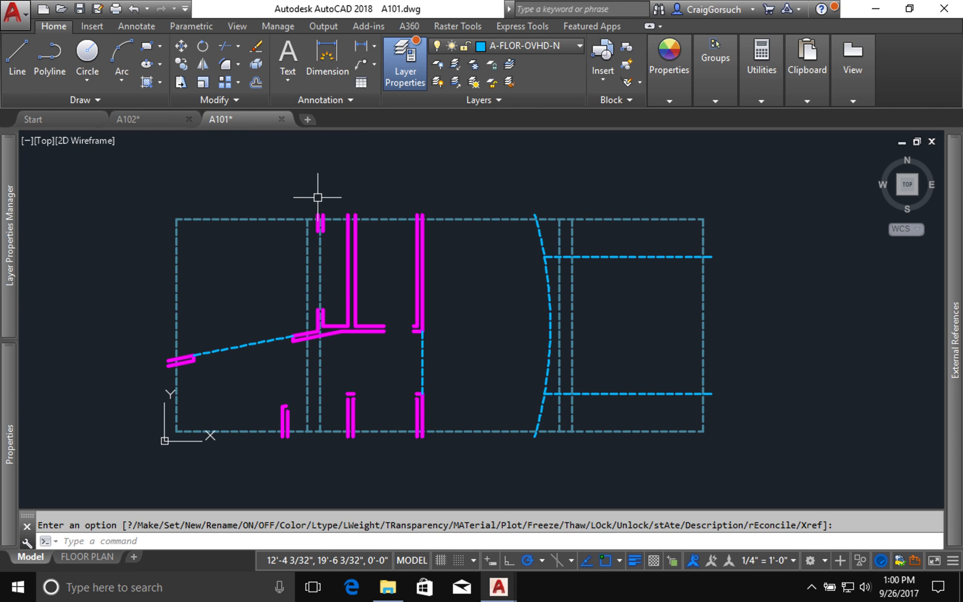
mouse_move(316, 281)
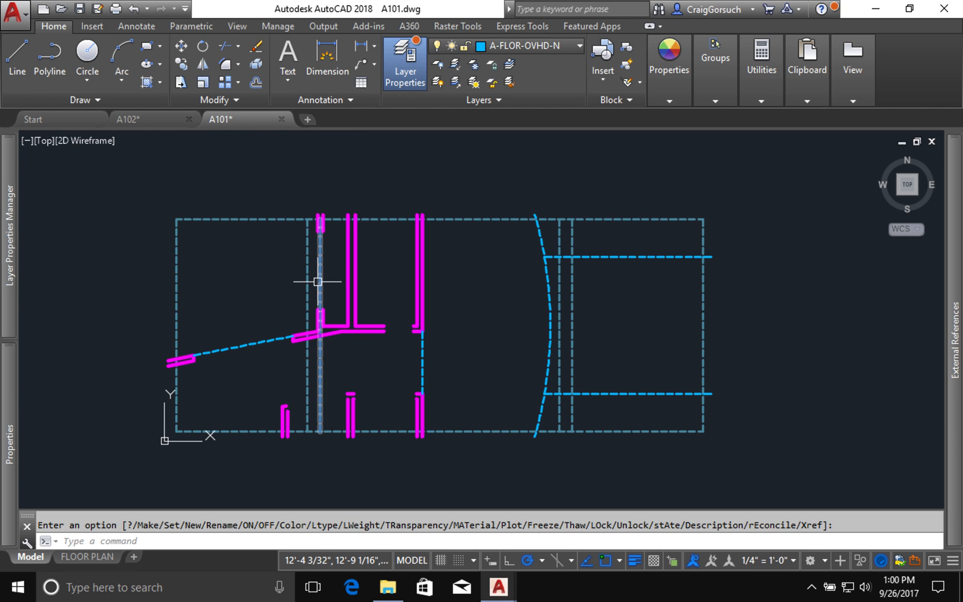
mouse_move(408, 342)
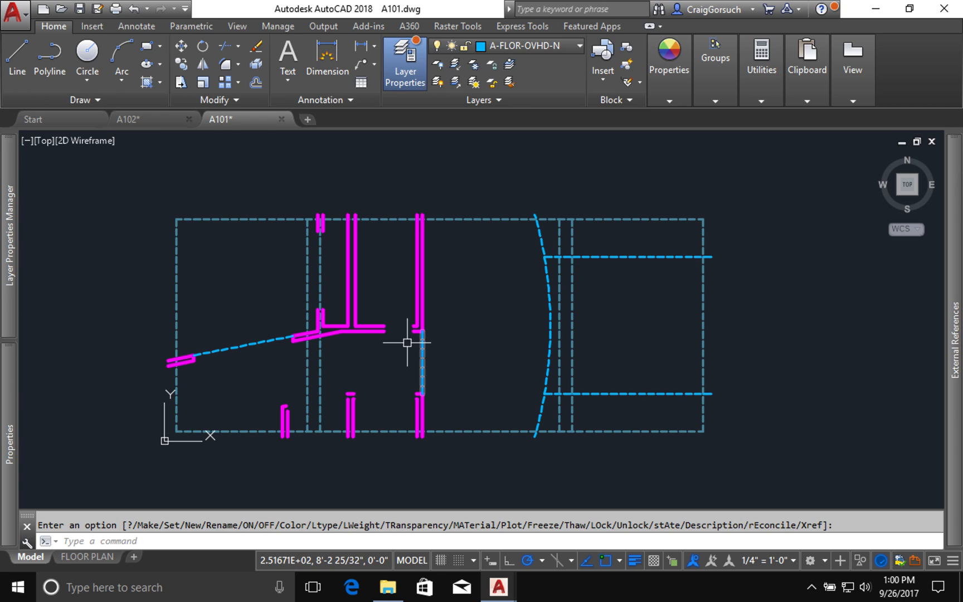
mouse_move(247, 371)
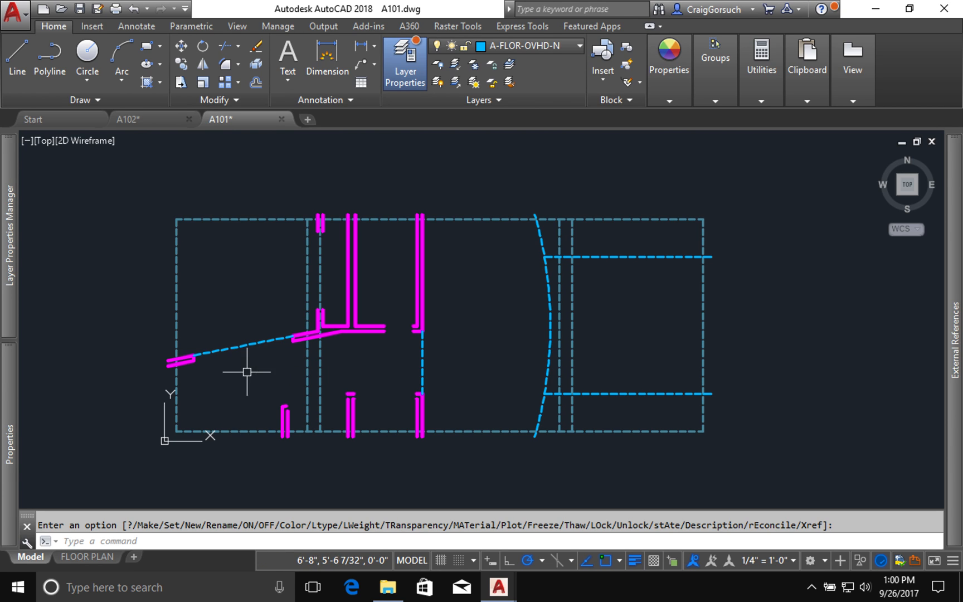
mouse_move(407, 353)
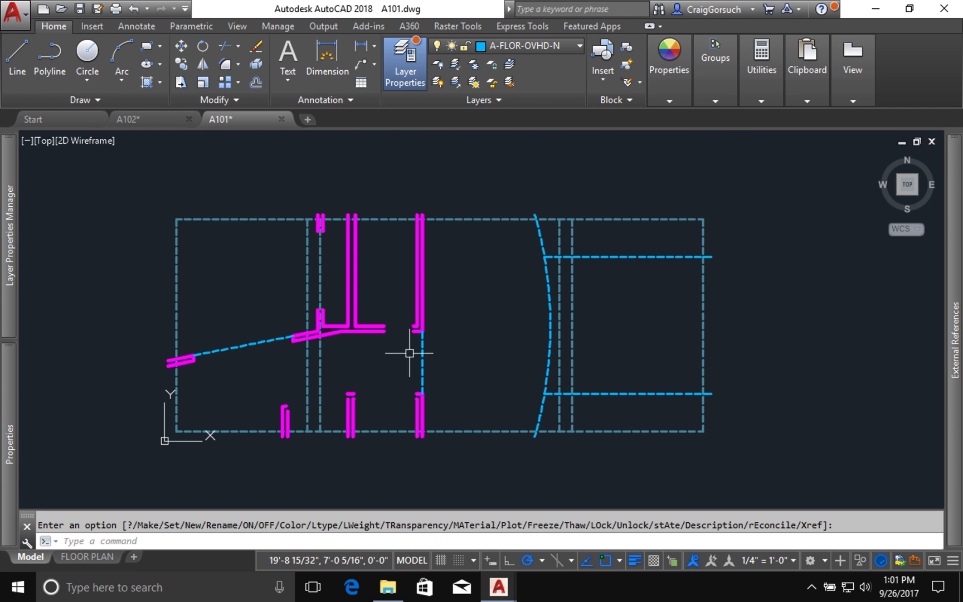
mouse_move(459, 346)
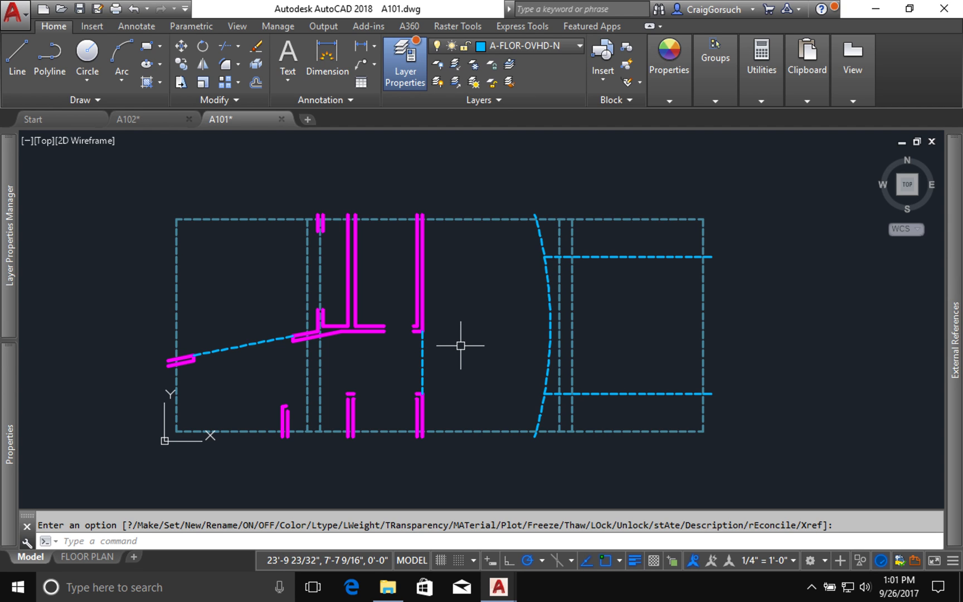
mouse_move(458, 395)
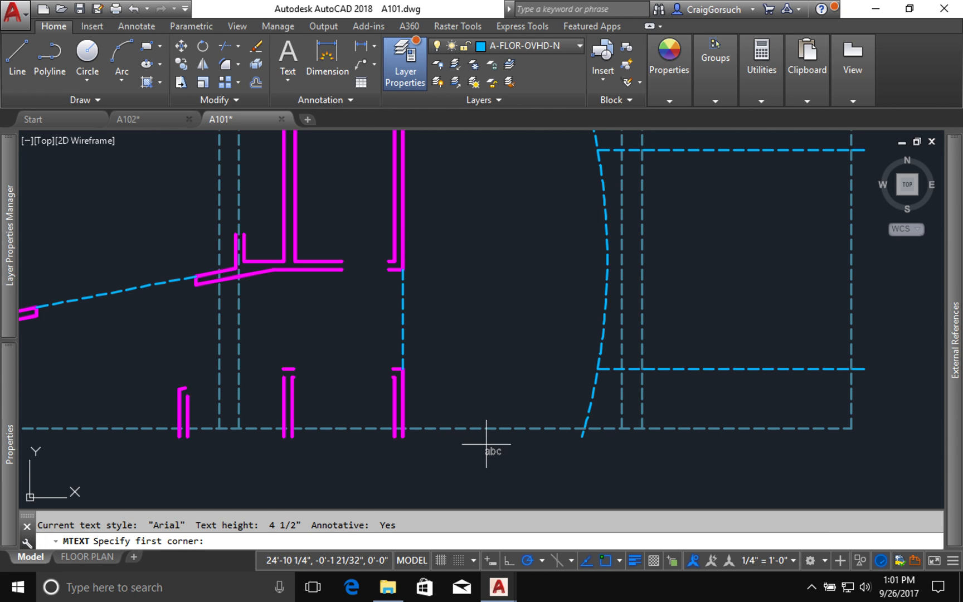
Cancel the stray MTEXT and trim the dashed line ends above the upper cross line
key("Escape")
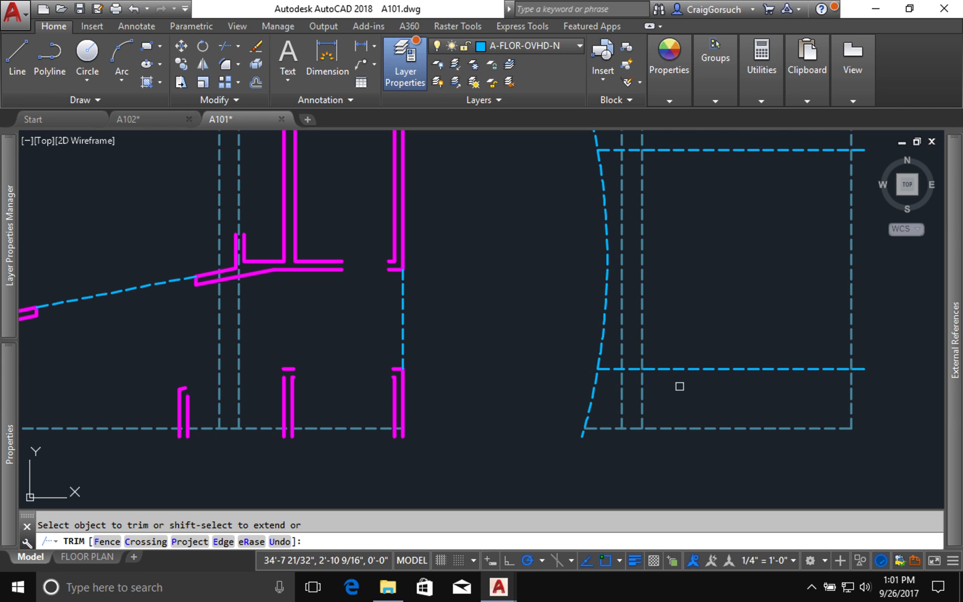
mouse_move(812, 388)
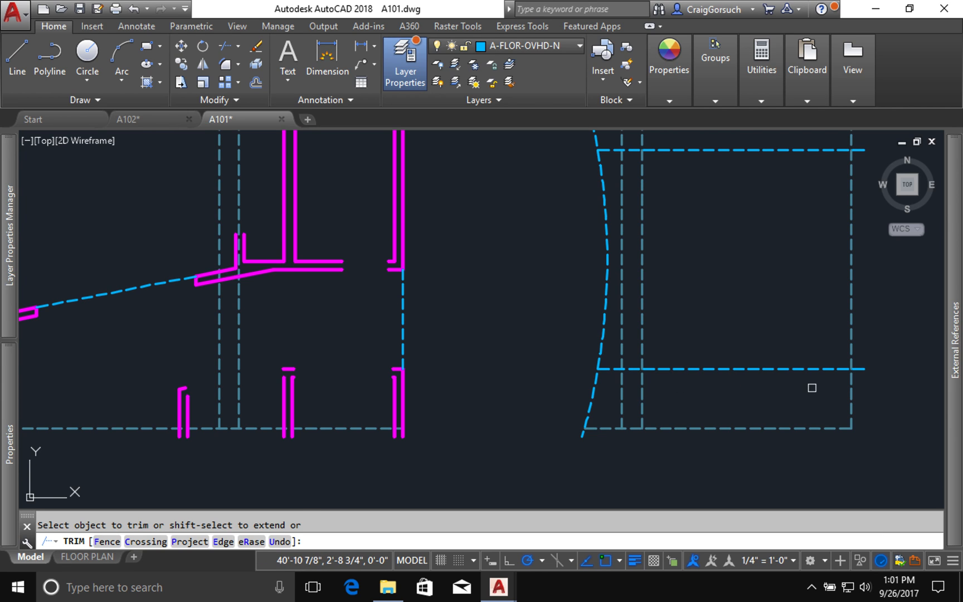
mouse_move(850, 387)
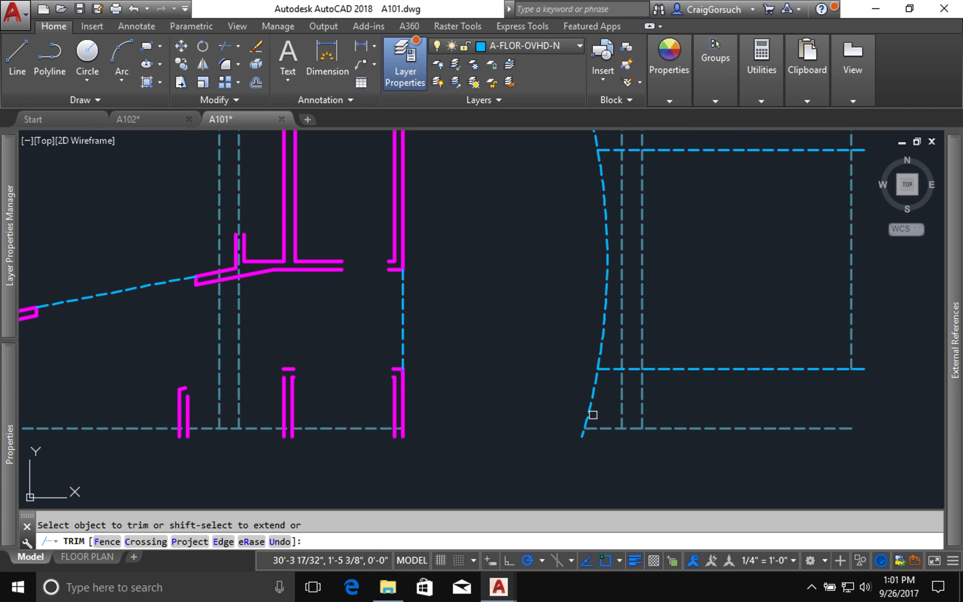
mouse_move(621, 405)
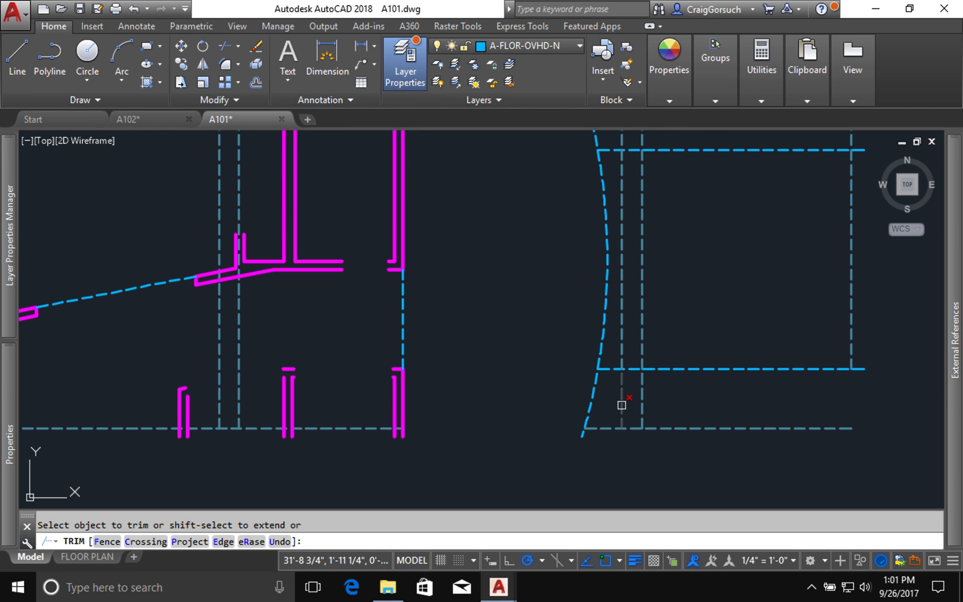
mouse_move(634, 402)
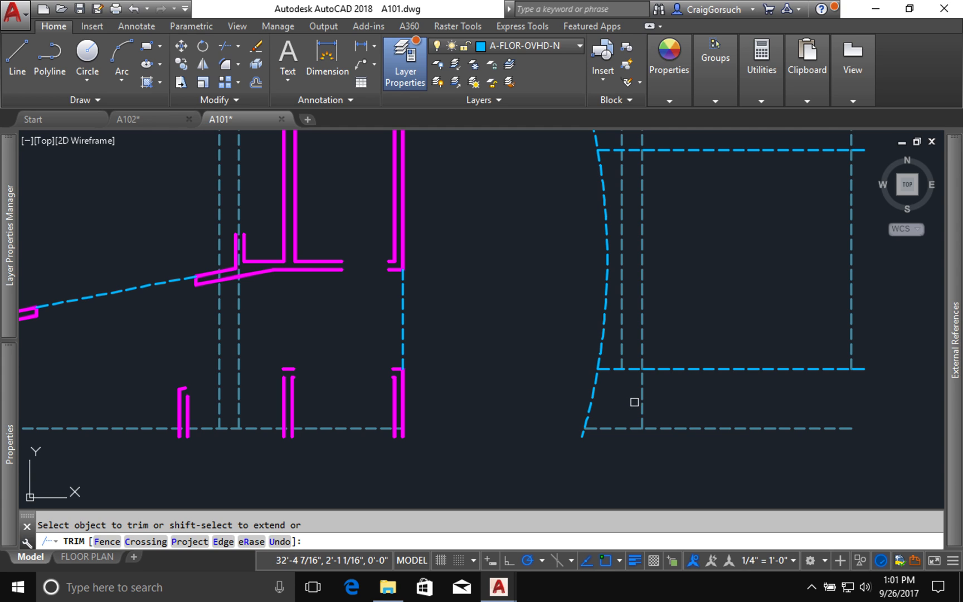
mouse_move(639, 407)
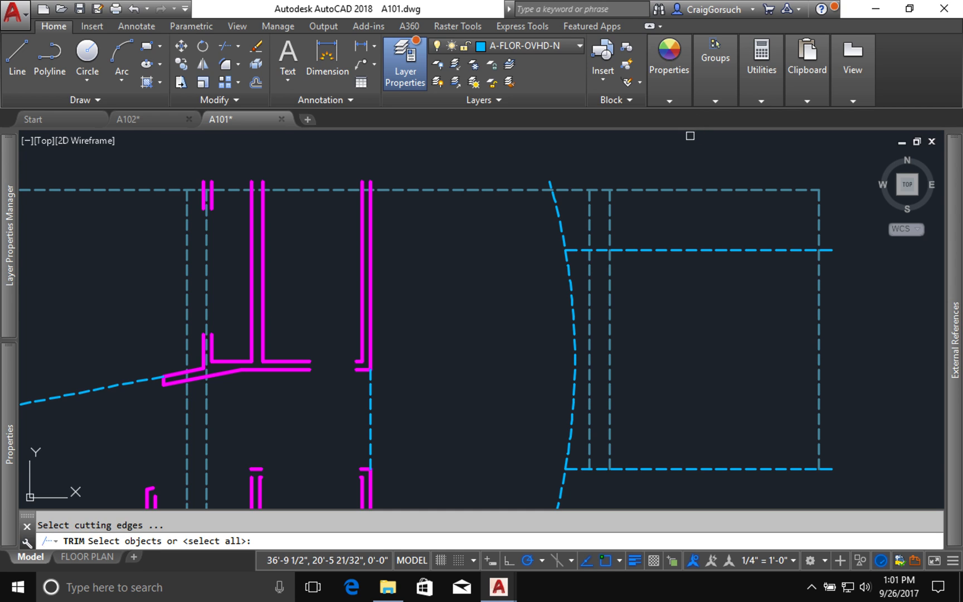
mouse_move(683, 294)
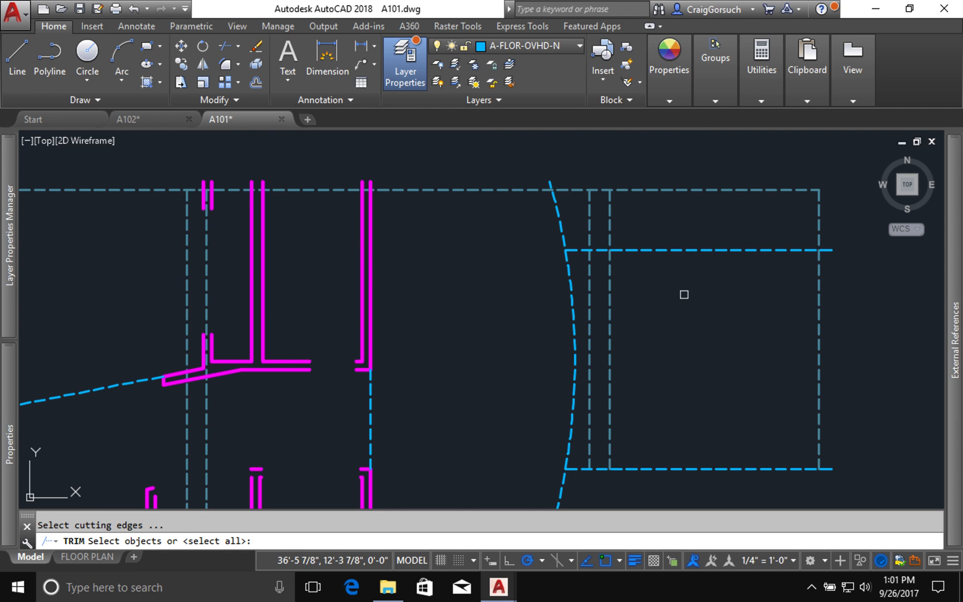
mouse_move(550, 217)
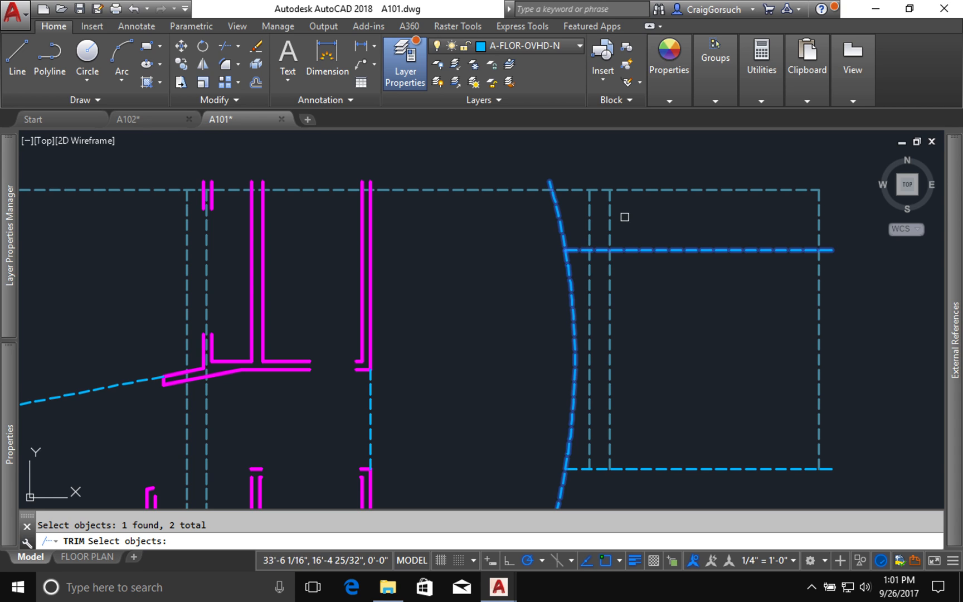
mouse_move(827, 173)
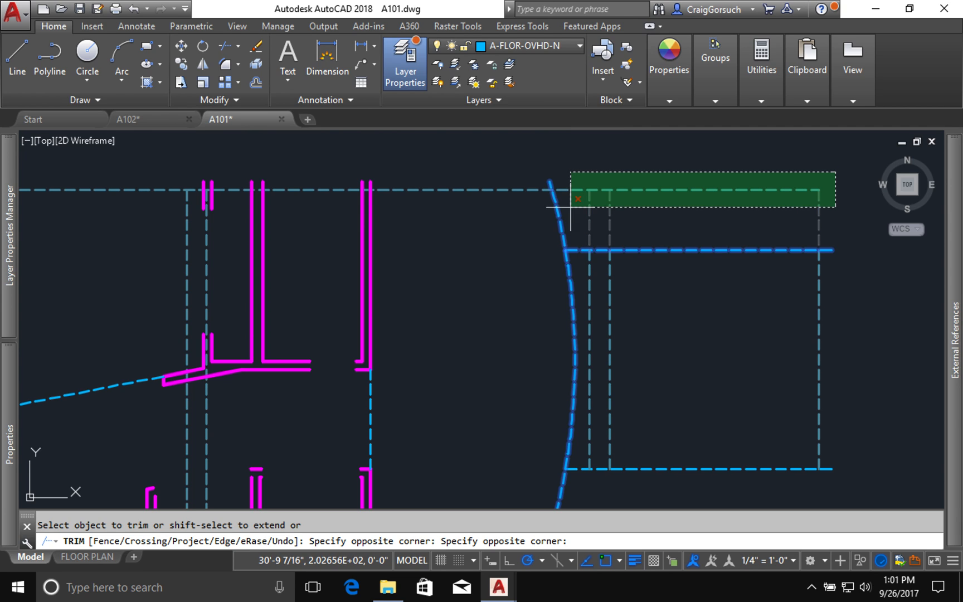
left_click(566, 209)
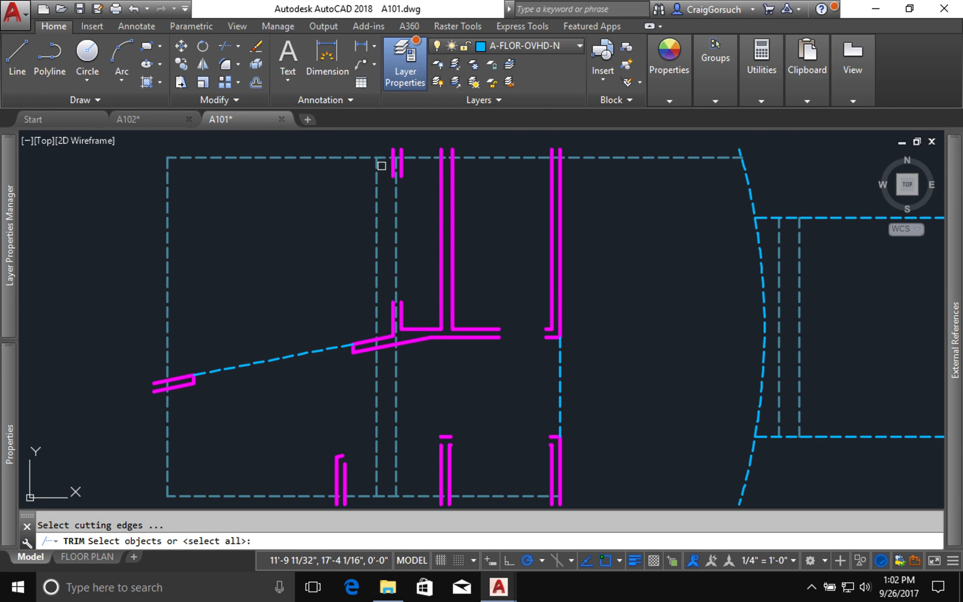
left_click(395, 160)
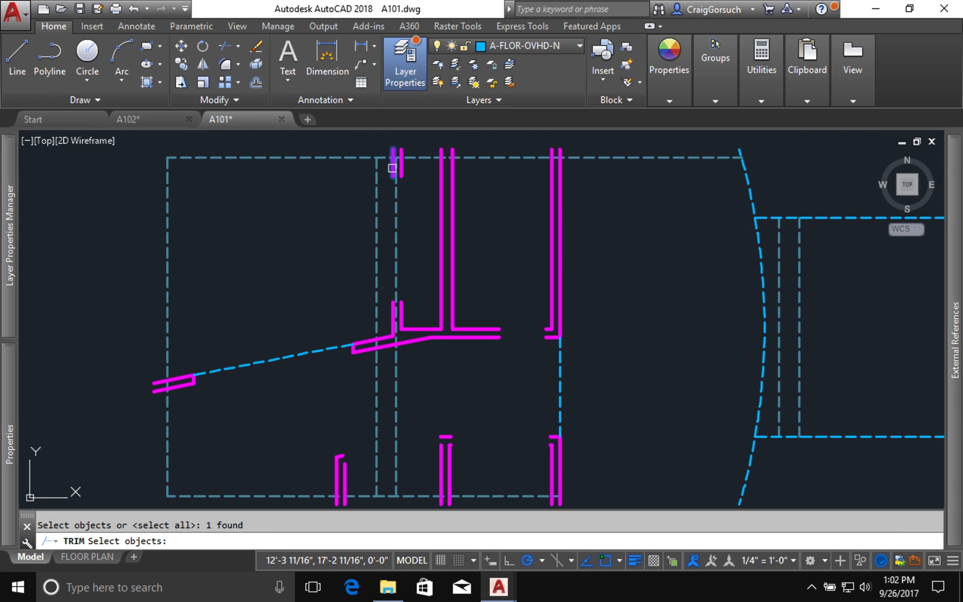
mouse_move(265, 249)
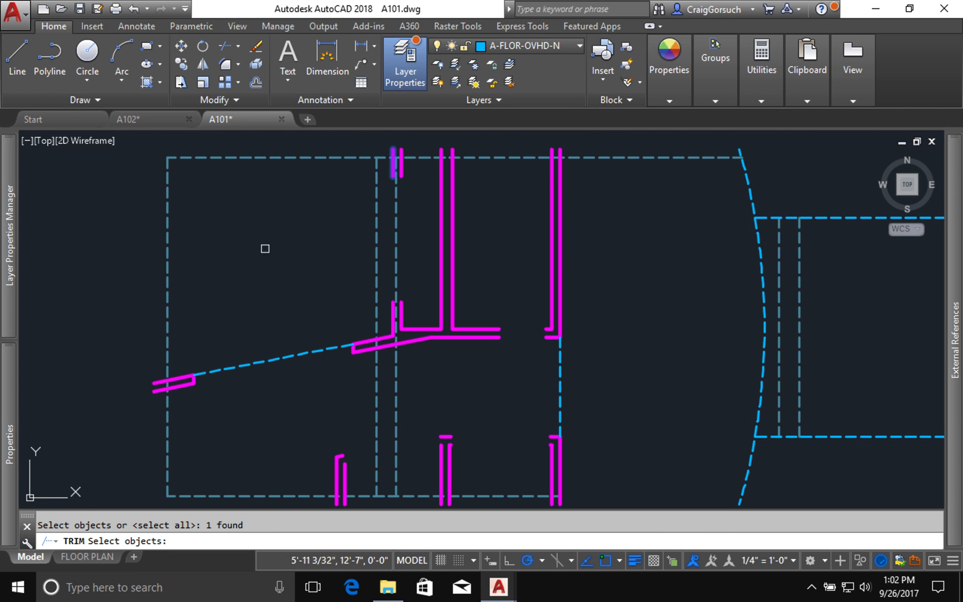
mouse_move(285, 276)
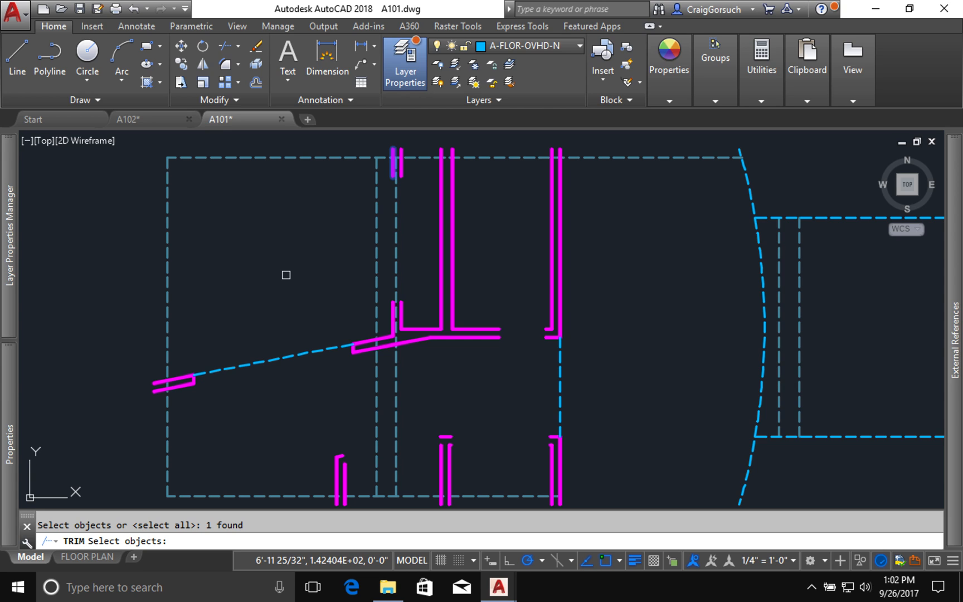
mouse_move(763, 308)
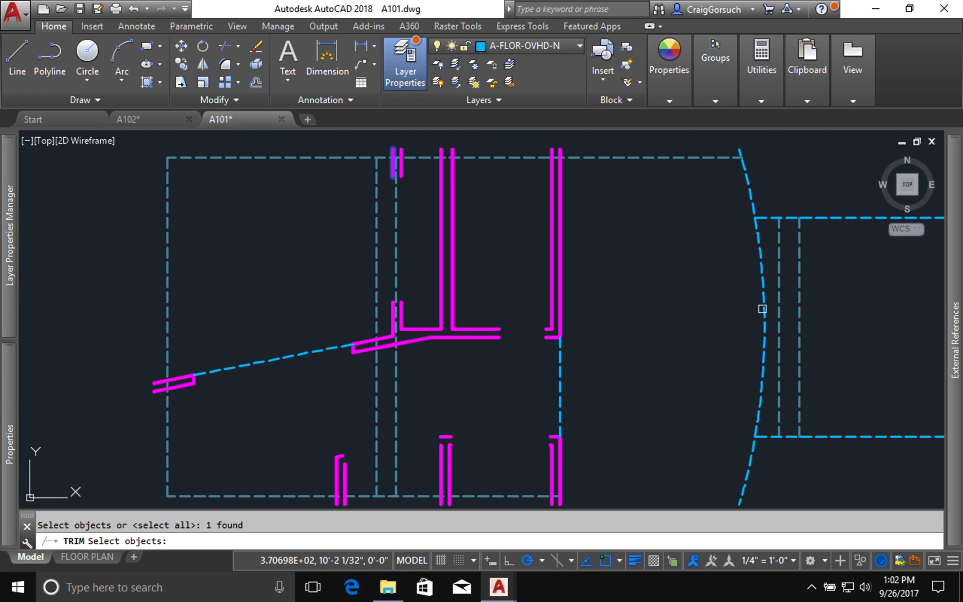
mouse_move(835, 327)
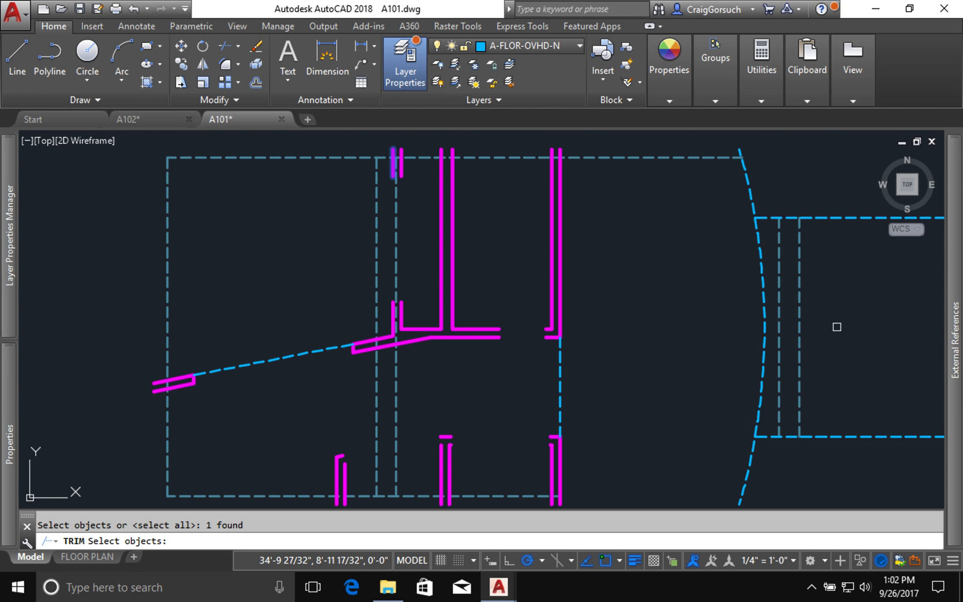
mouse_move(267, 231)
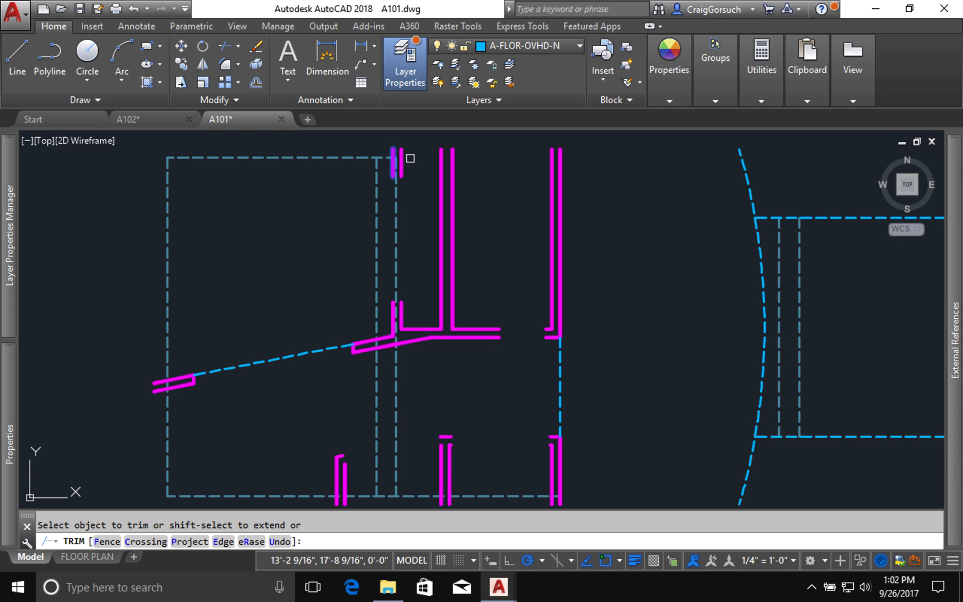
left_click(393, 166)
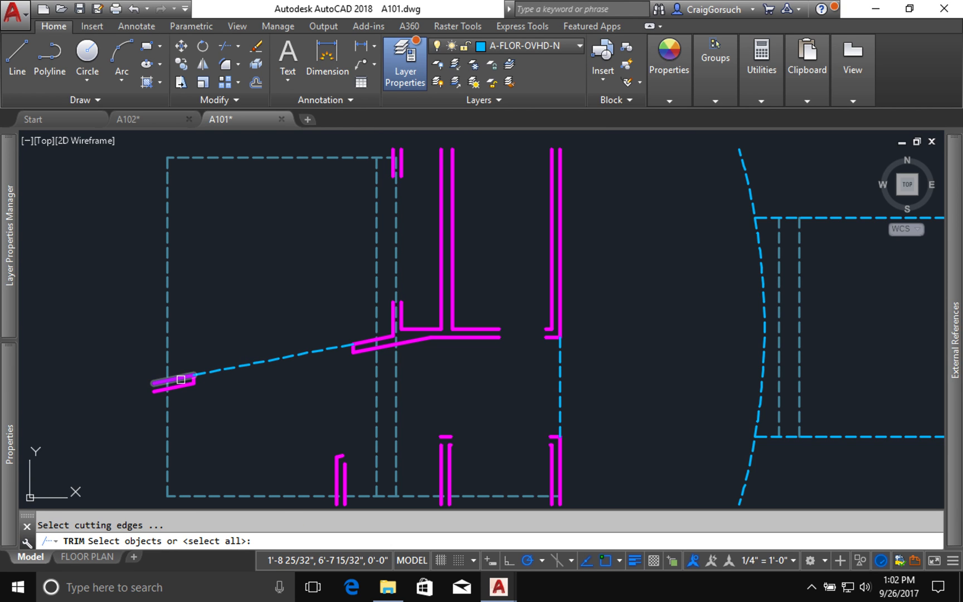
left_click(184, 380)
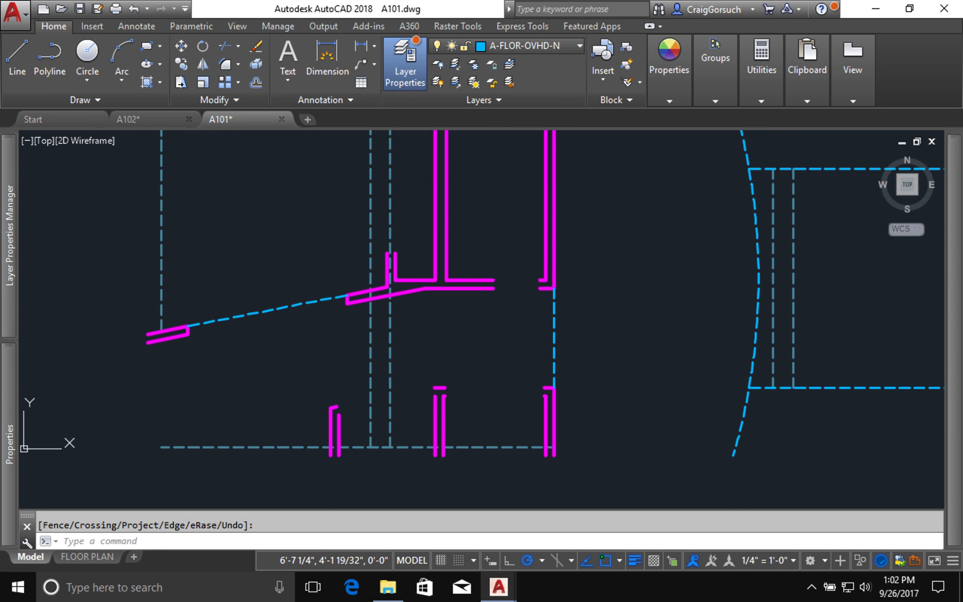
mouse_move(277, 420)
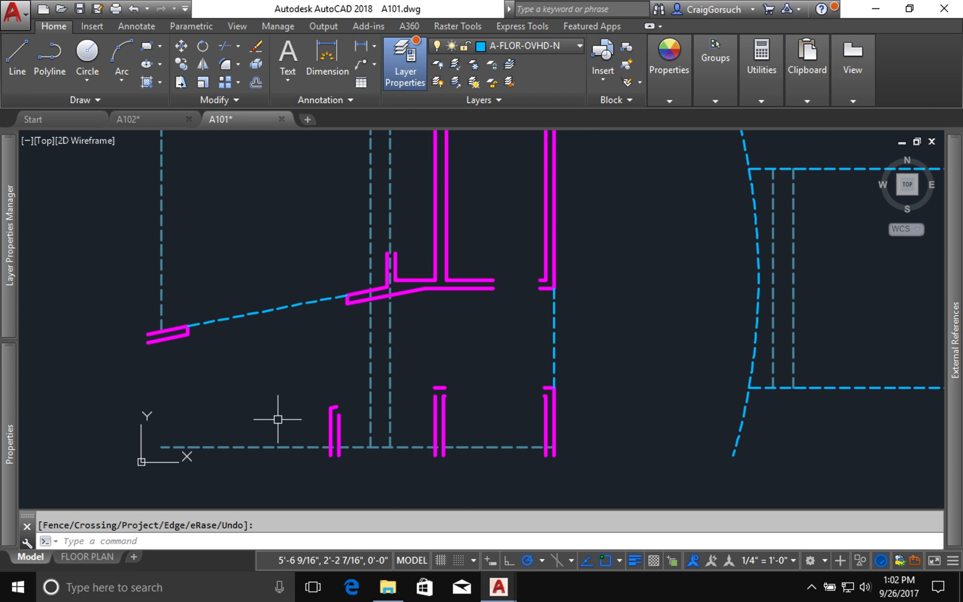
mouse_move(361, 431)
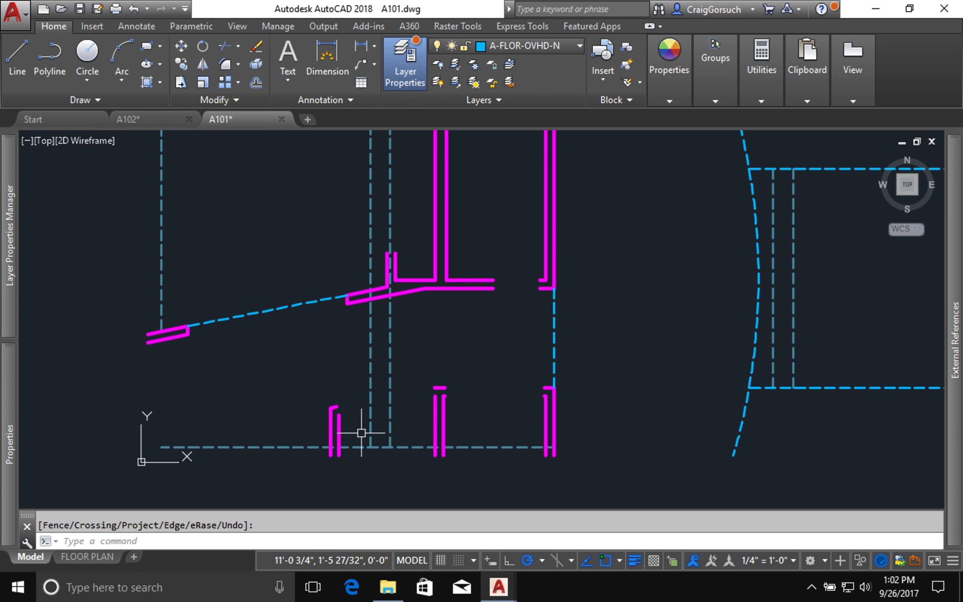
mouse_move(361, 400)
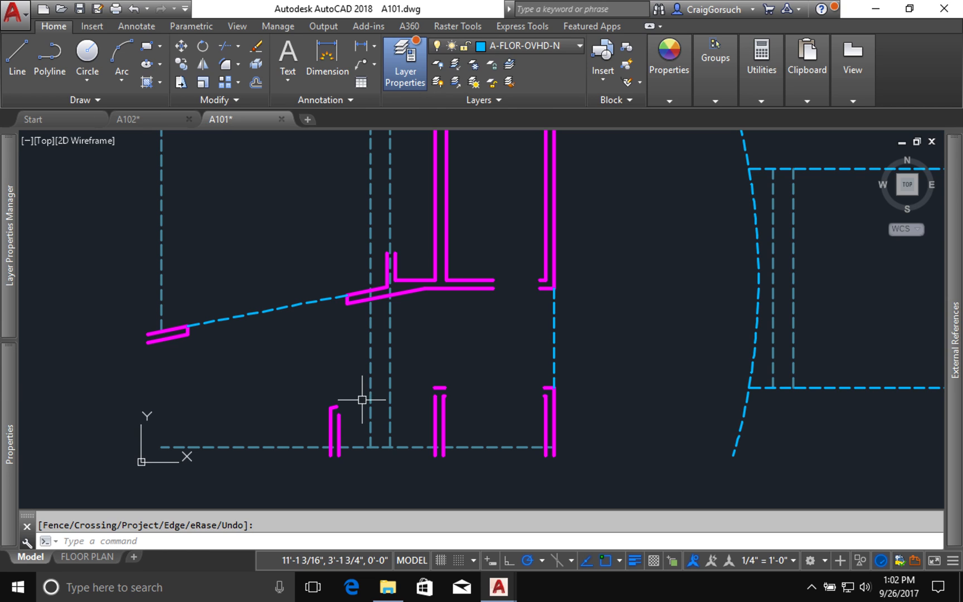
Draw a sloped ceiling line from the left wall stub to the right, then begin trimming above it
type("l")
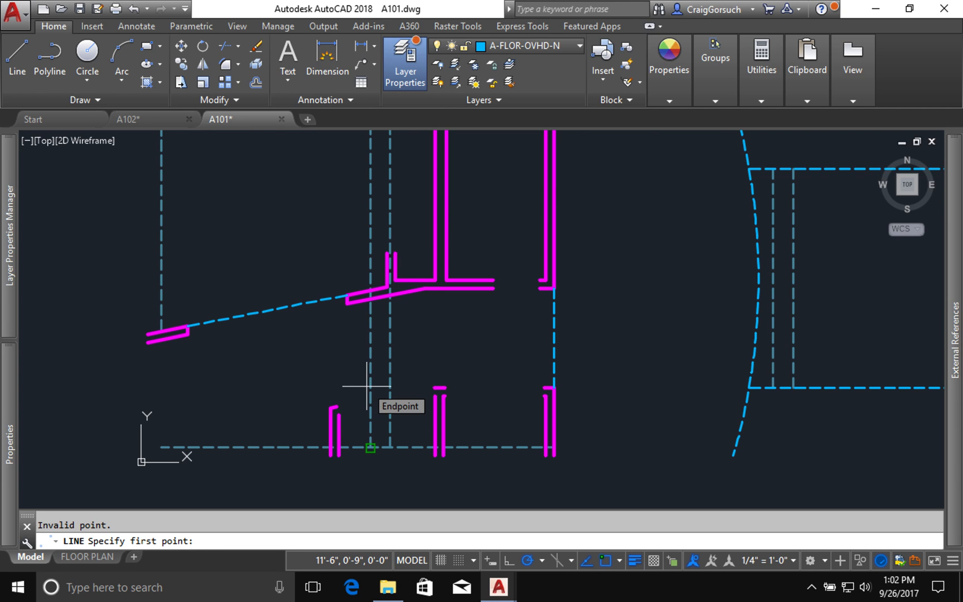
mouse_move(359, 406)
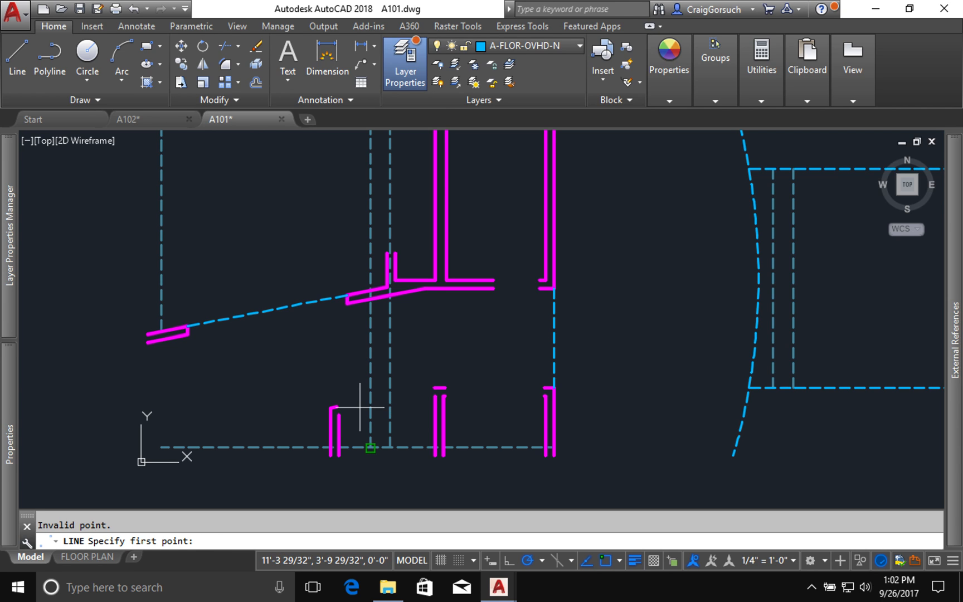
mouse_move(353, 422)
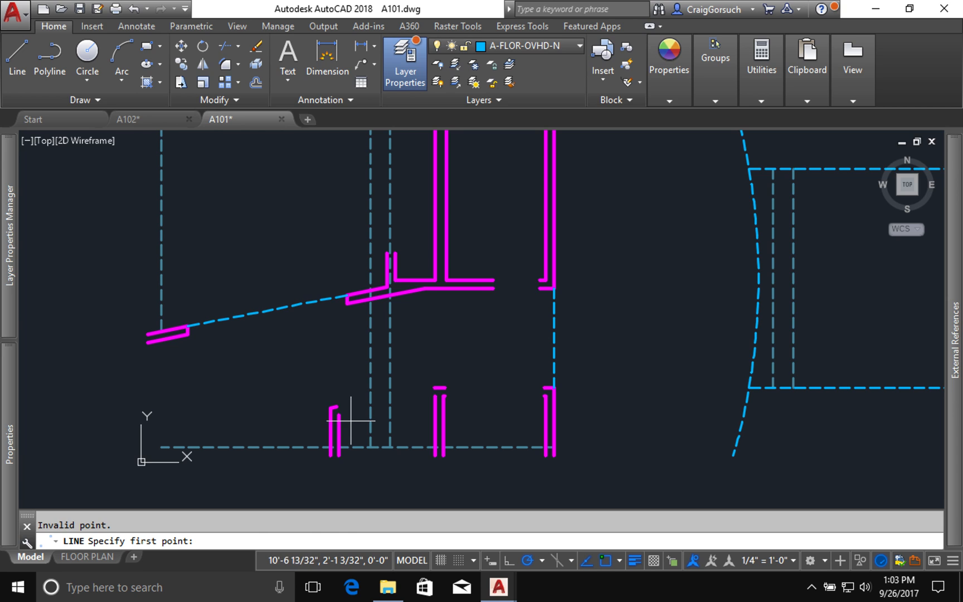
mouse_move(337, 413)
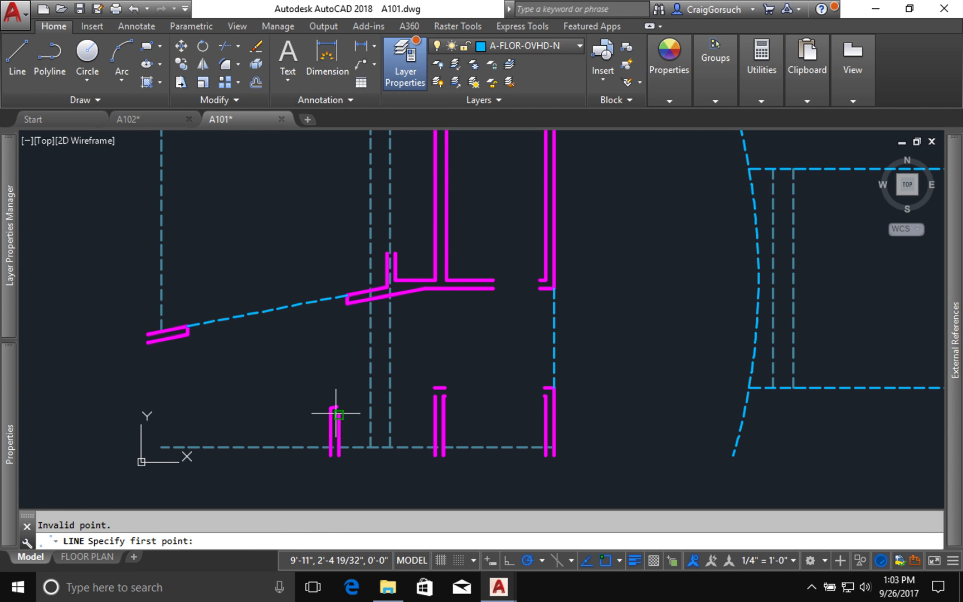
left_click(337, 414)
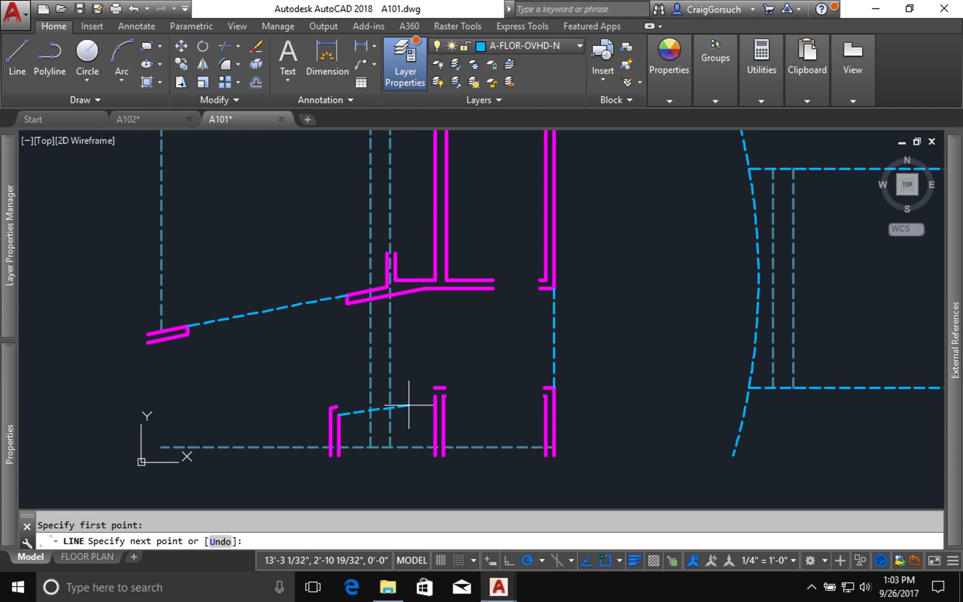
mouse_move(434, 396)
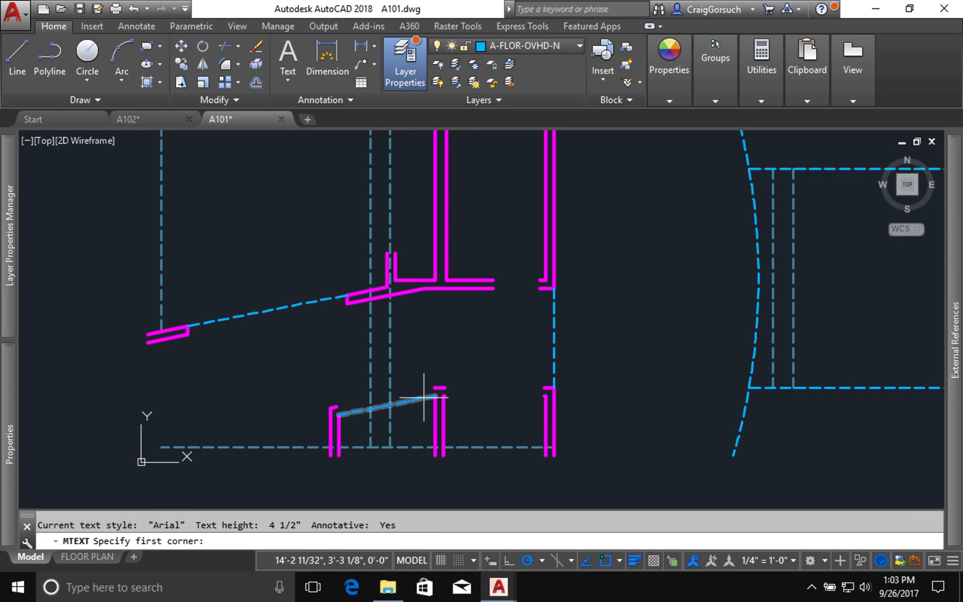
key("Escape")
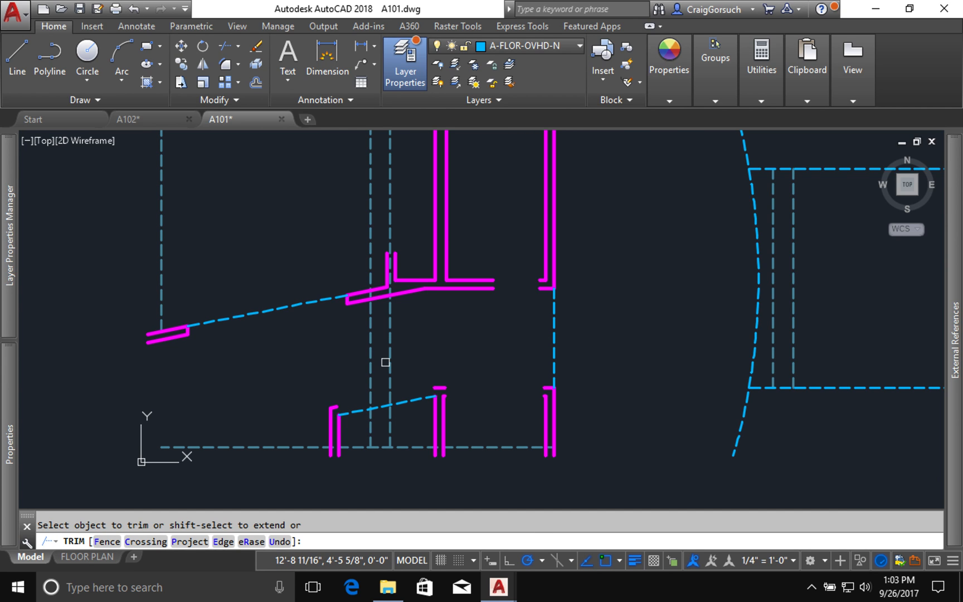
mouse_move(387, 358)
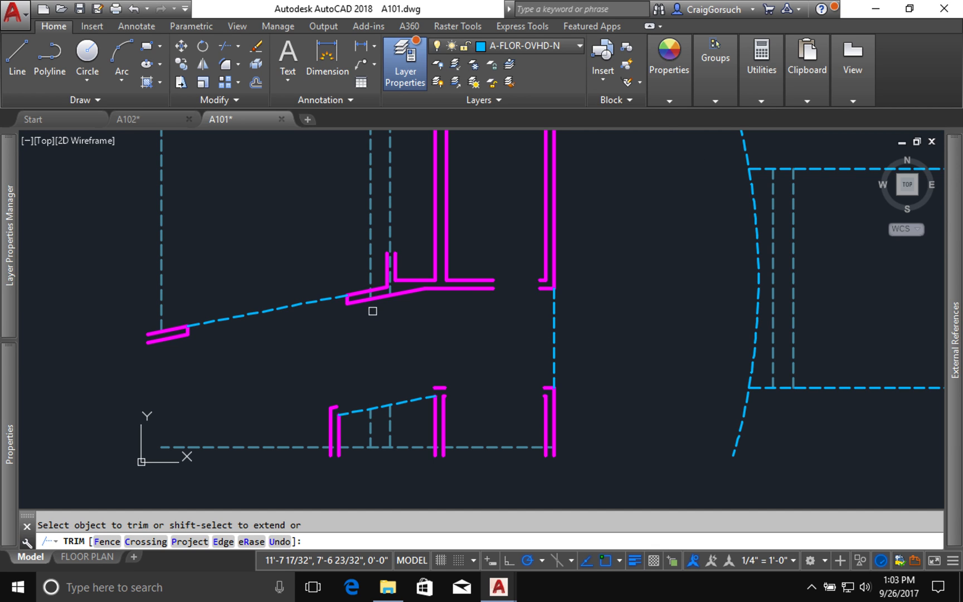
Zoom in on the room to trim the overhanging ceiling-change lines at the walls
scroll("up", 3)
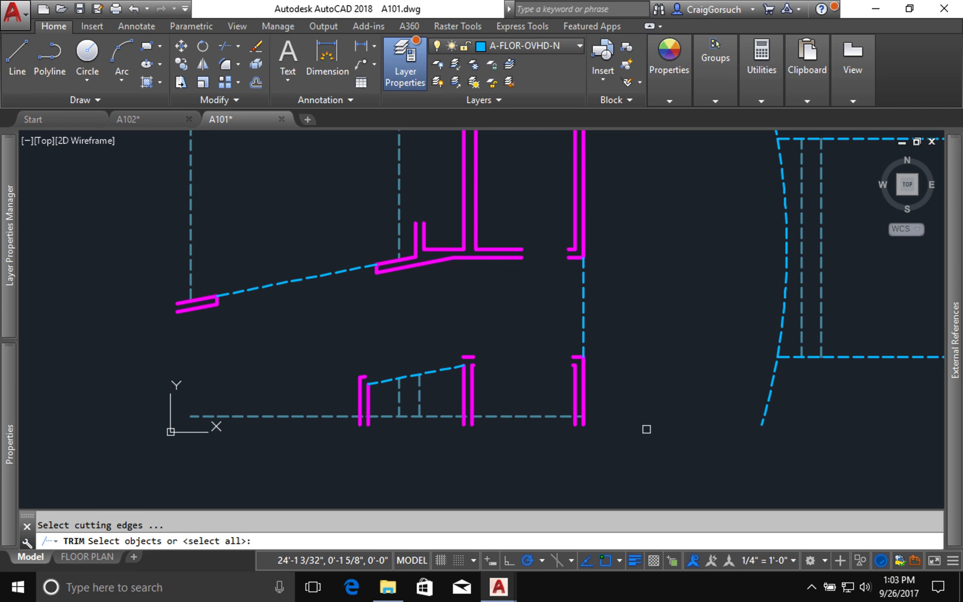
mouse_move(383, 455)
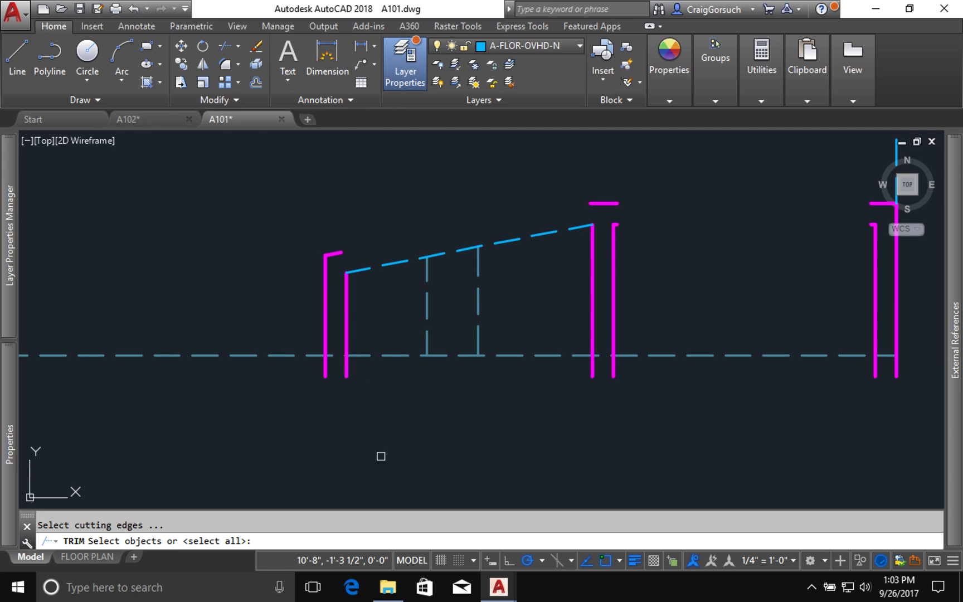
mouse_move(298, 372)
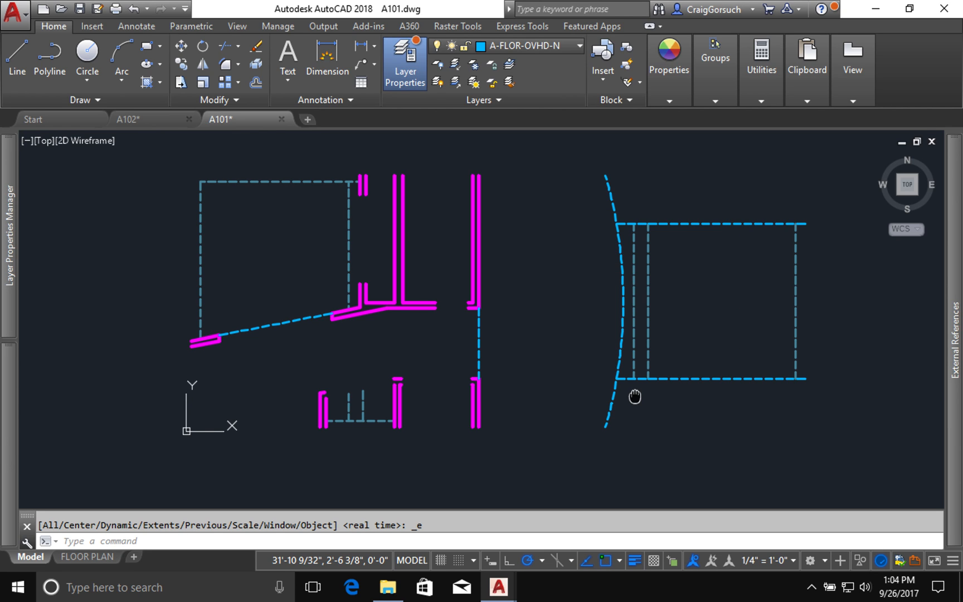
mouse_move(522, 430)
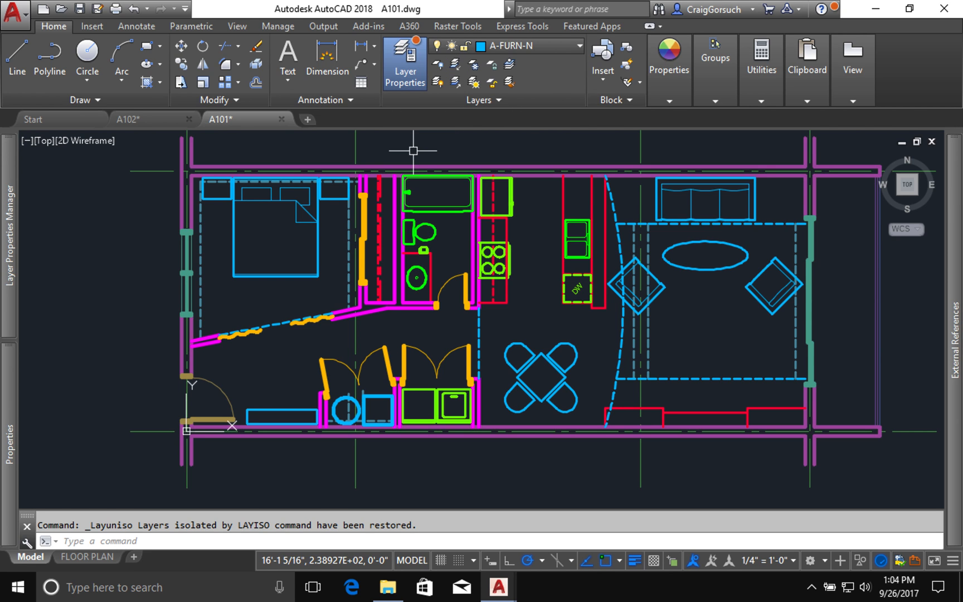
mouse_move(865, 379)
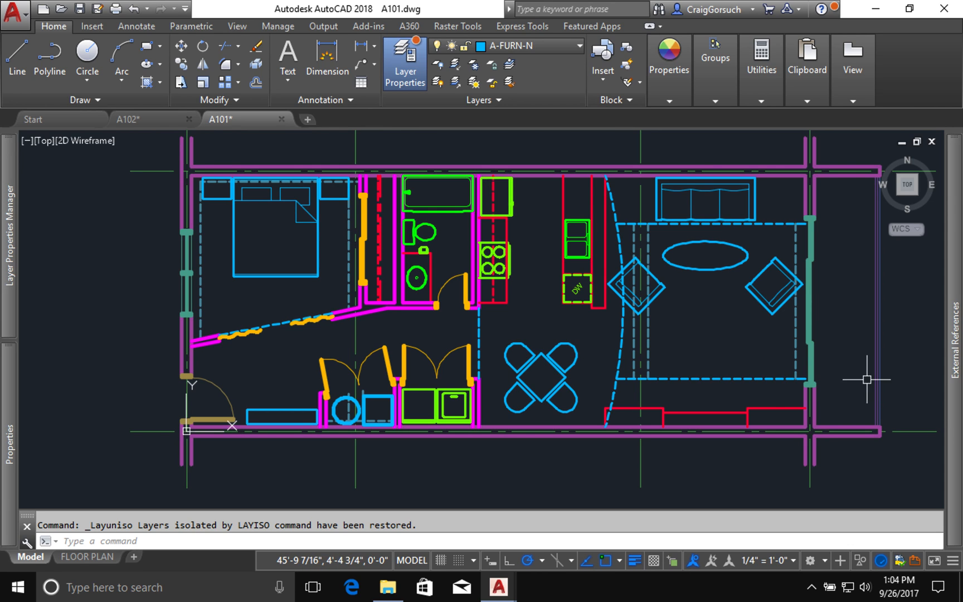
mouse_move(748, 355)
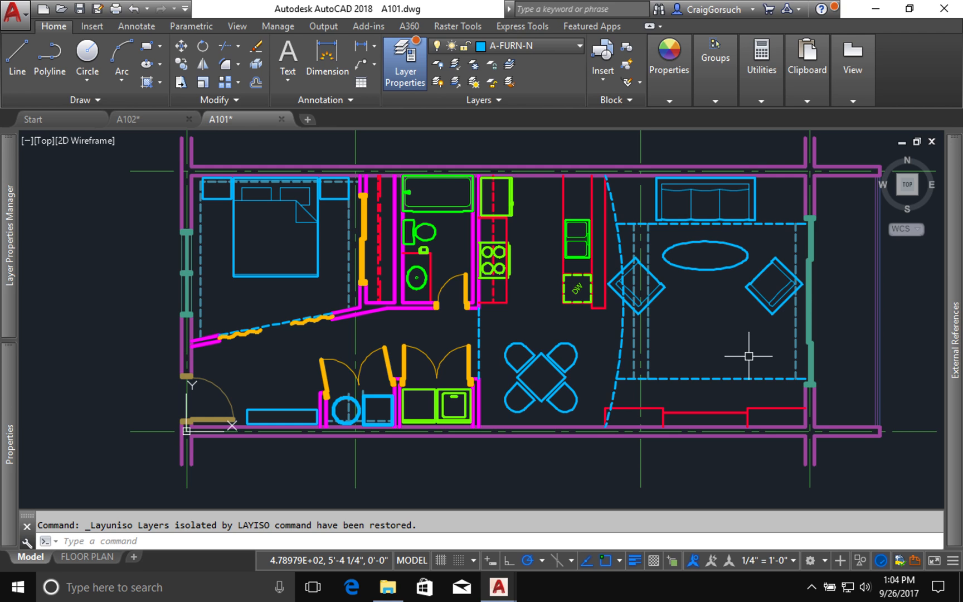
mouse_move(678, 415)
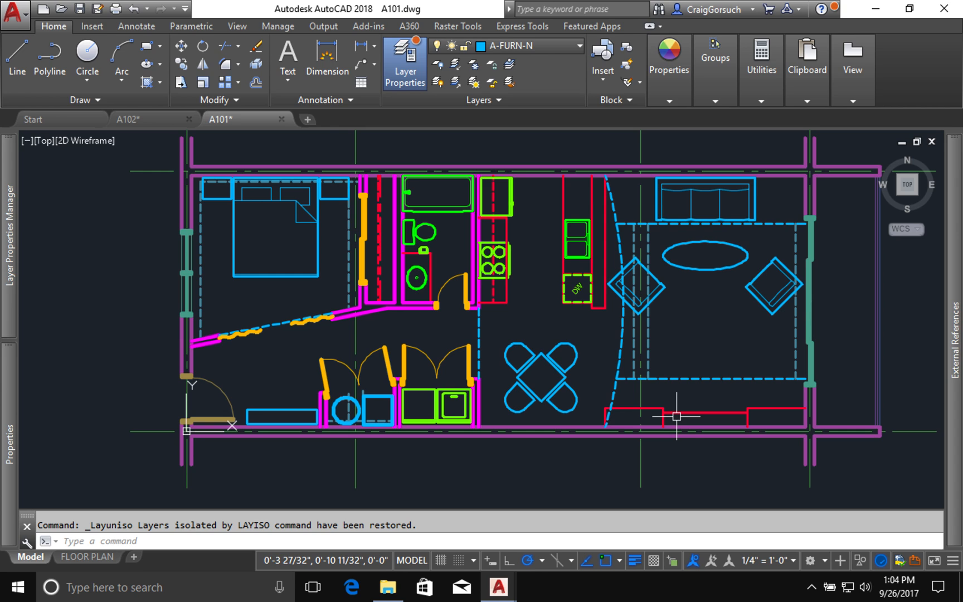
mouse_move(412, 151)
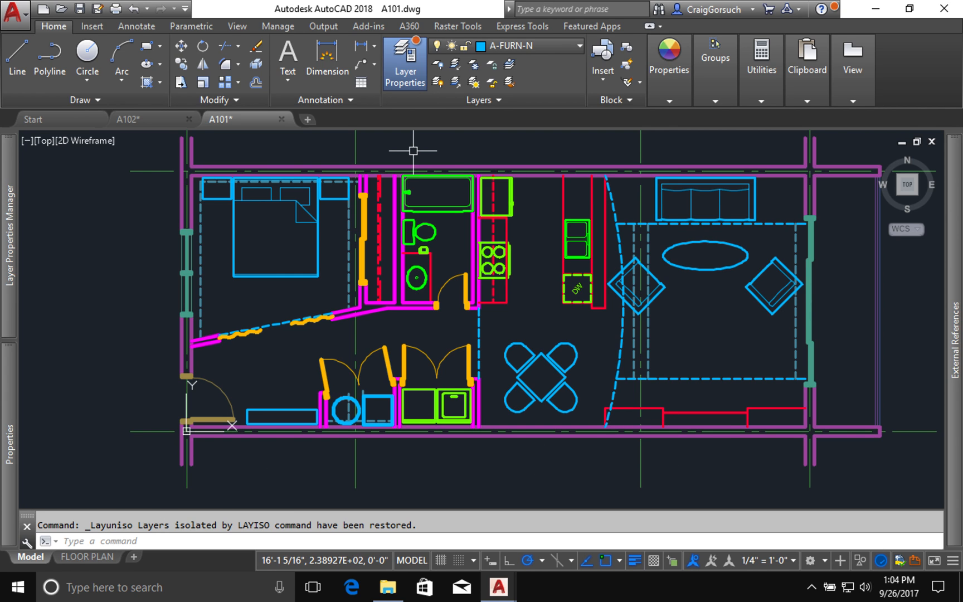
Save A101 on its FLOOR PLAN layout and move over to the A102 drawing
left_click(87, 556)
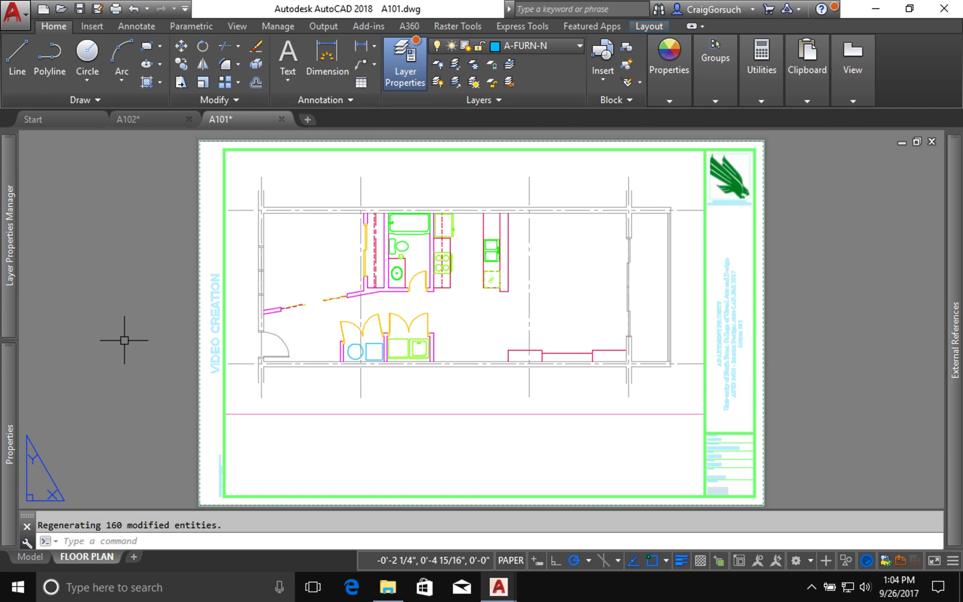
key("ctrl+s")
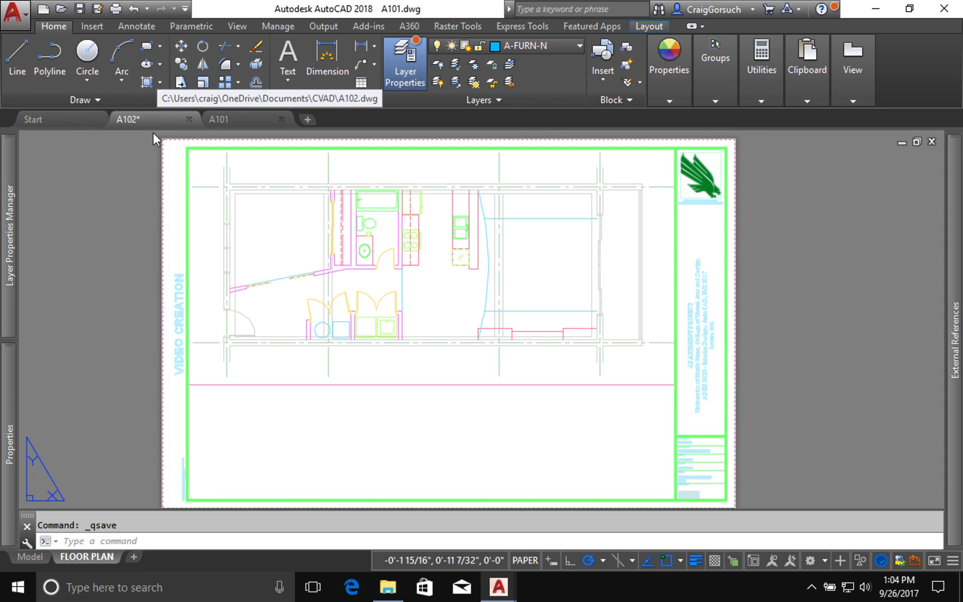
left_click(122, 556)
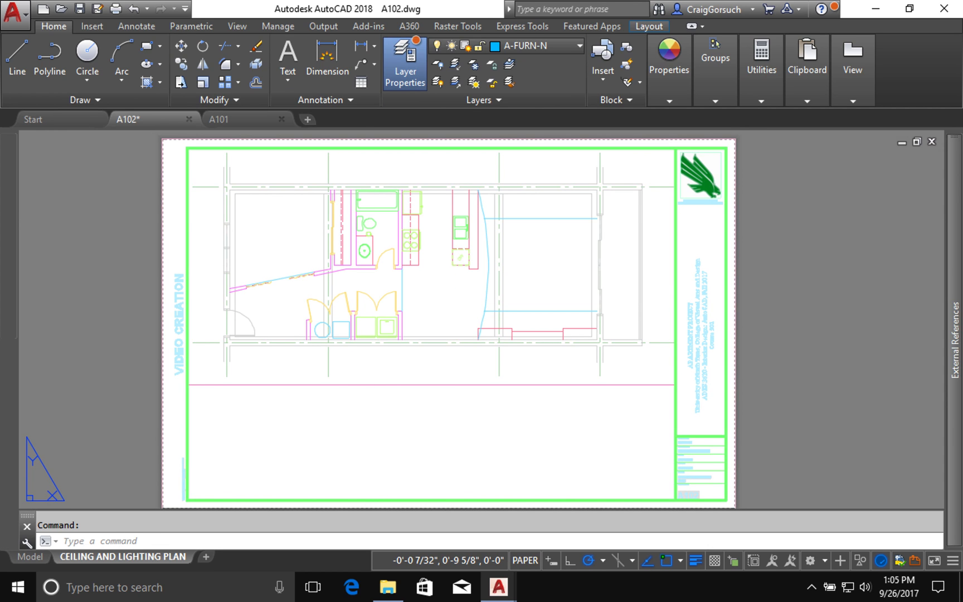
Reload the changed A101 xref into A102's Ceiling and Lighting Plan, zoom all, and save A102
left_click(404, 62)
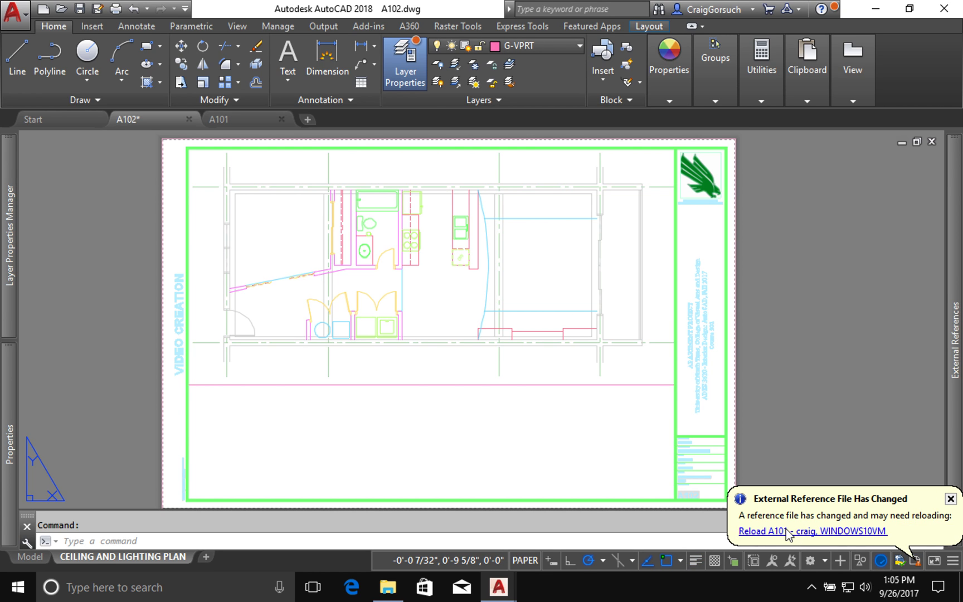
left_click(779, 531)
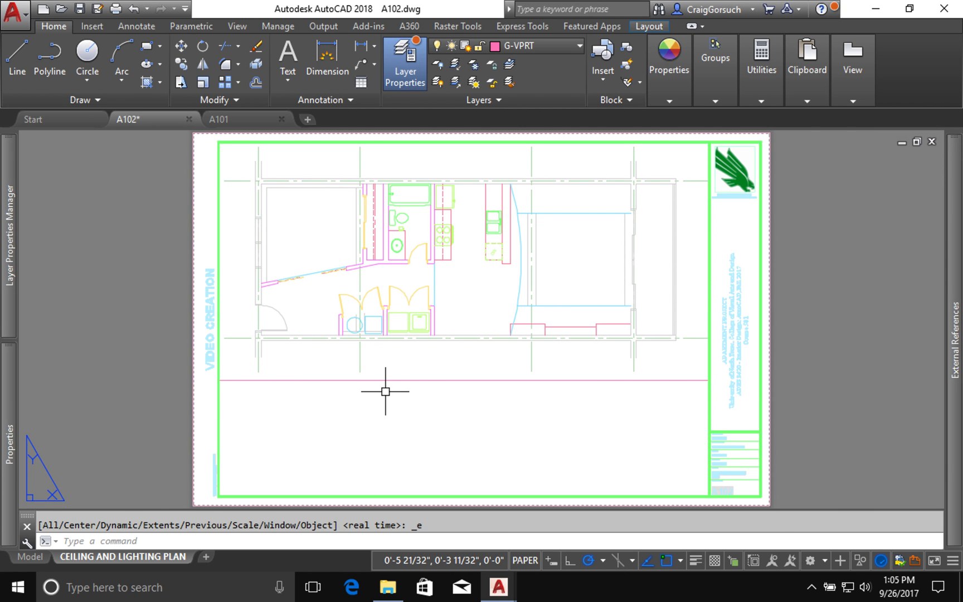
type("a")
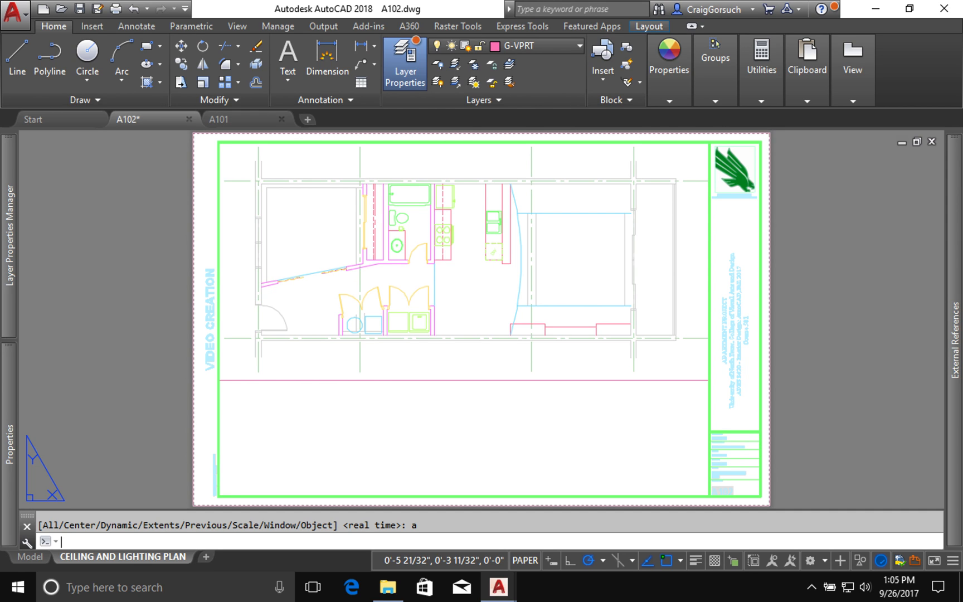
key("ctrl+s")
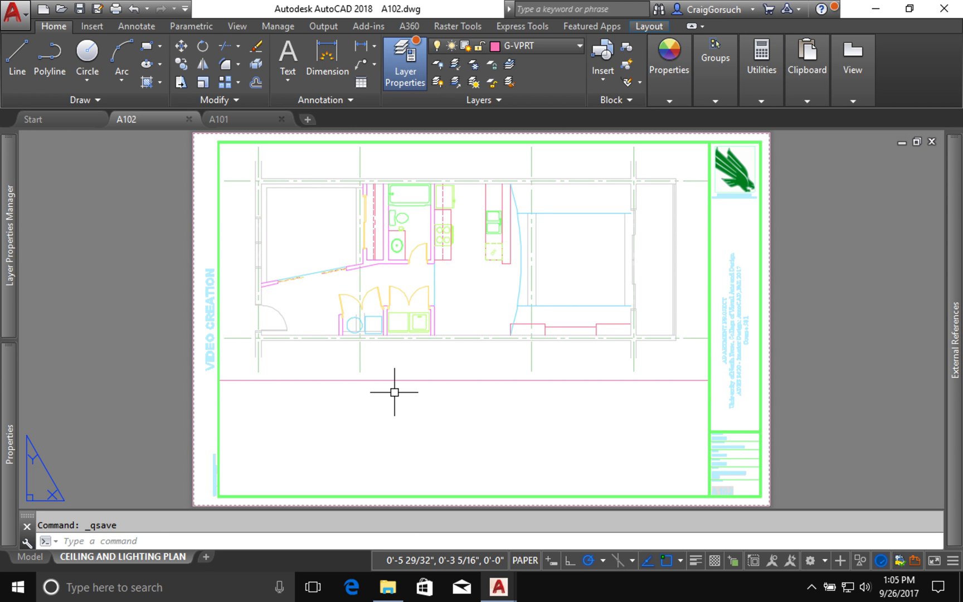